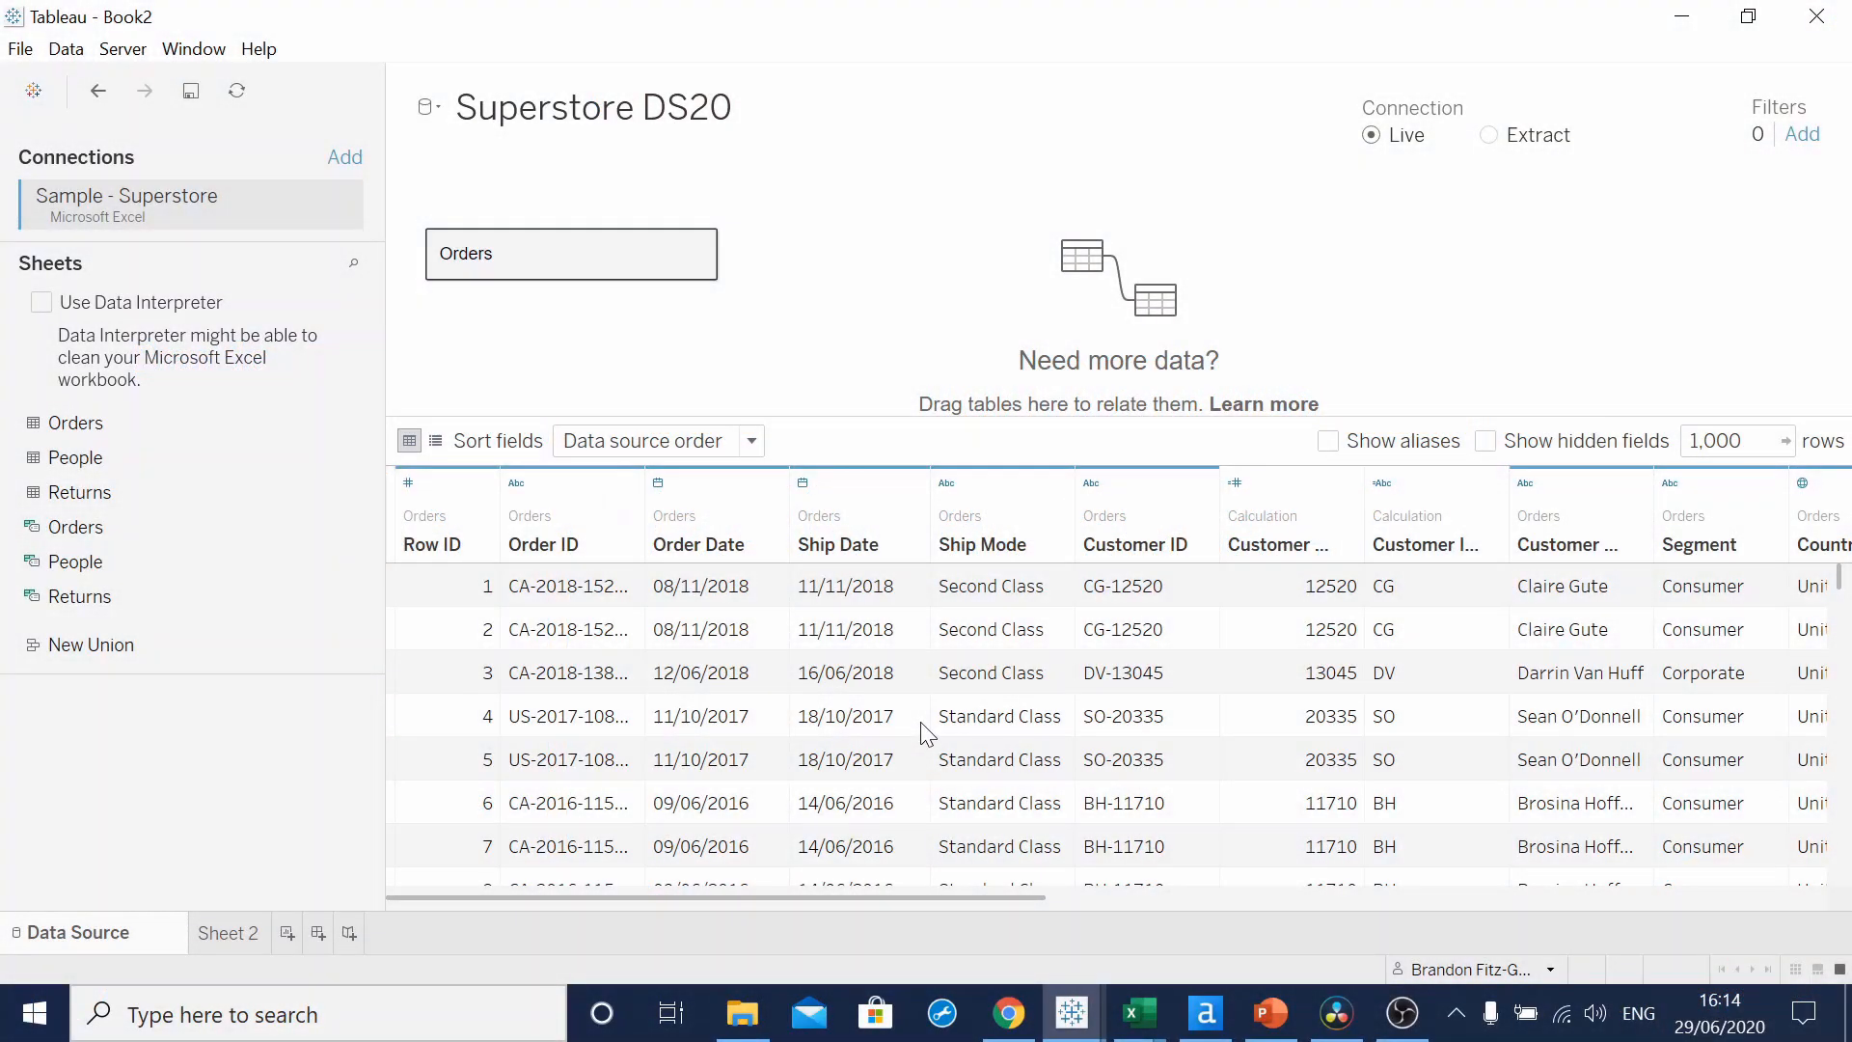
pyautogui.moveTo(924, 733)
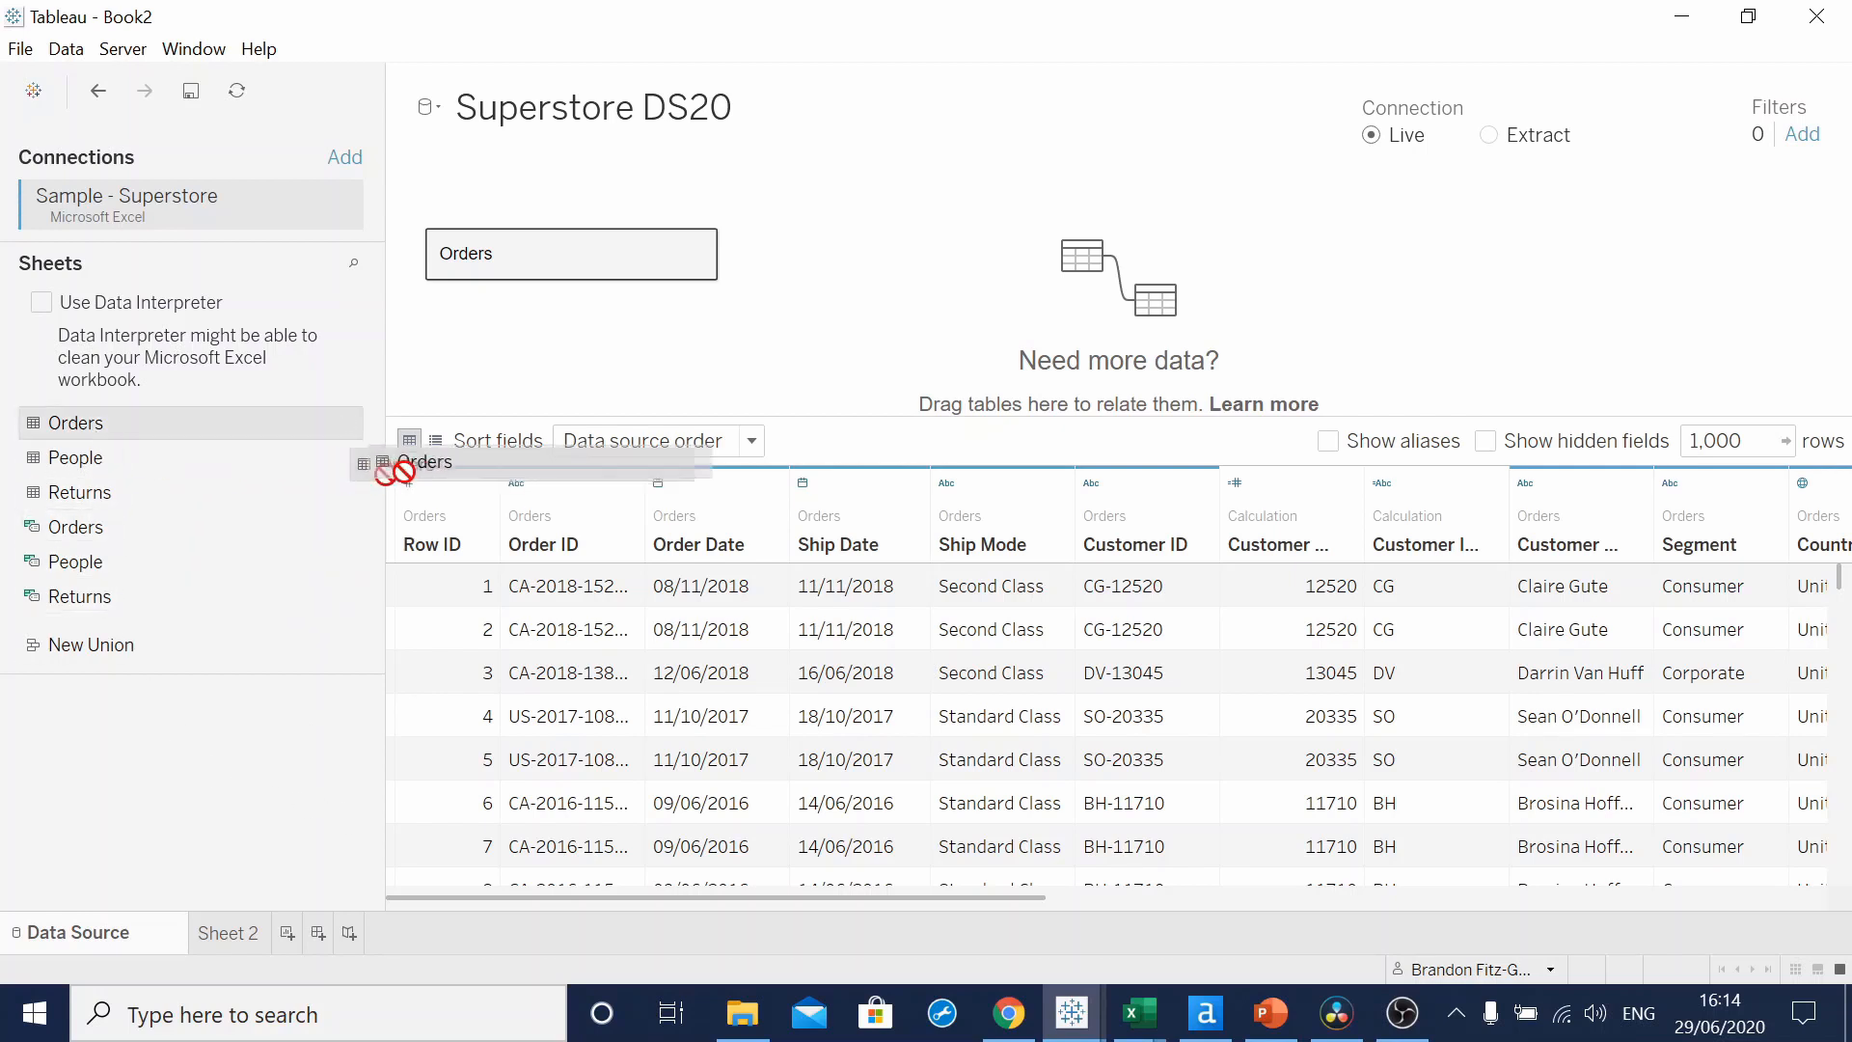
# - Union Orders with a second copy of itself and reveal the new Table Name column
pyautogui.moveTo(419, 469); pyautogui.dragTo(533, 268)
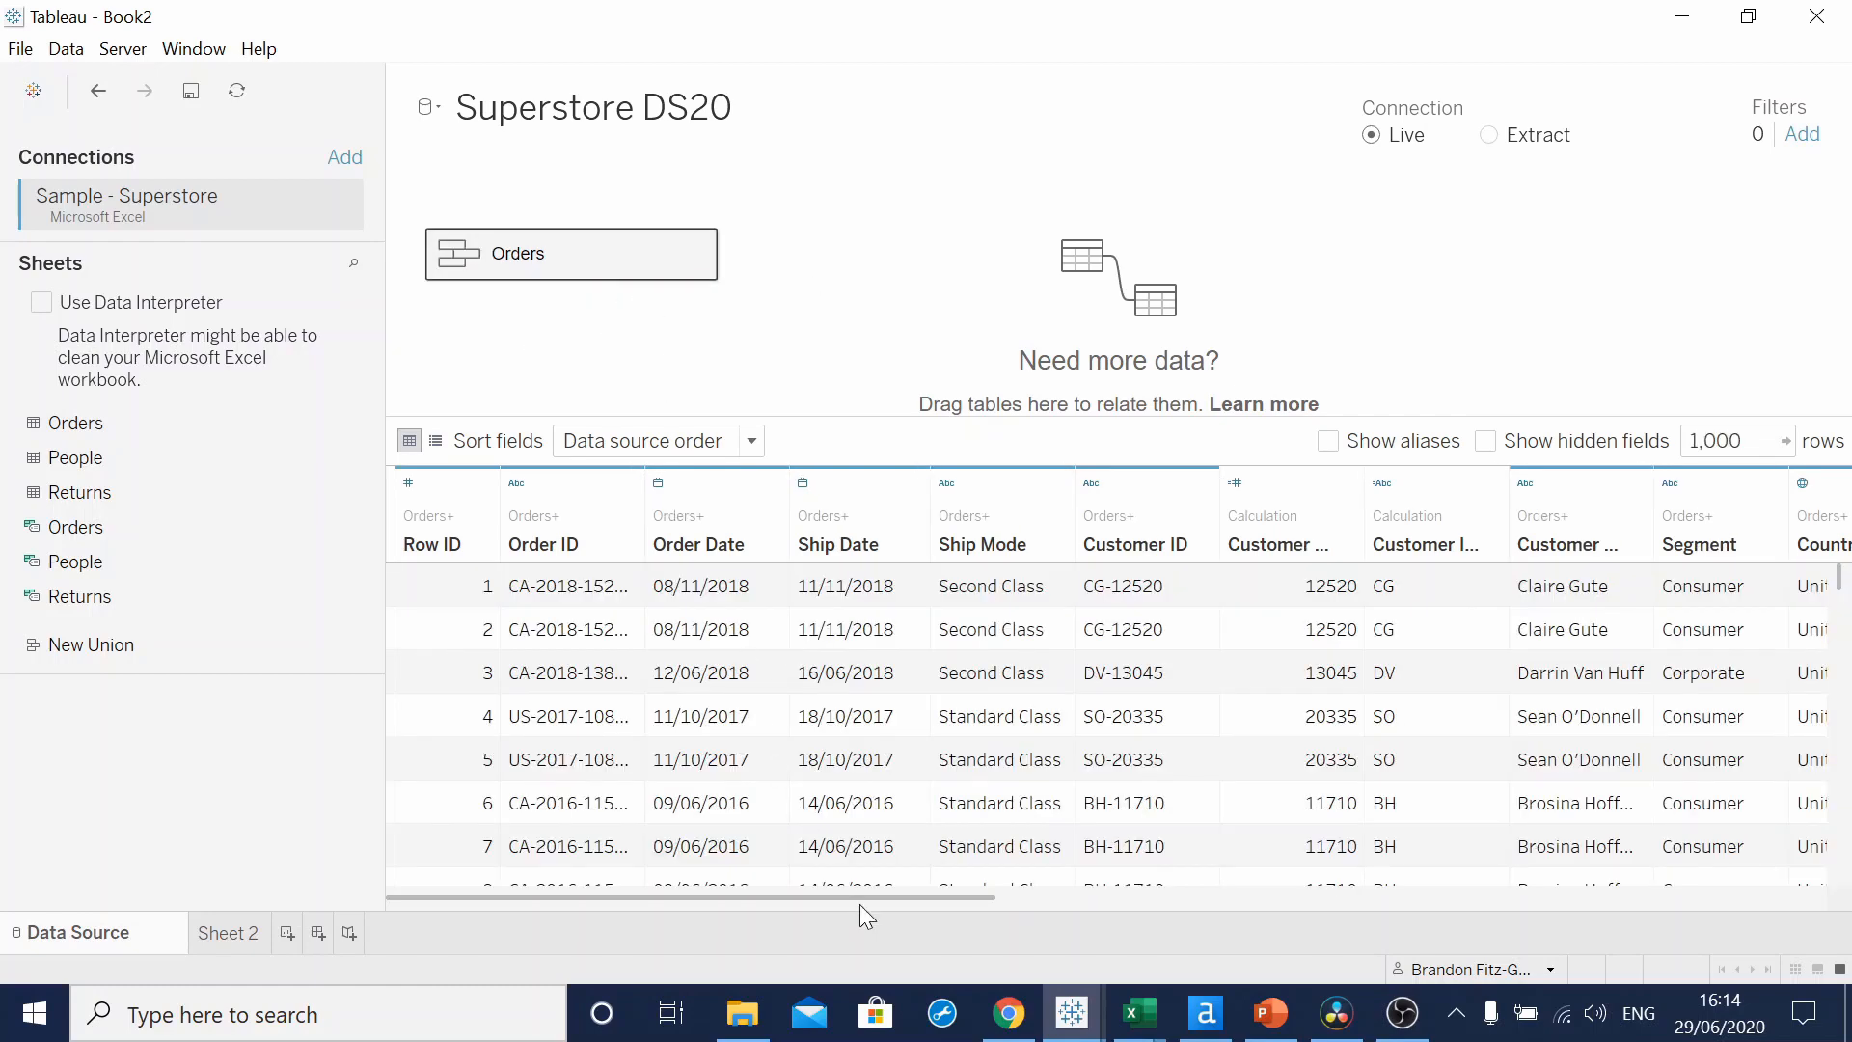
pyautogui.hscroll(3)
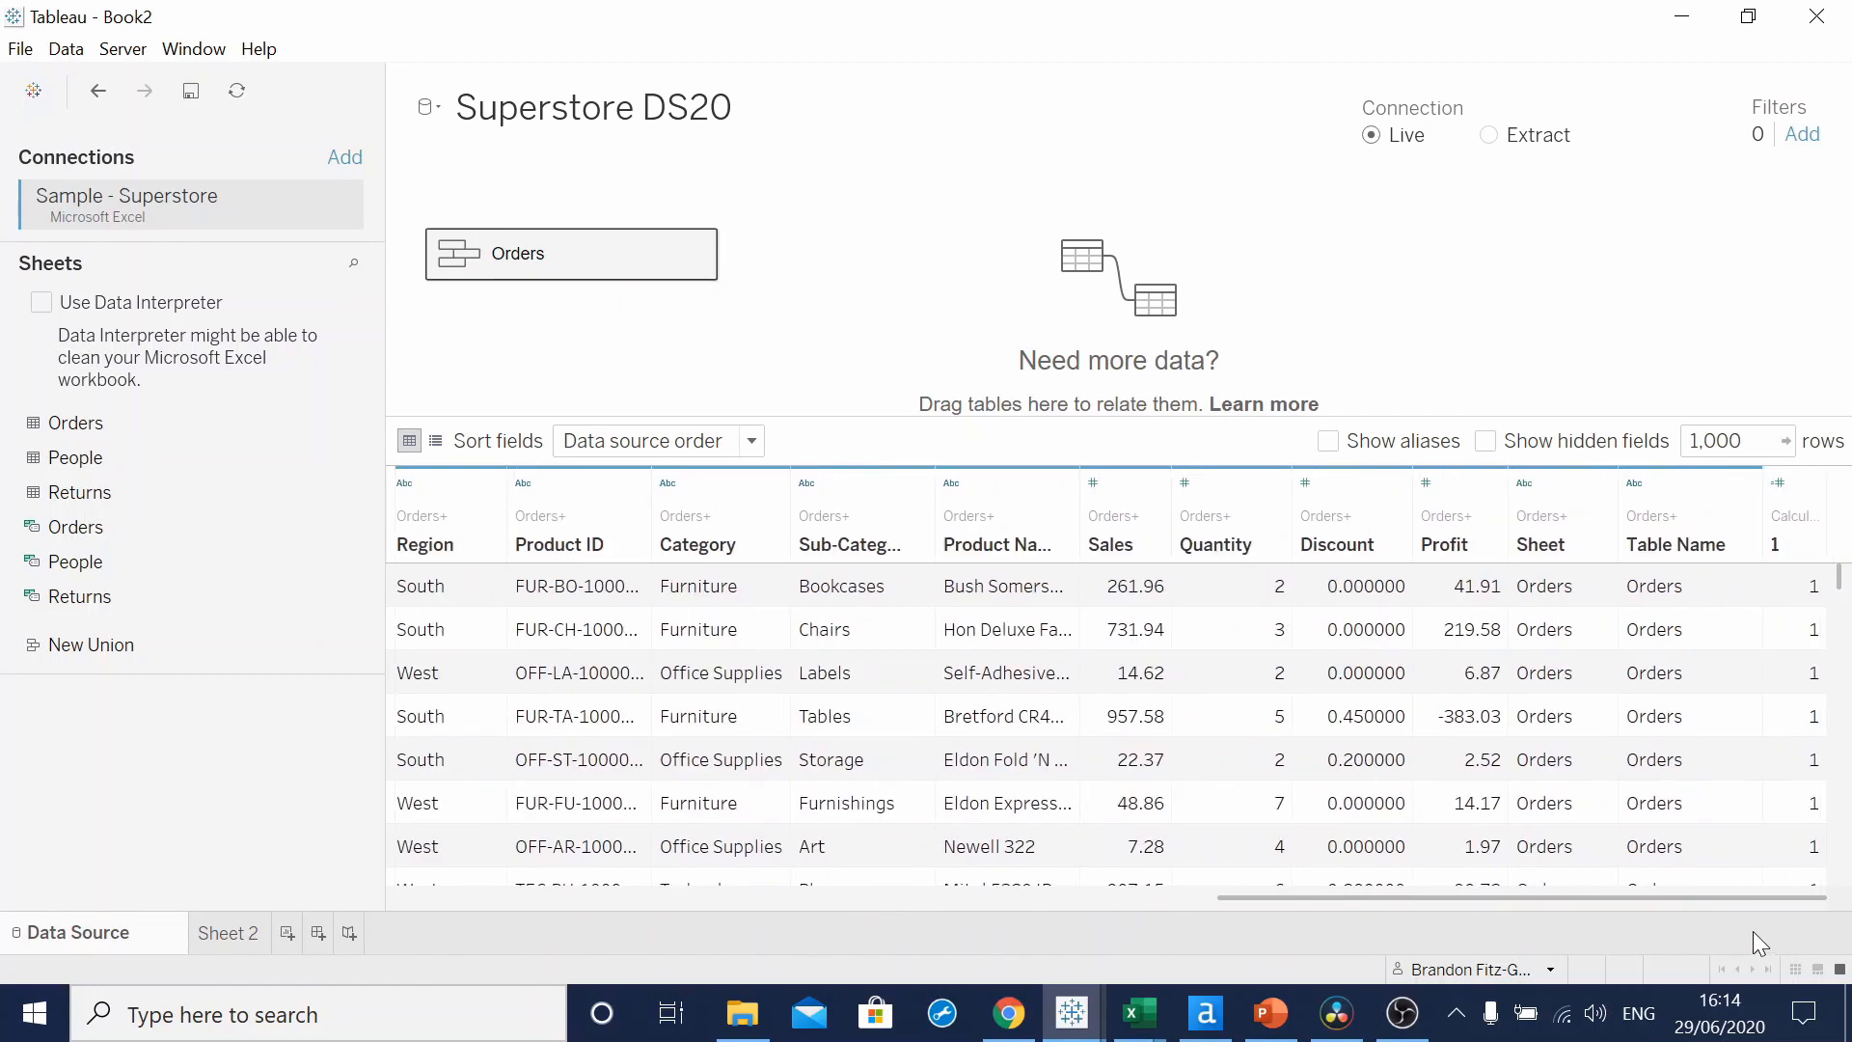
pyautogui.moveTo(1689, 540)
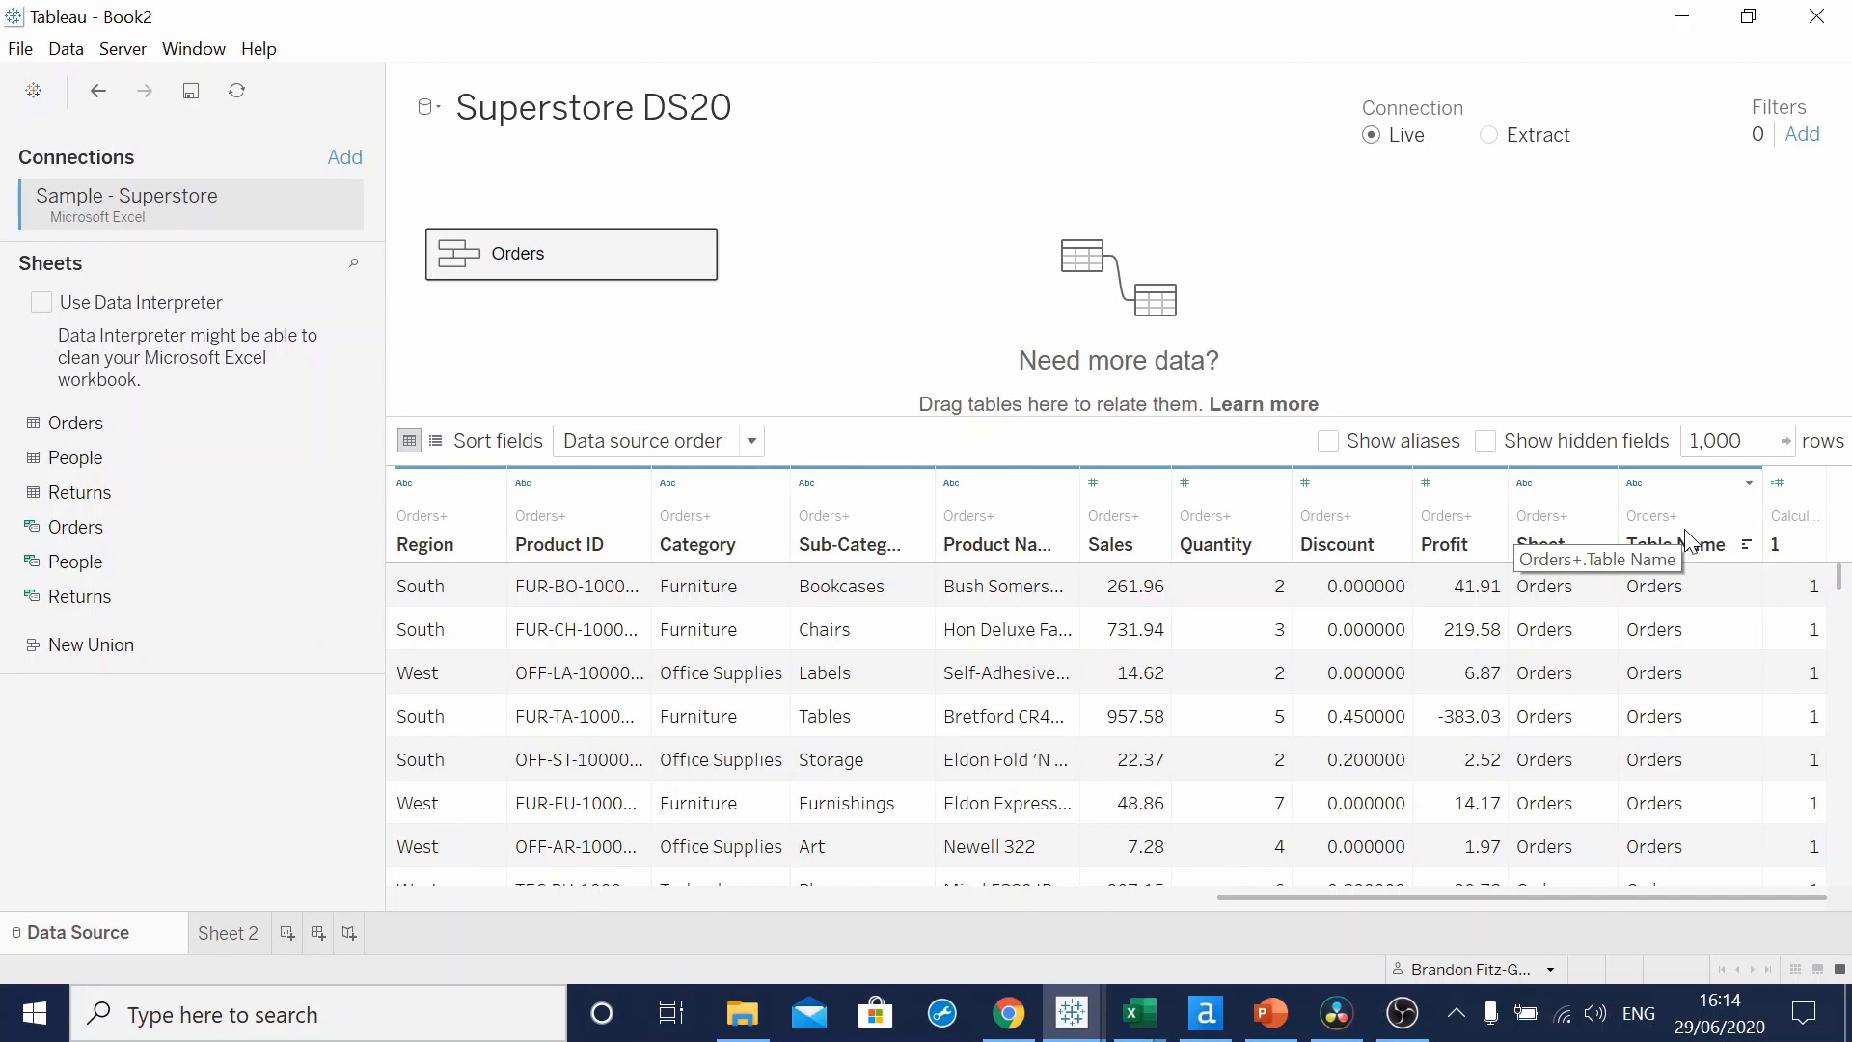
# - On Sheet 2, set field 1 to IF [Table Name]="Orders" THEN 1 ELSE 49 END
pyautogui.click(228, 934)
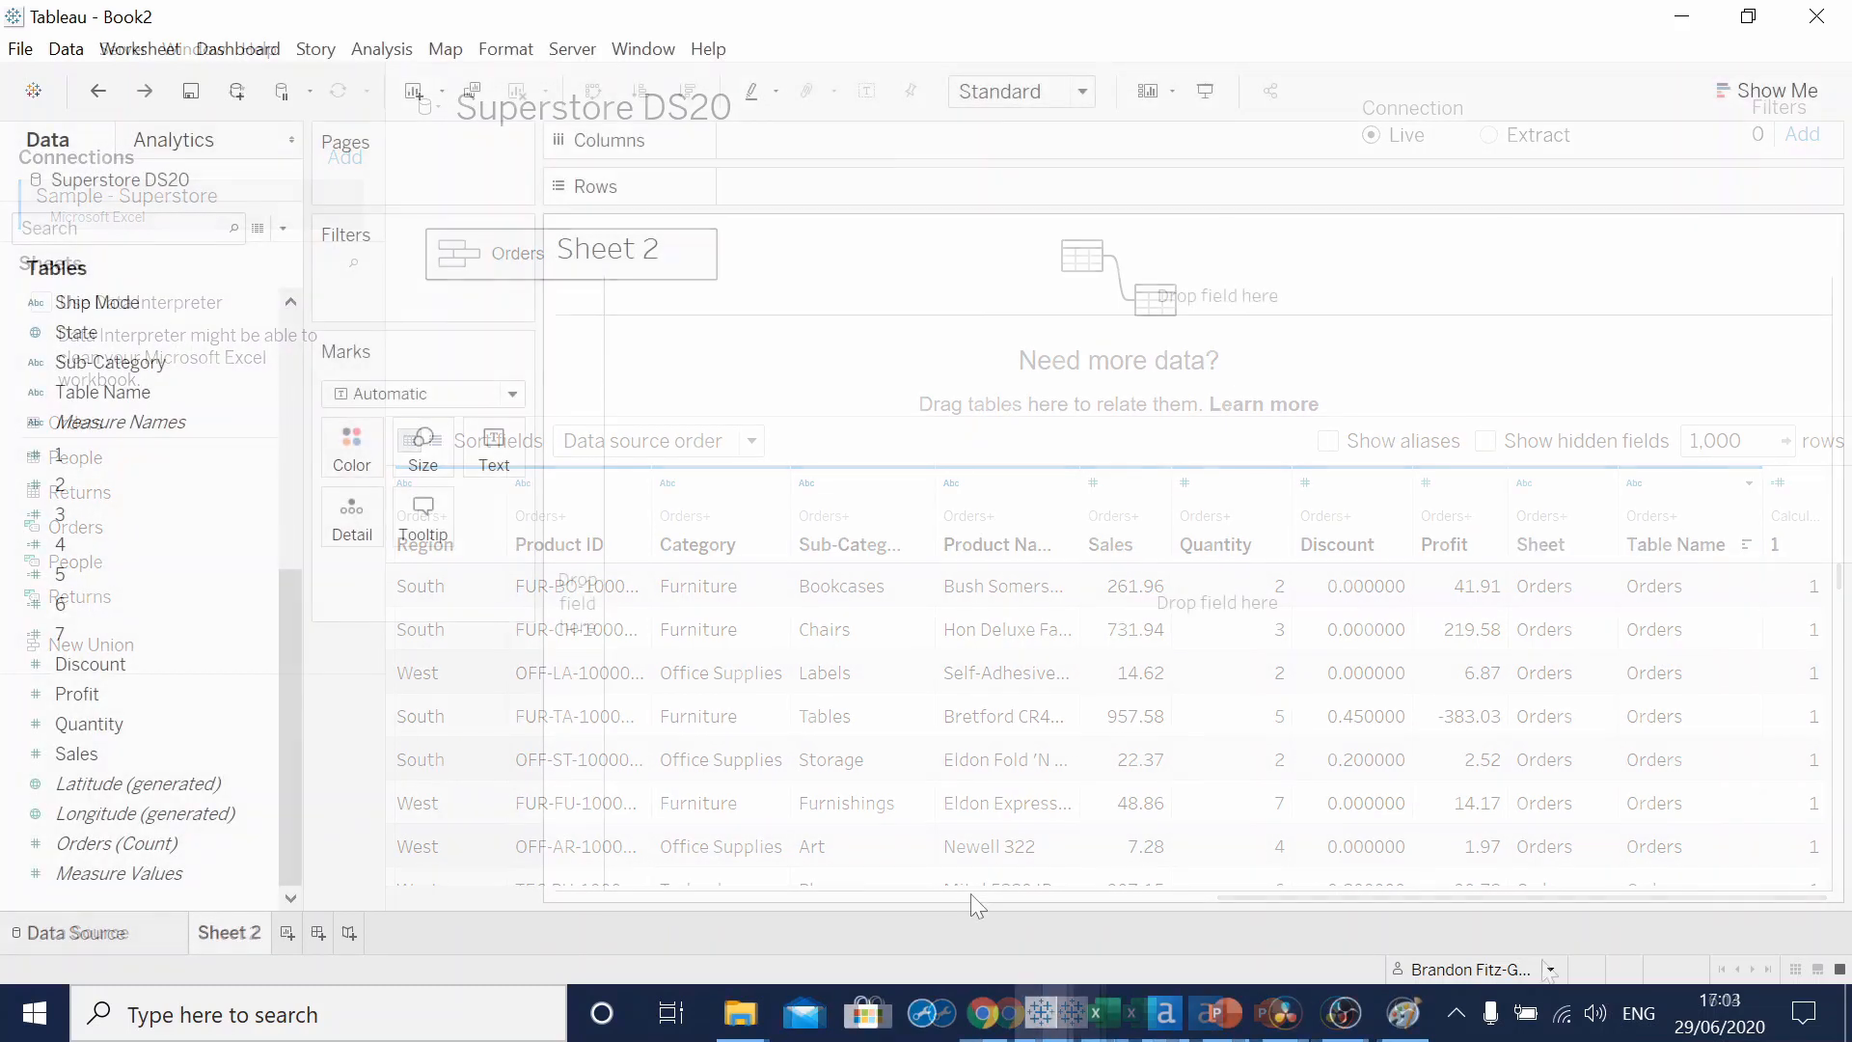
pyautogui.click(228, 931)
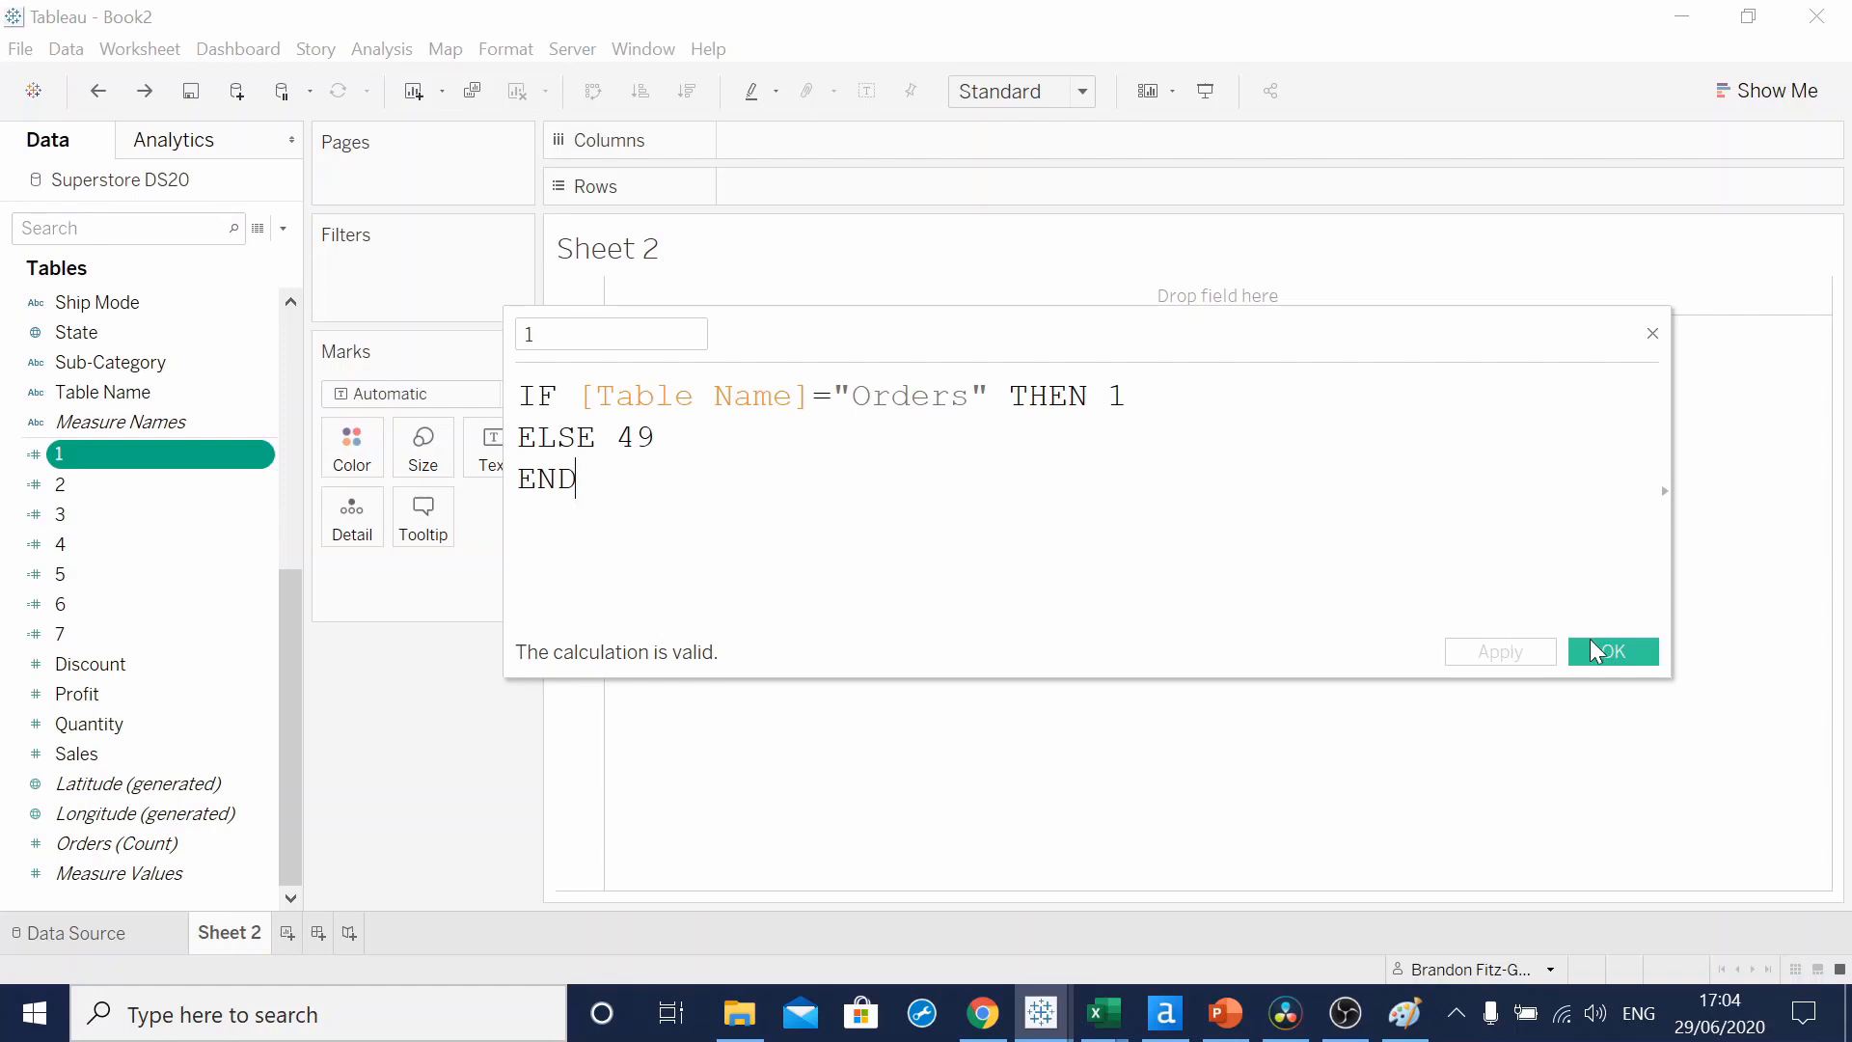
pyautogui.click(1613, 650)
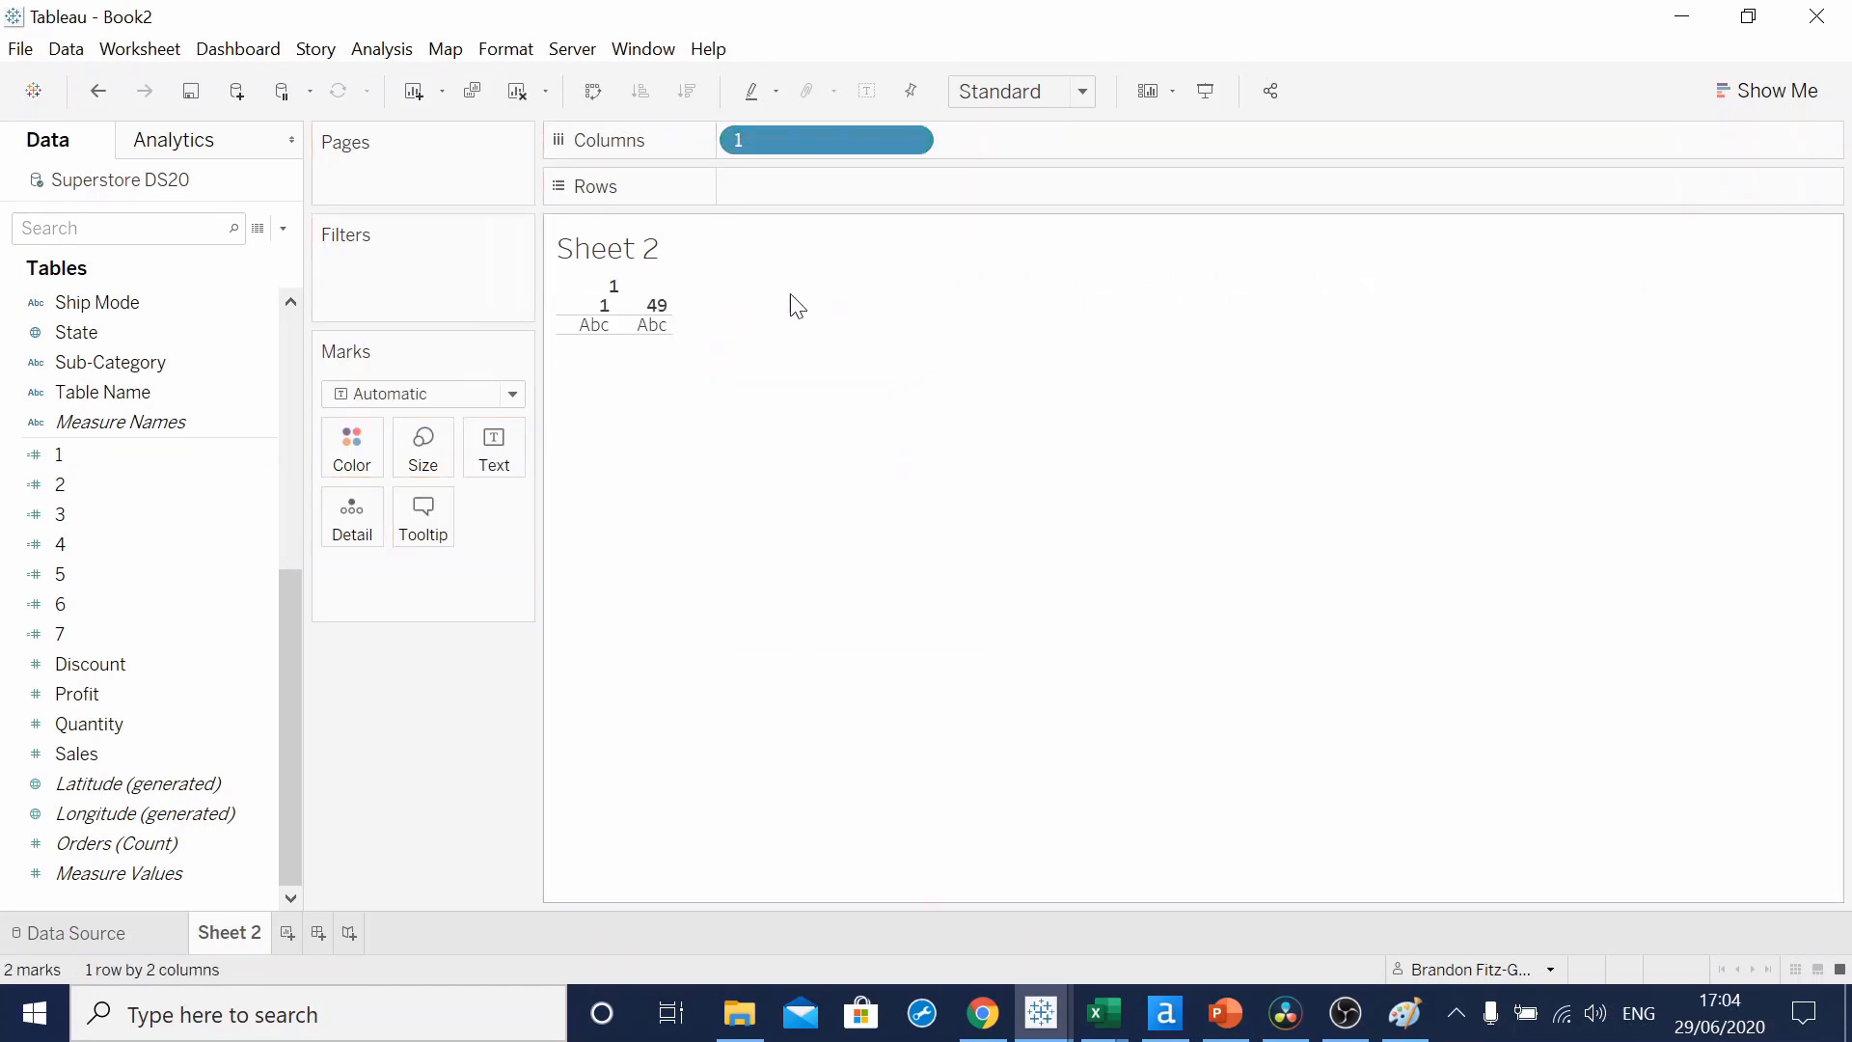
pyautogui.moveTo(751, 367)
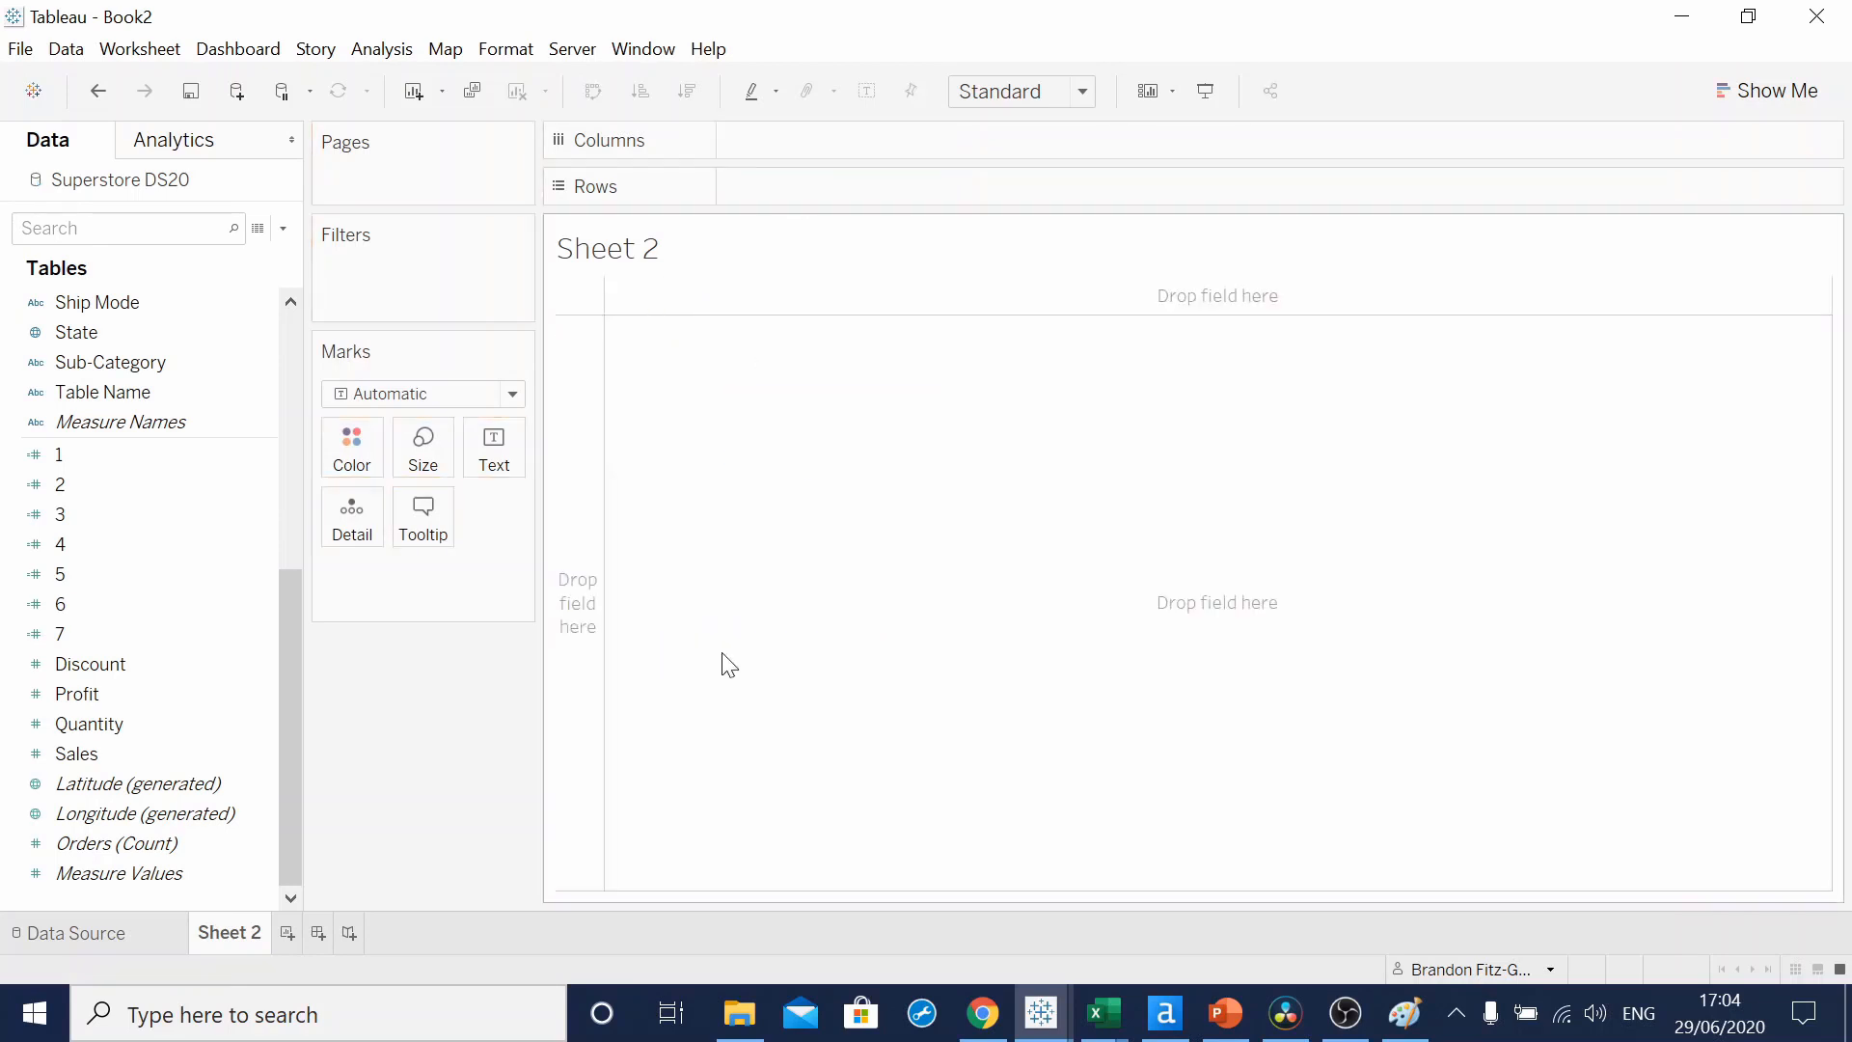
# - Create bins from field 1 named PAdding with the adjusted bin size
pyautogui.rightClick(58, 455)
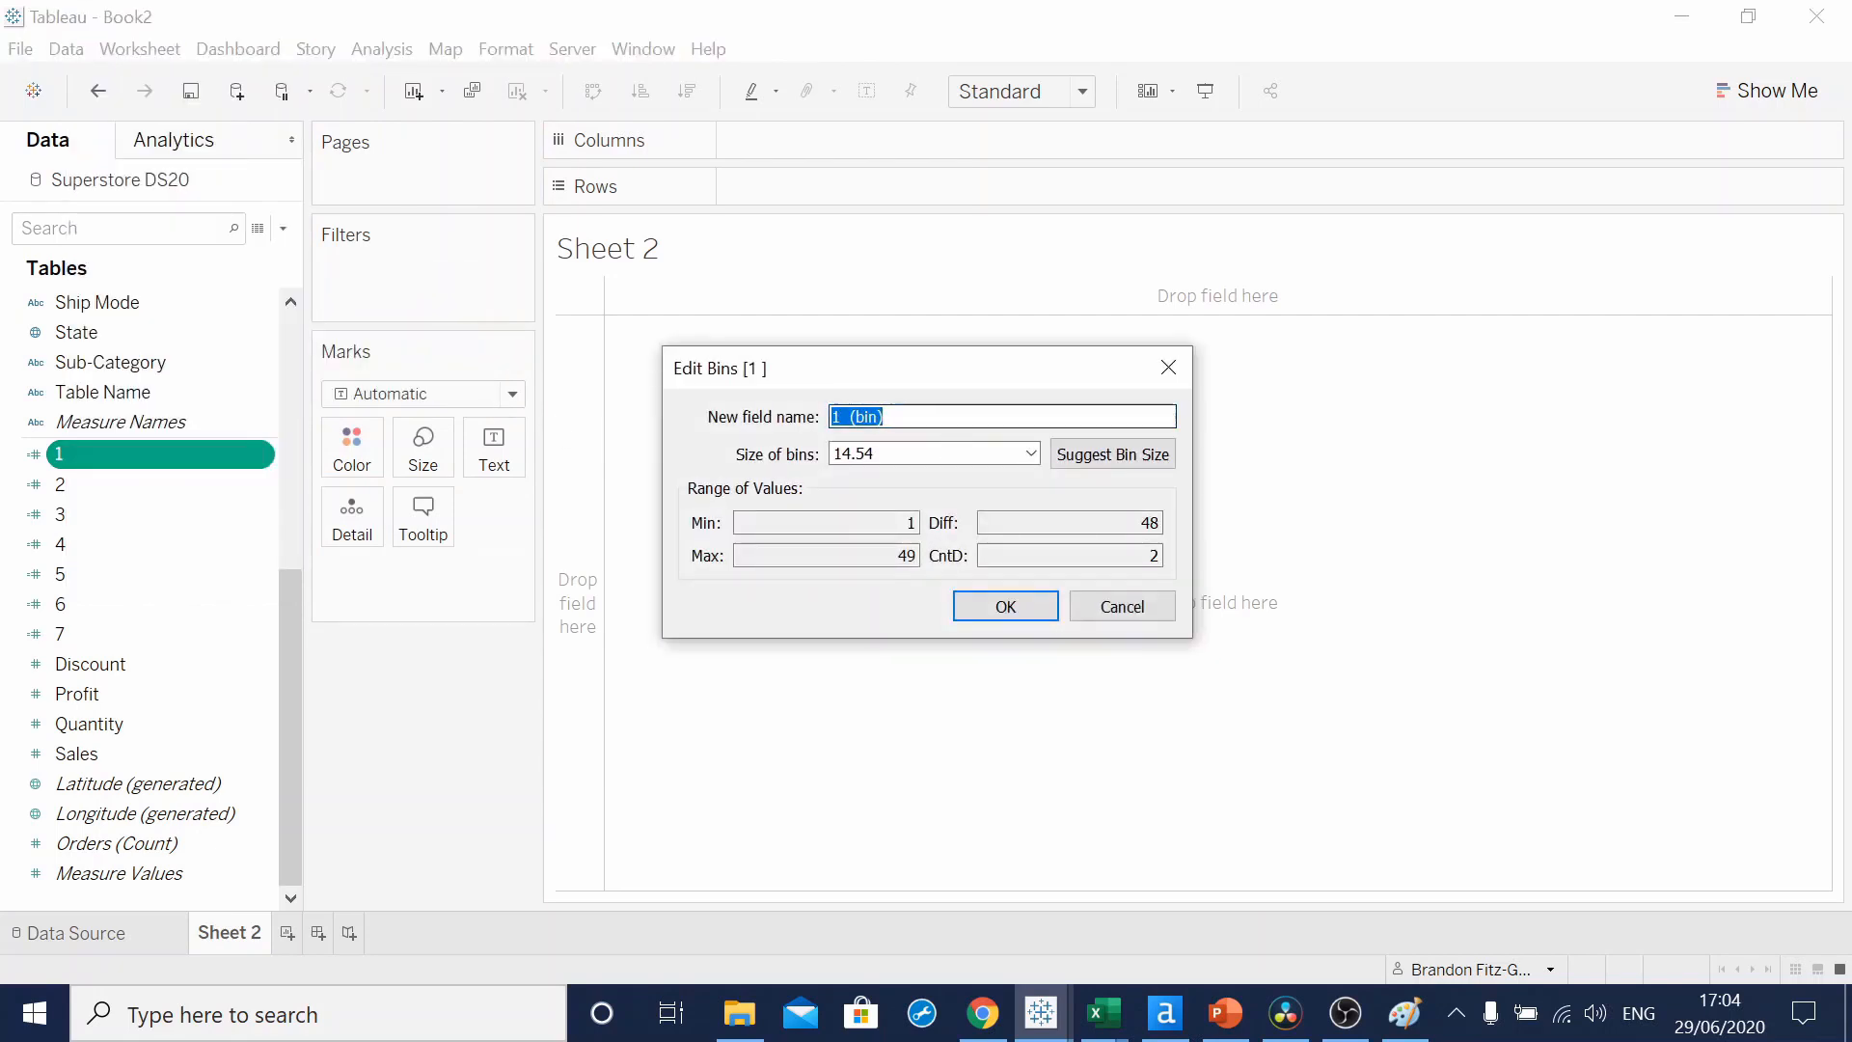
pyautogui.write('PAdding')
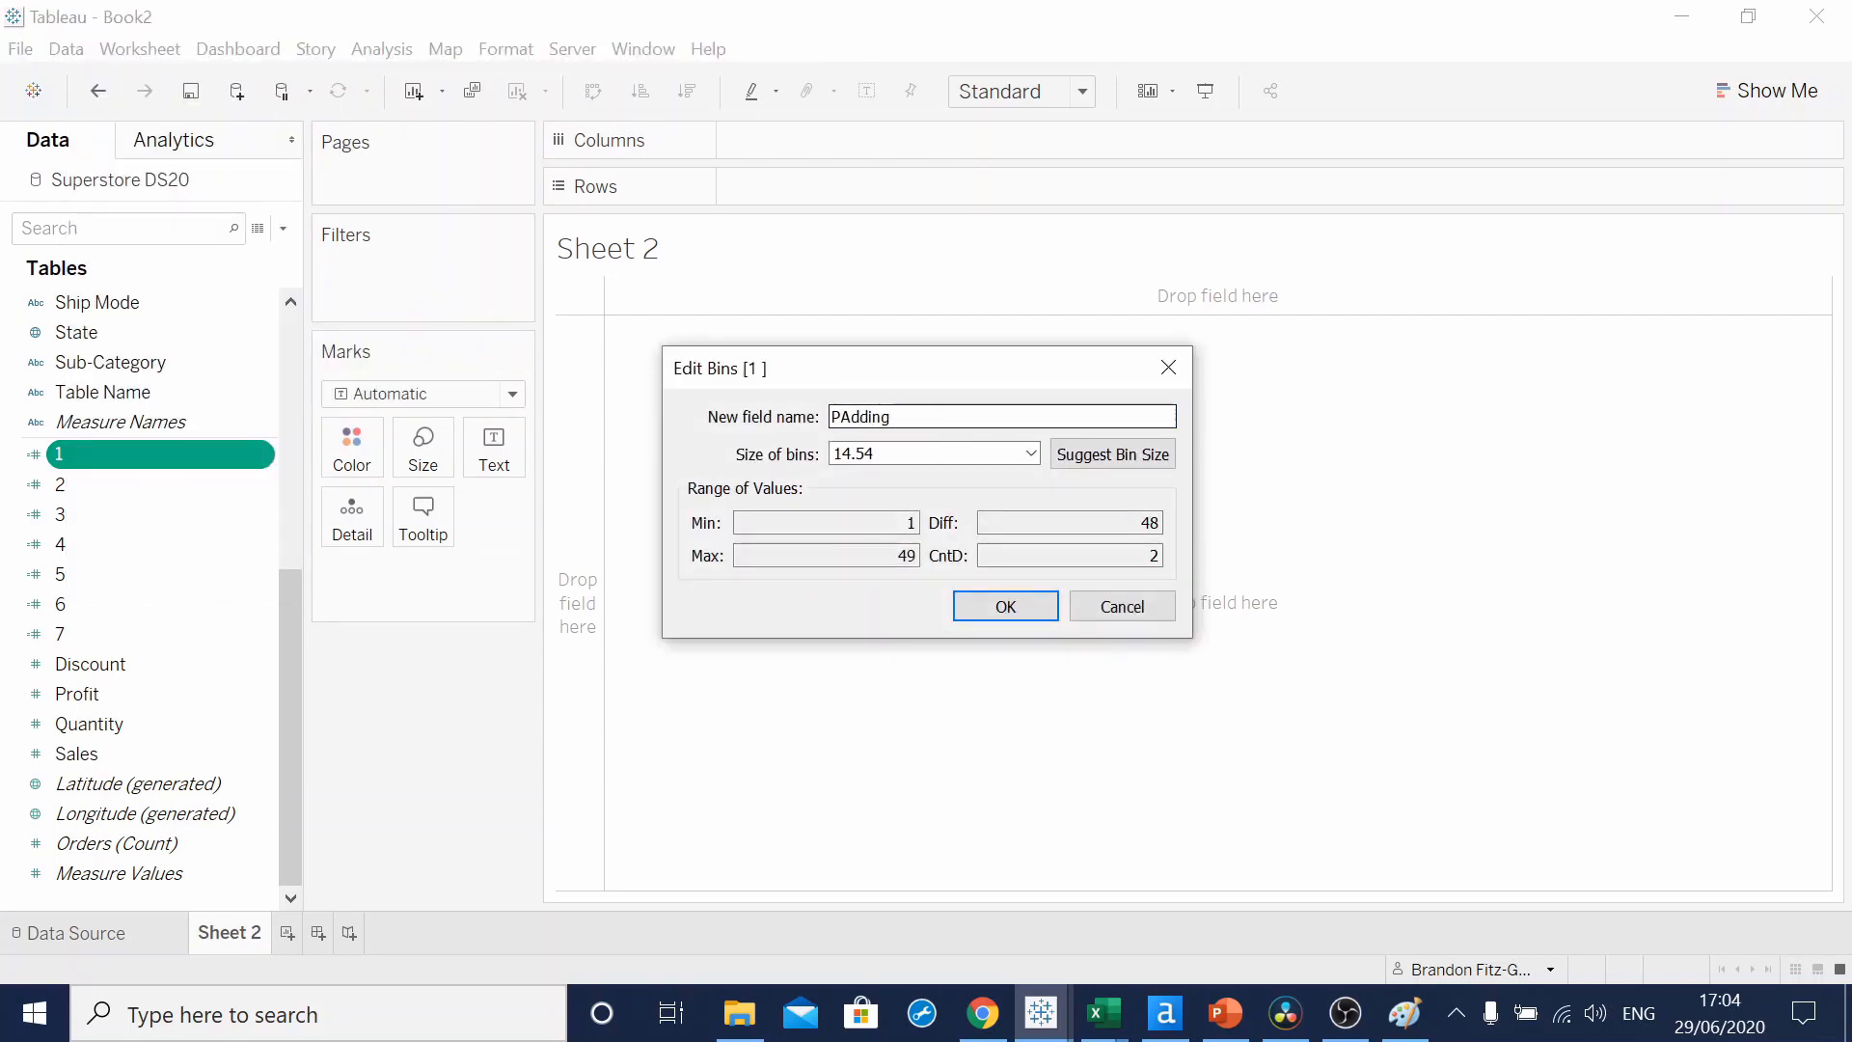
pyautogui.click(897, 453)
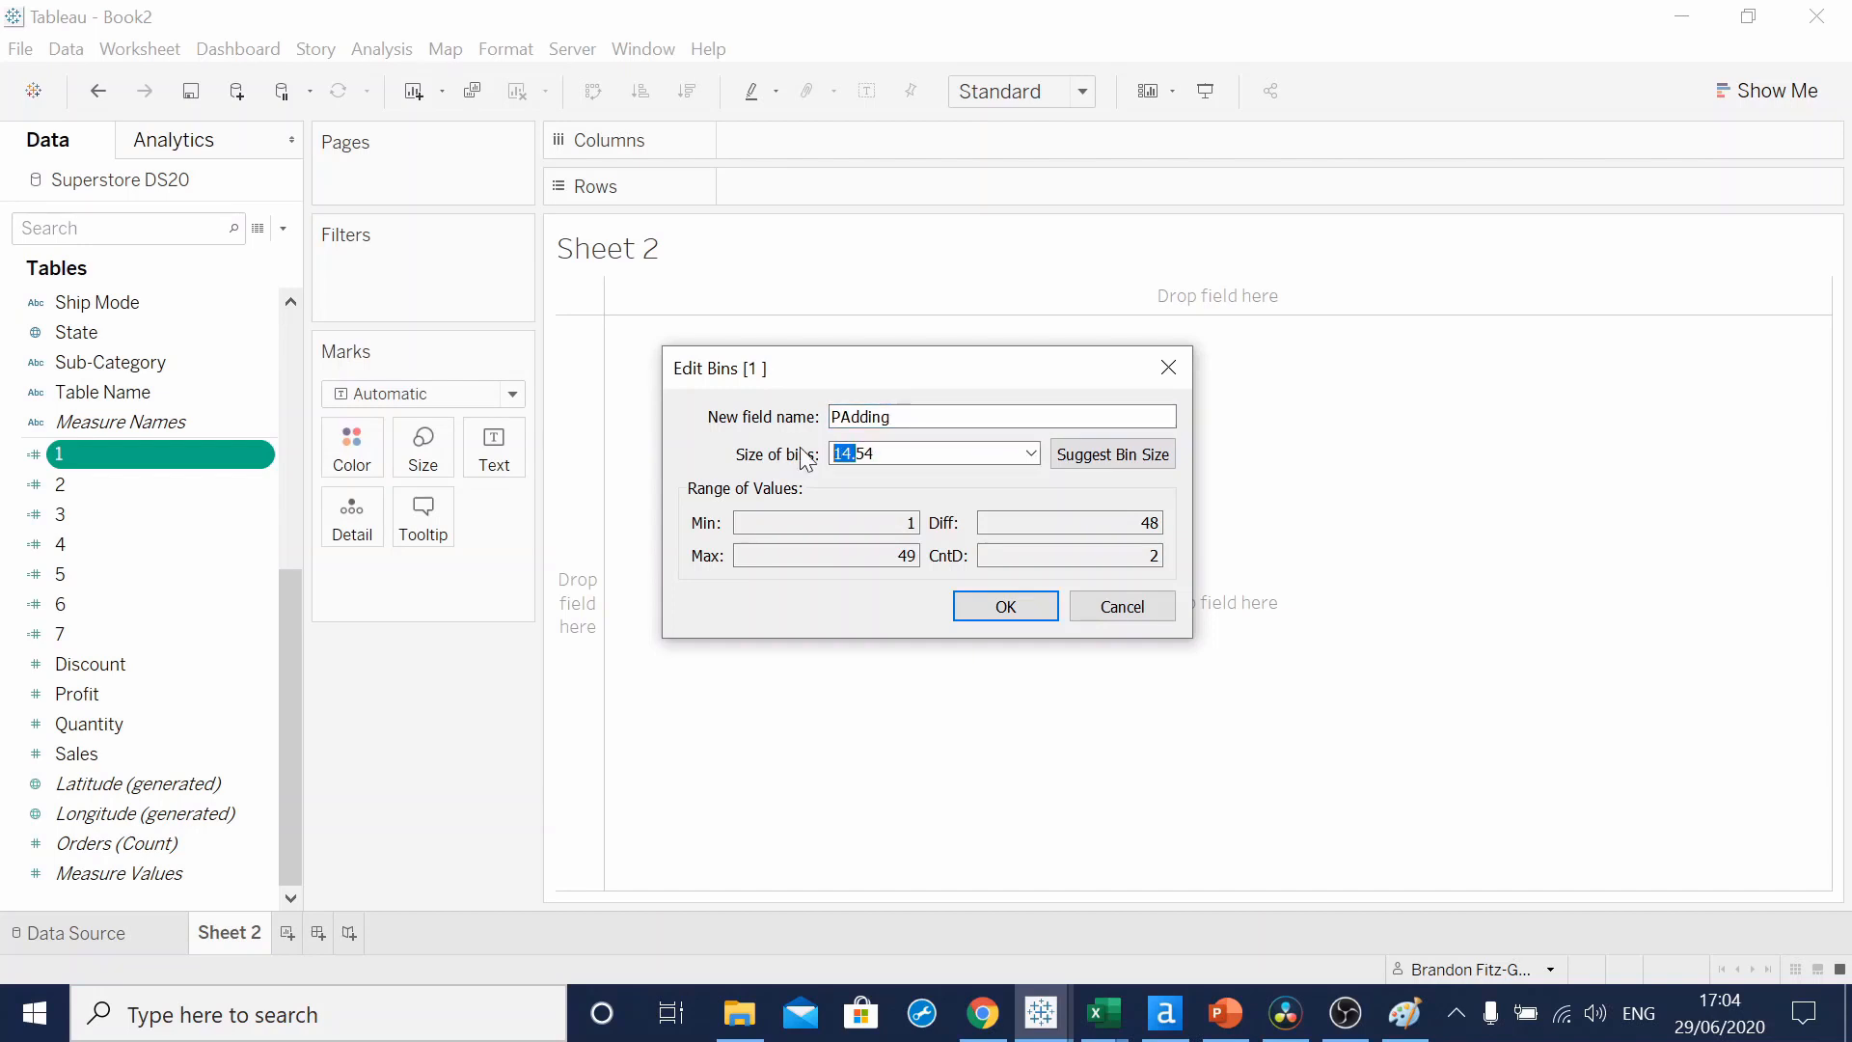
pyautogui.click(1003, 604)
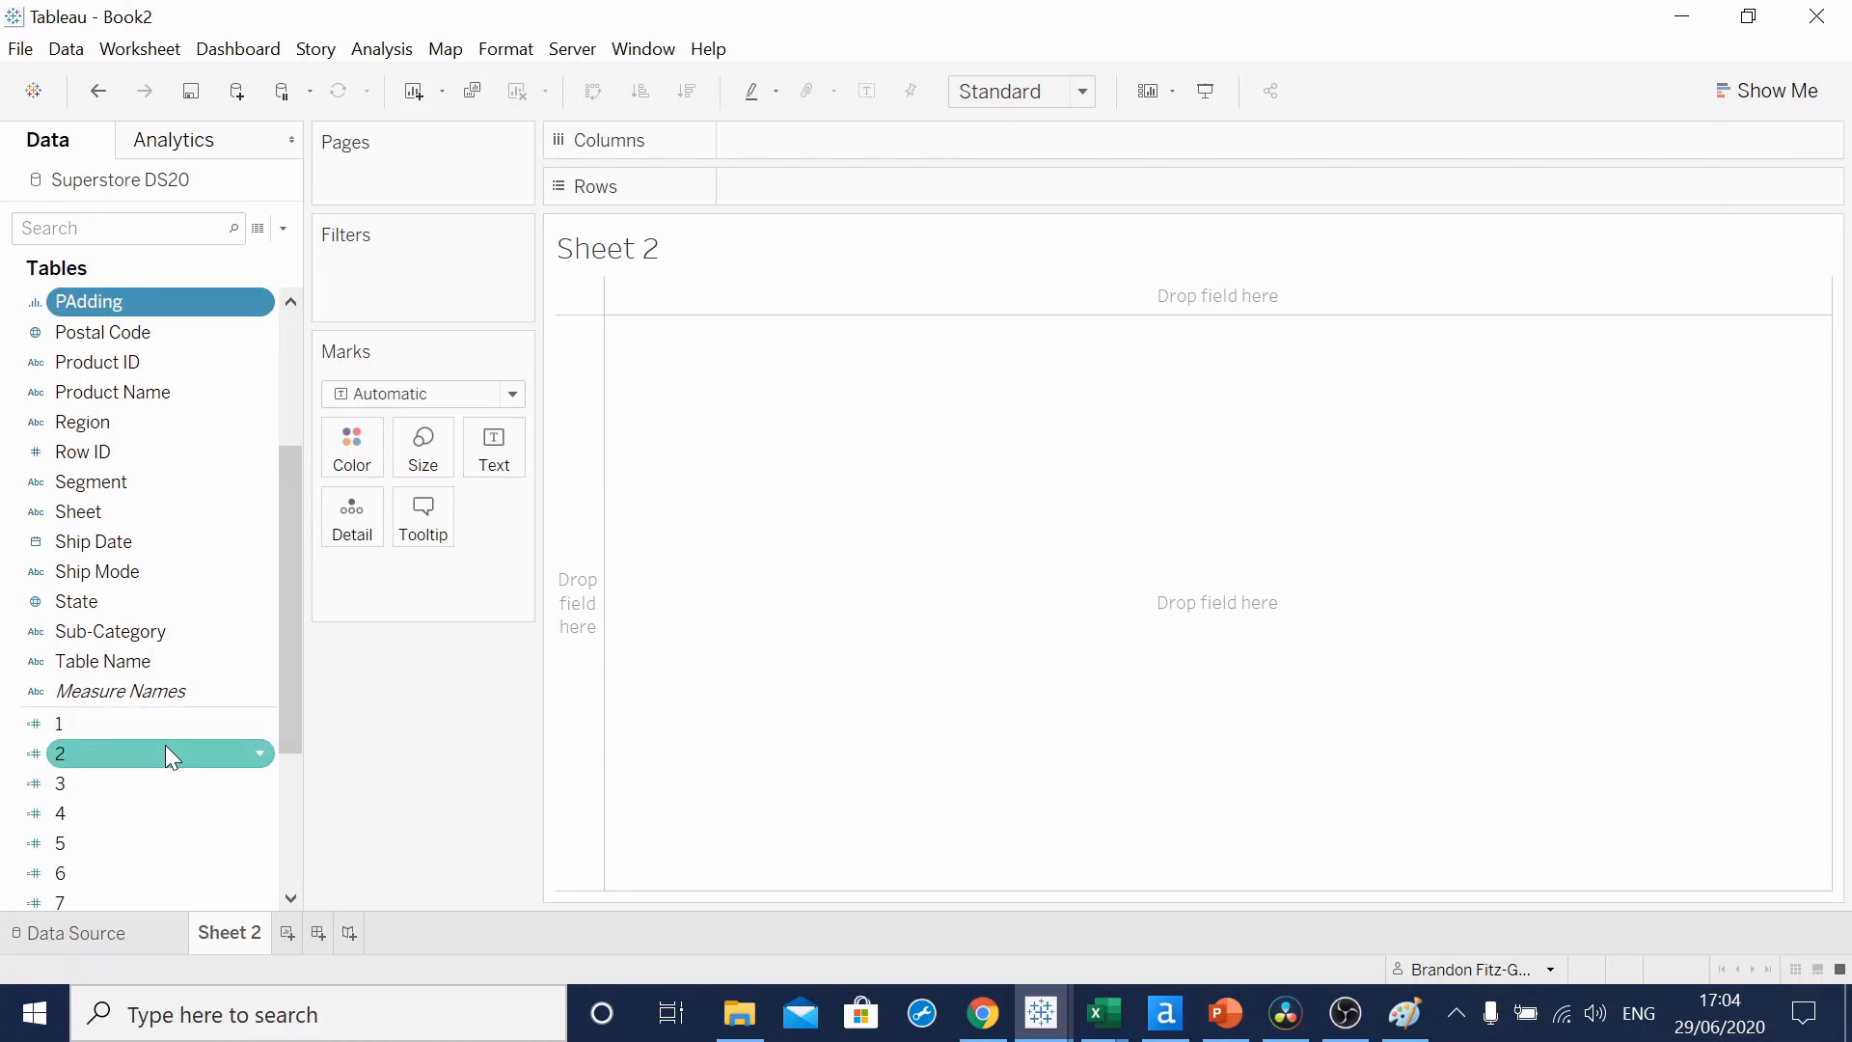
# - Set field 2 to (INDEX()-25)/4 and compute it along PAdding, giving 49 points from -6 to 6
pyautogui.rightClick(161, 755)
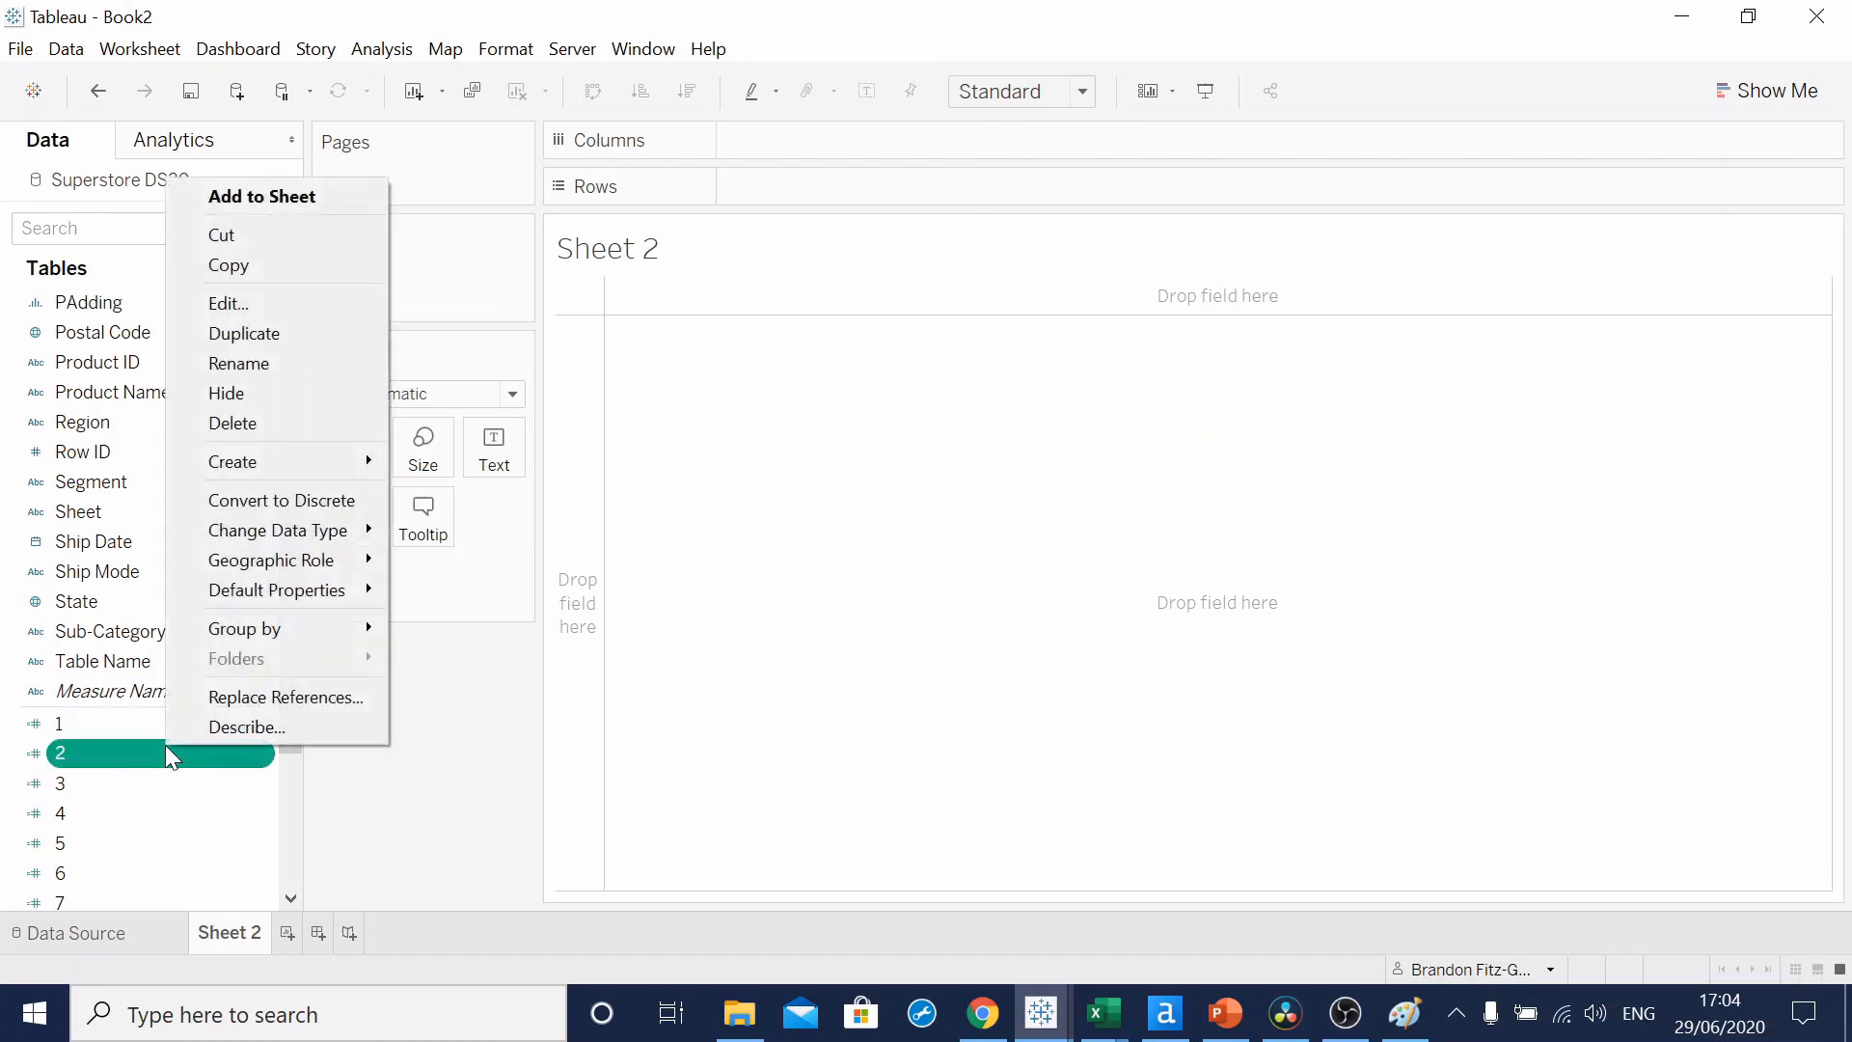
pyautogui.click(228, 303)
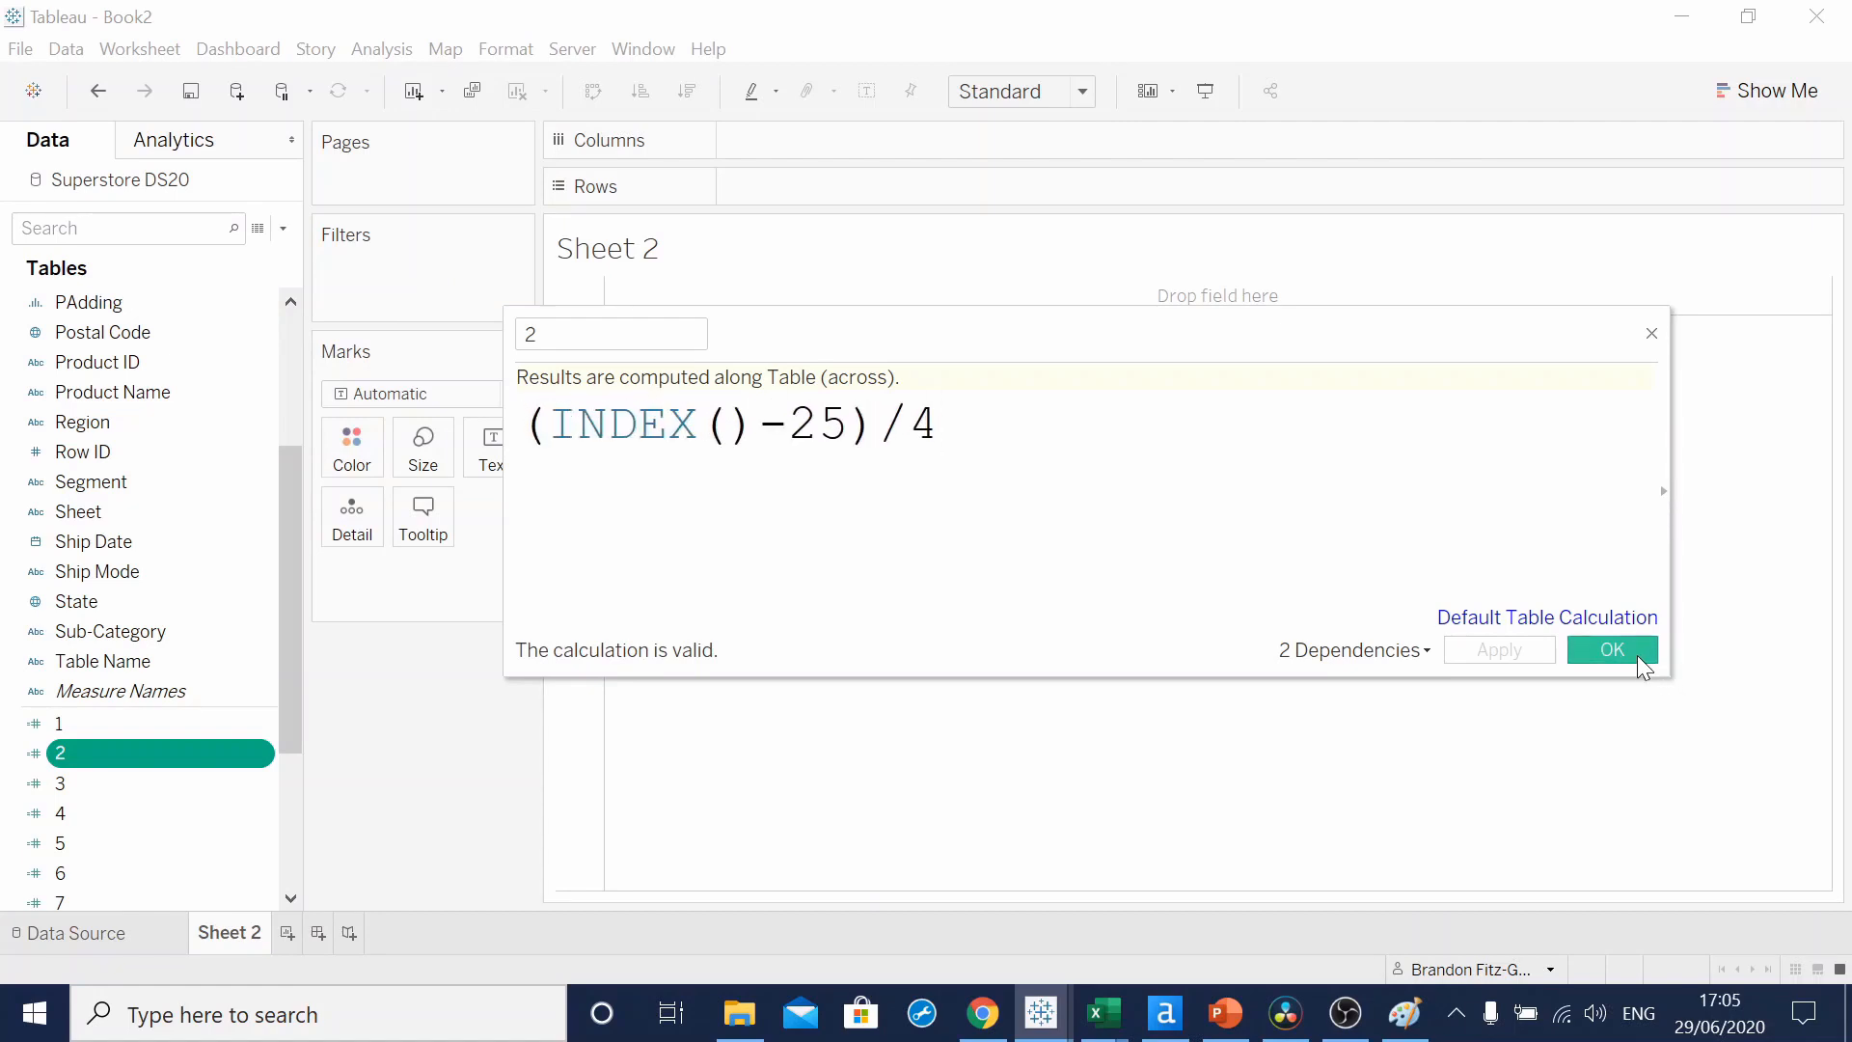
pyautogui.click(1611, 650)
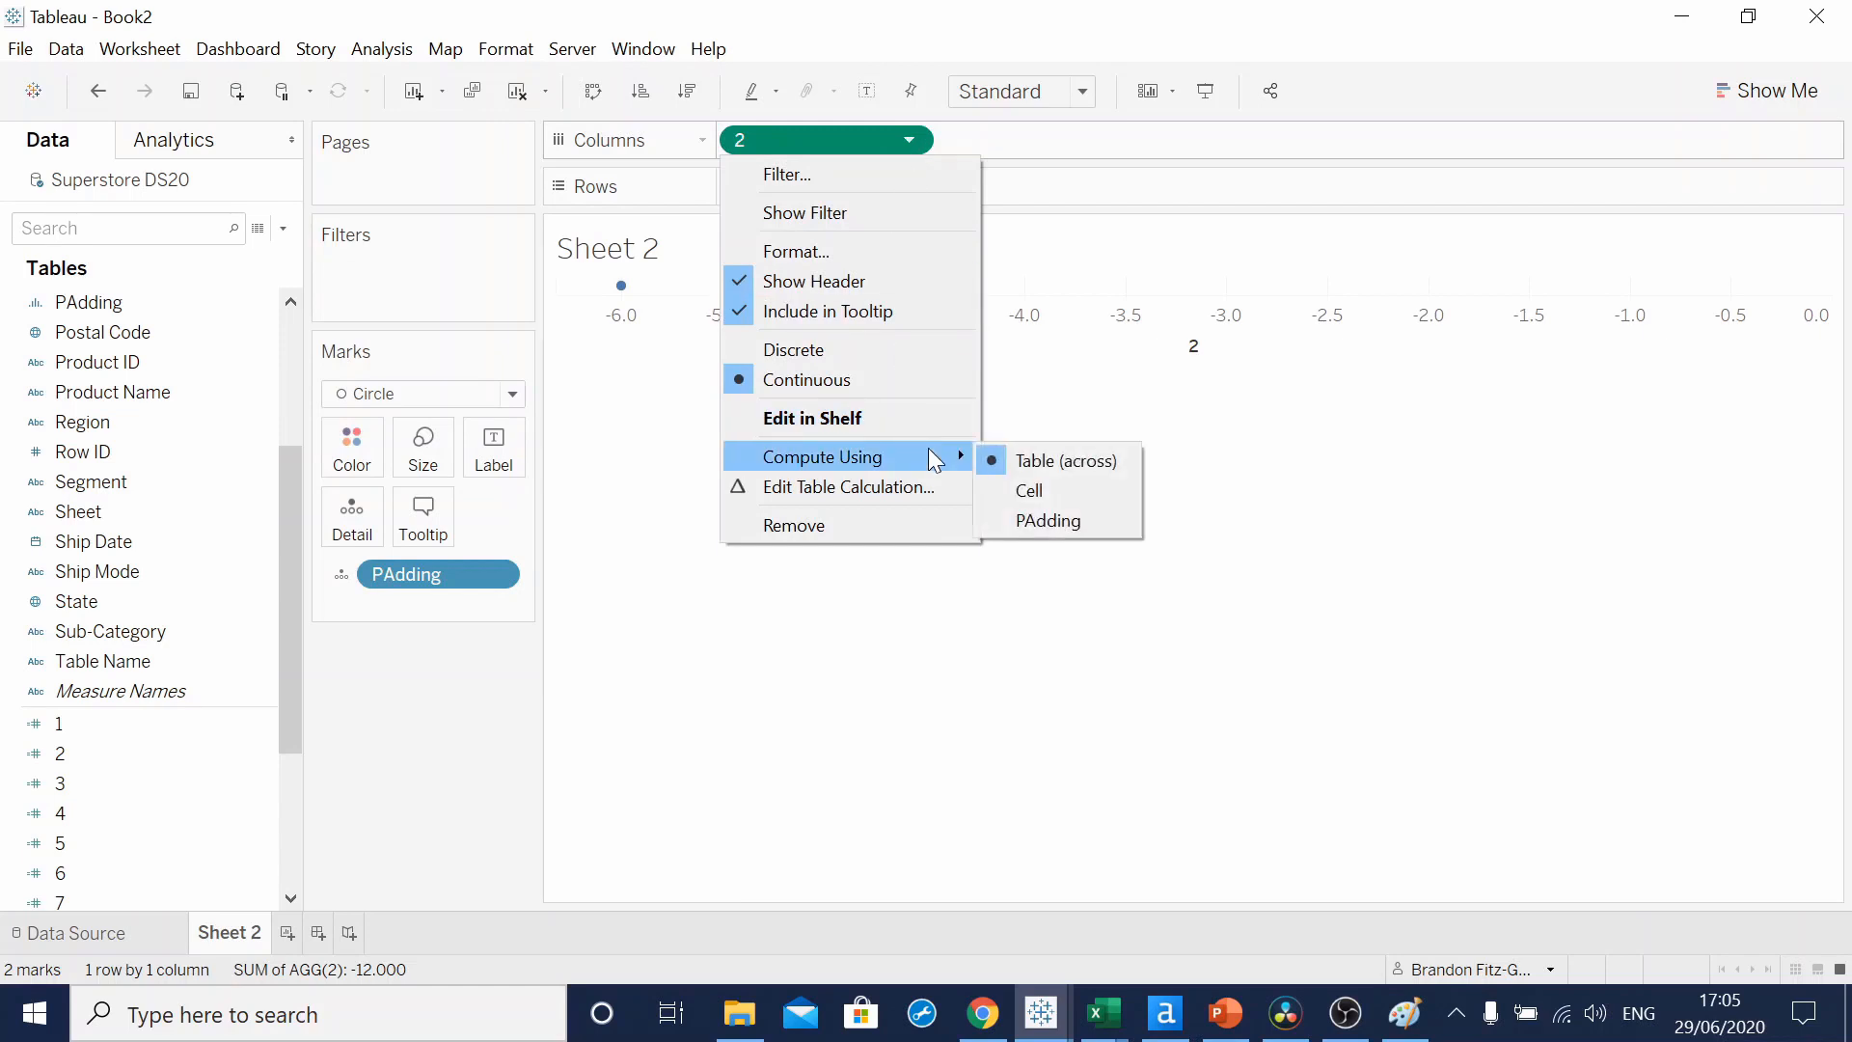
pyautogui.click(1047, 521)
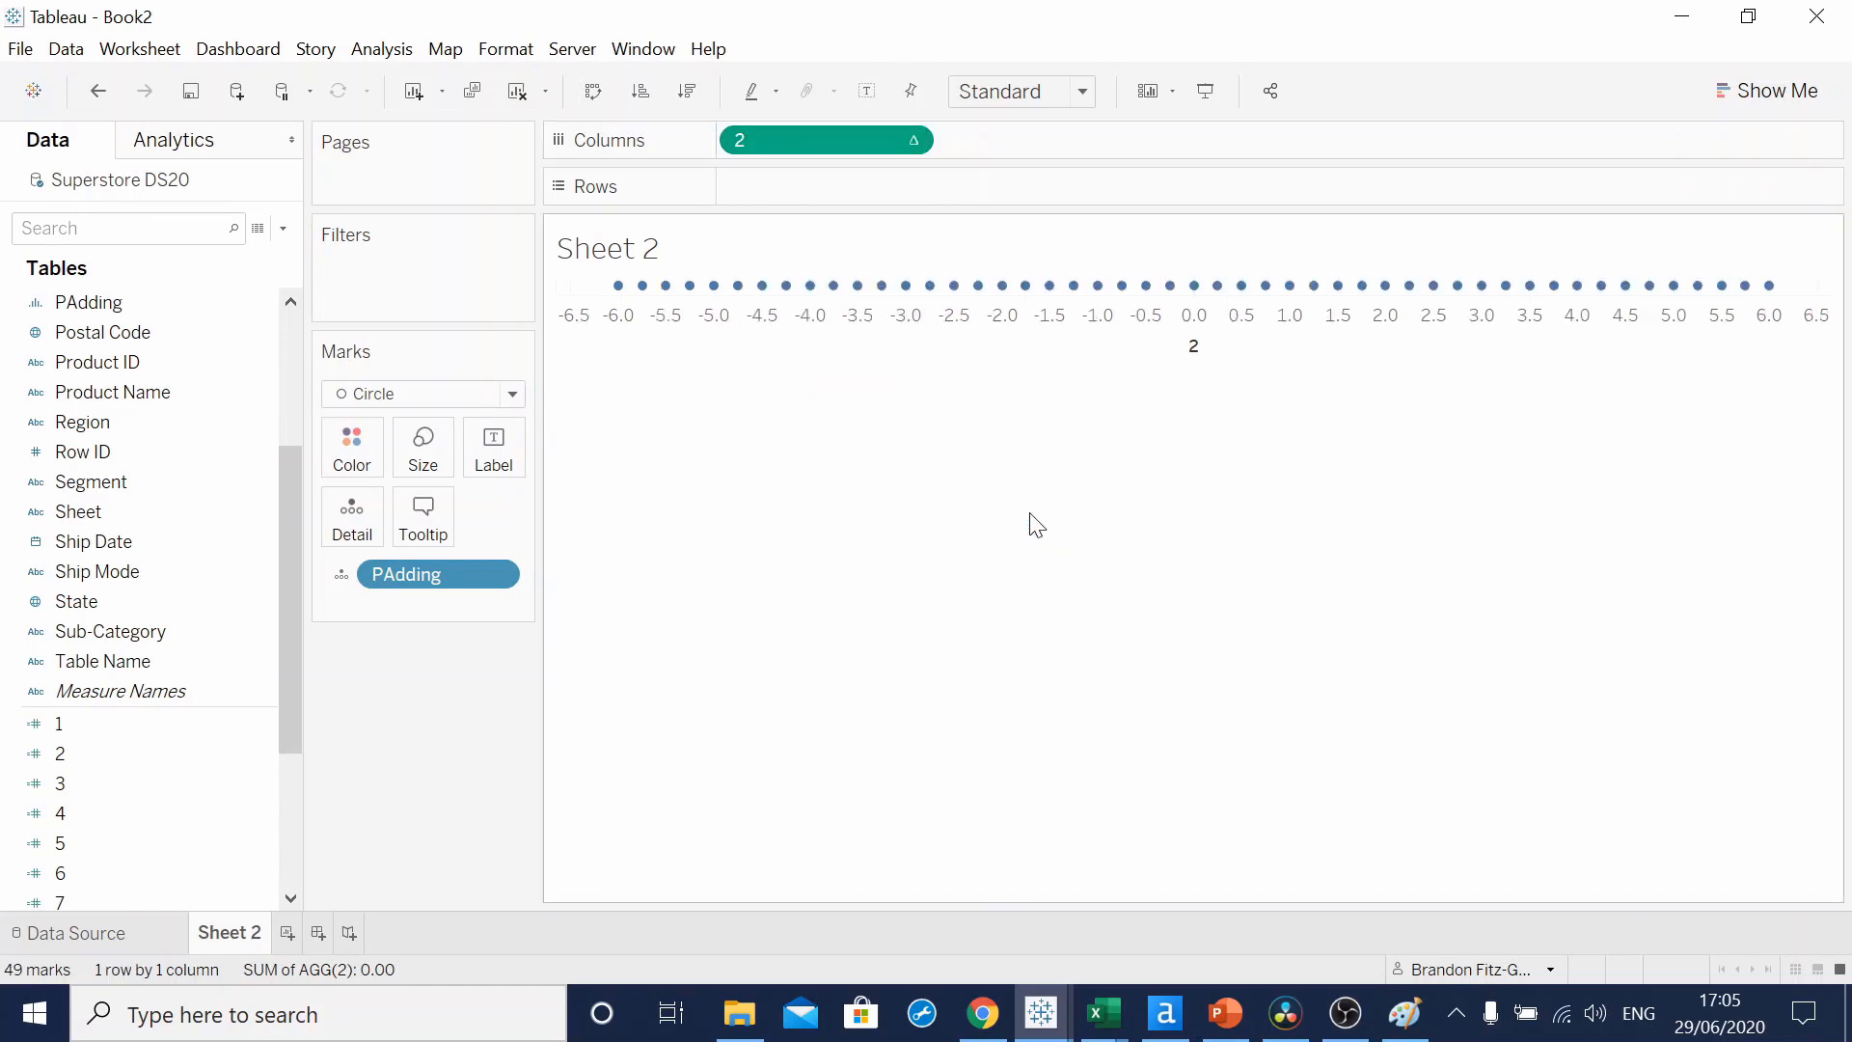
pyautogui.moveTo(650, 286)
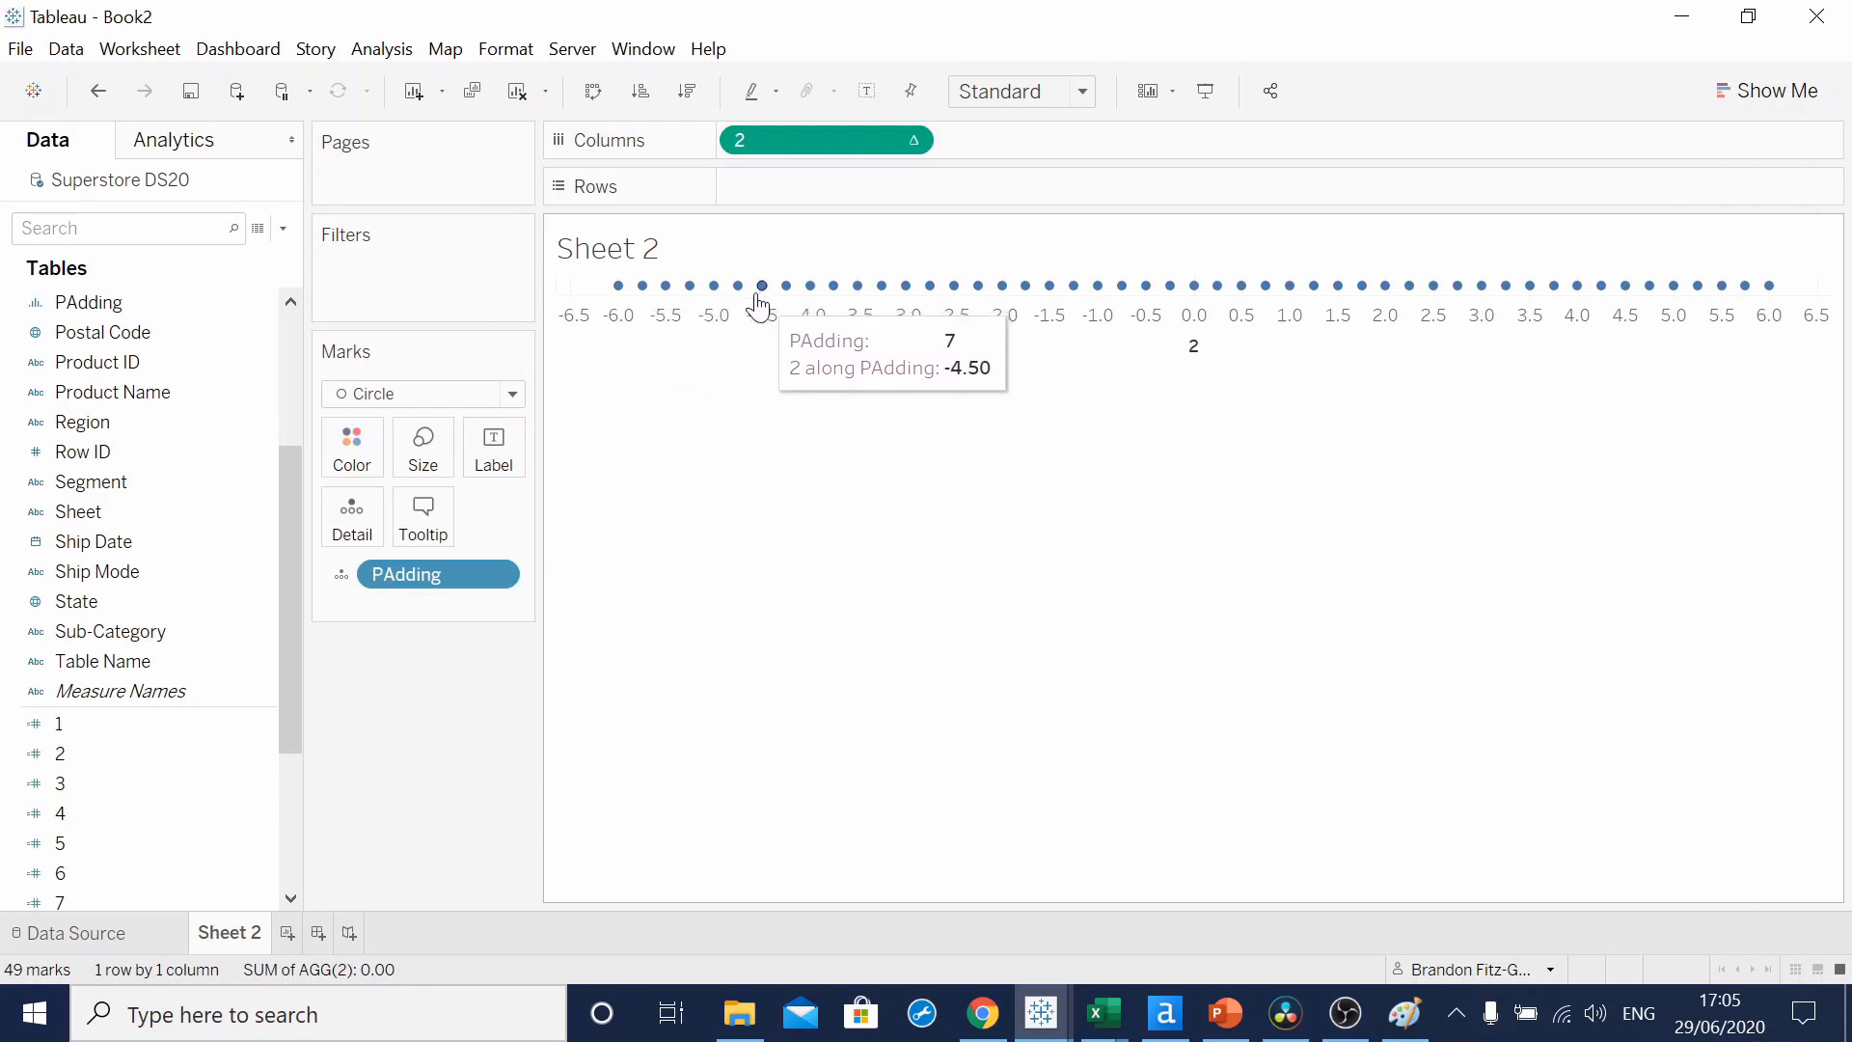
pyautogui.moveTo(1747, 285)
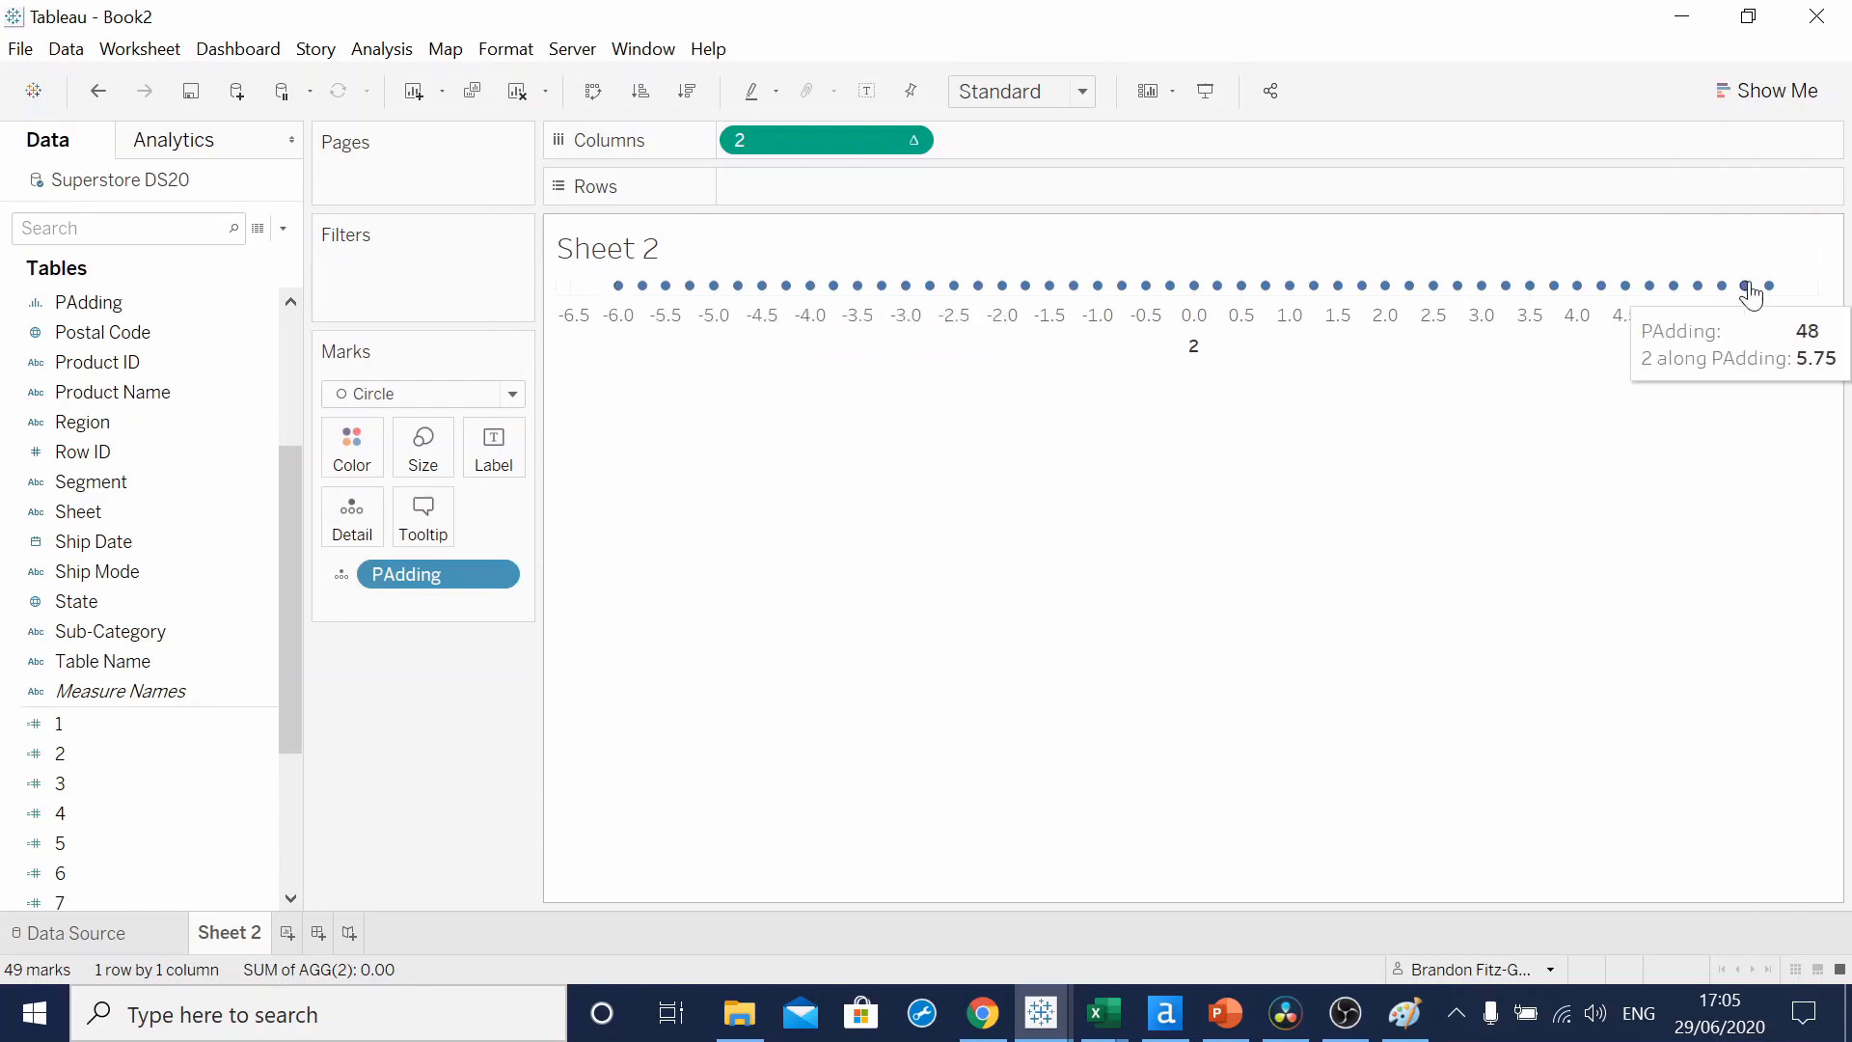
pyautogui.moveTo(1408, 470)
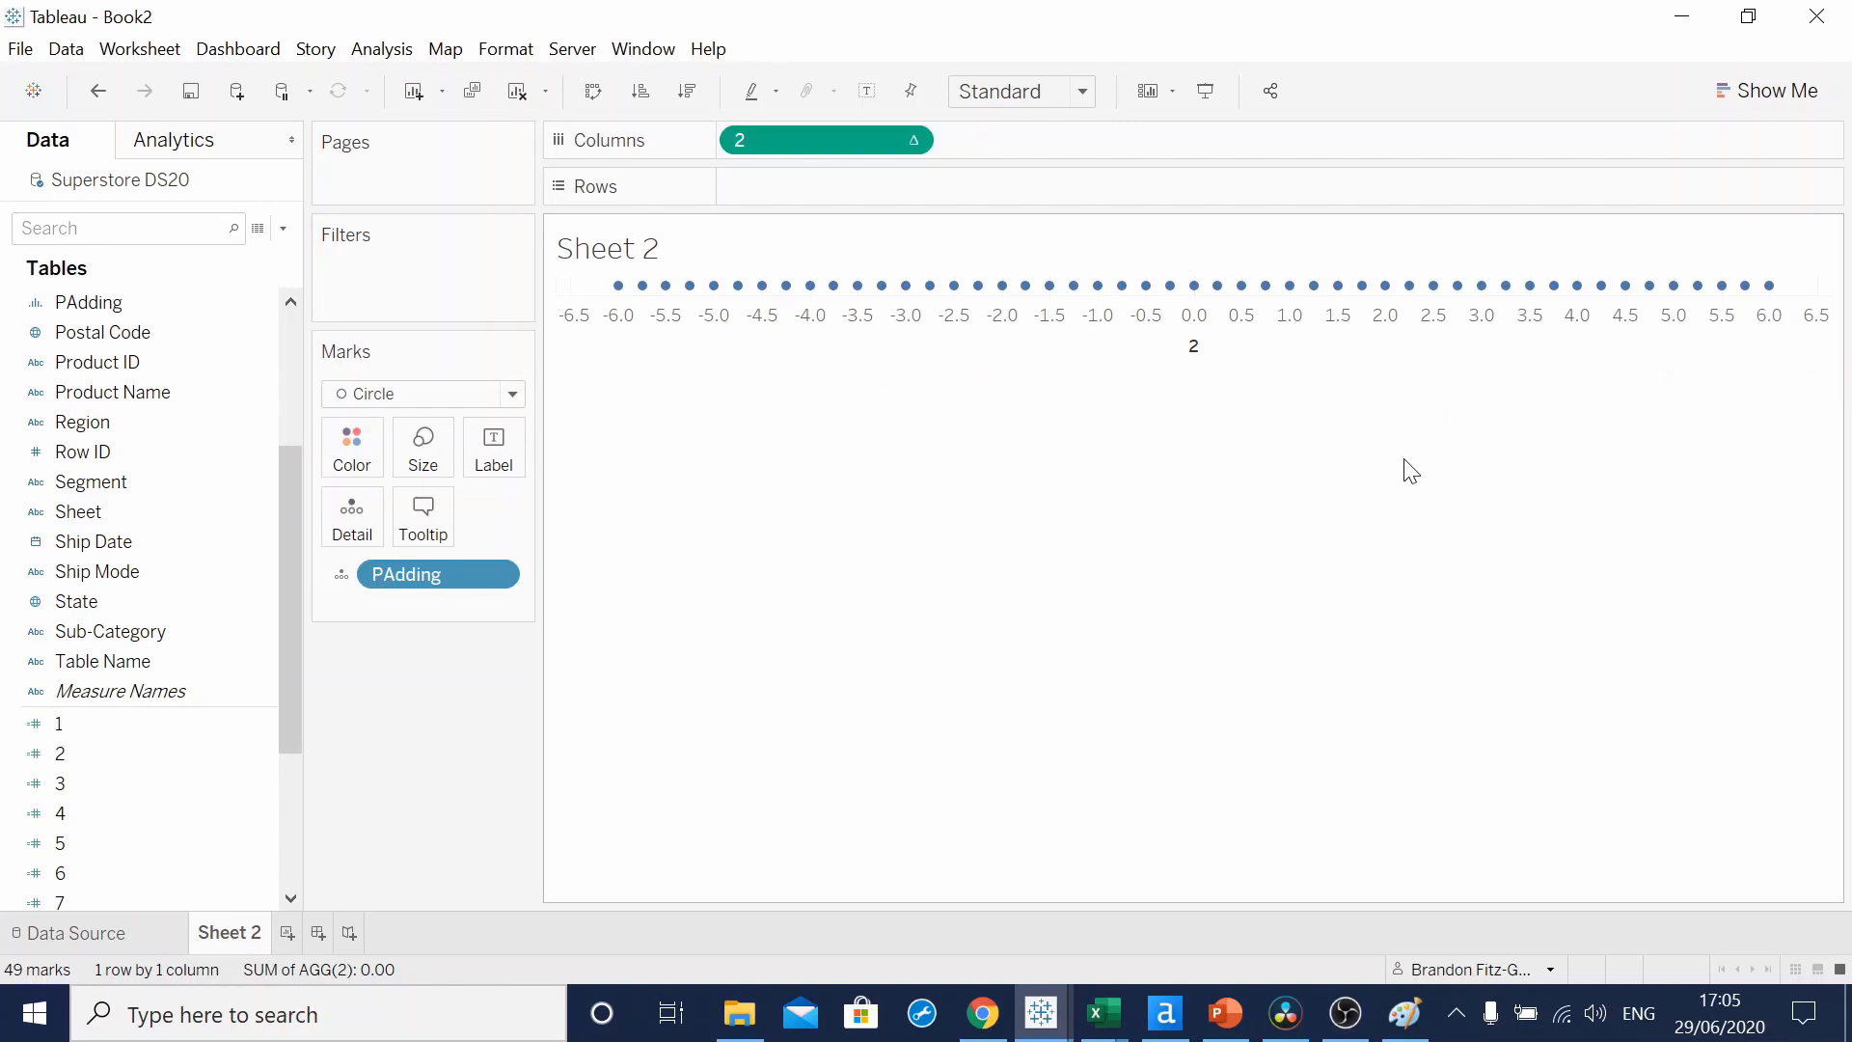
pyautogui.moveTo(272, 698)
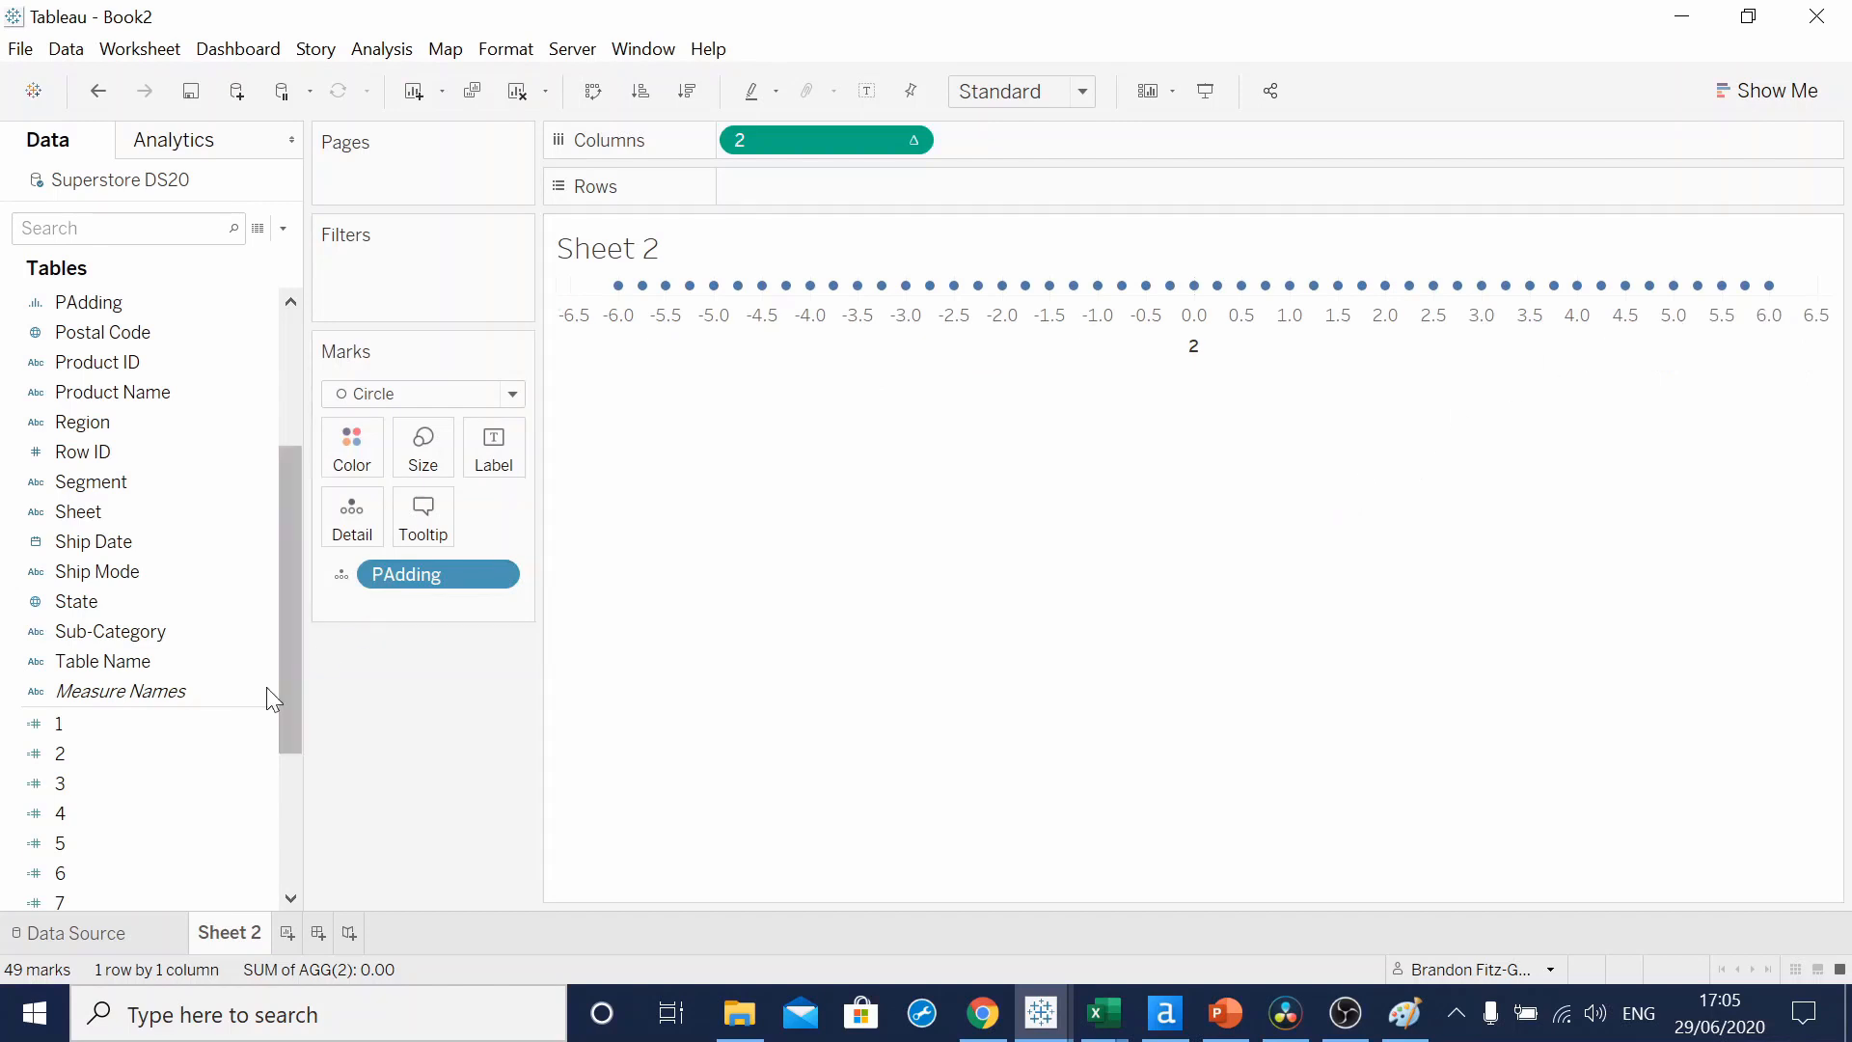
pyautogui.rightClick(60, 781)
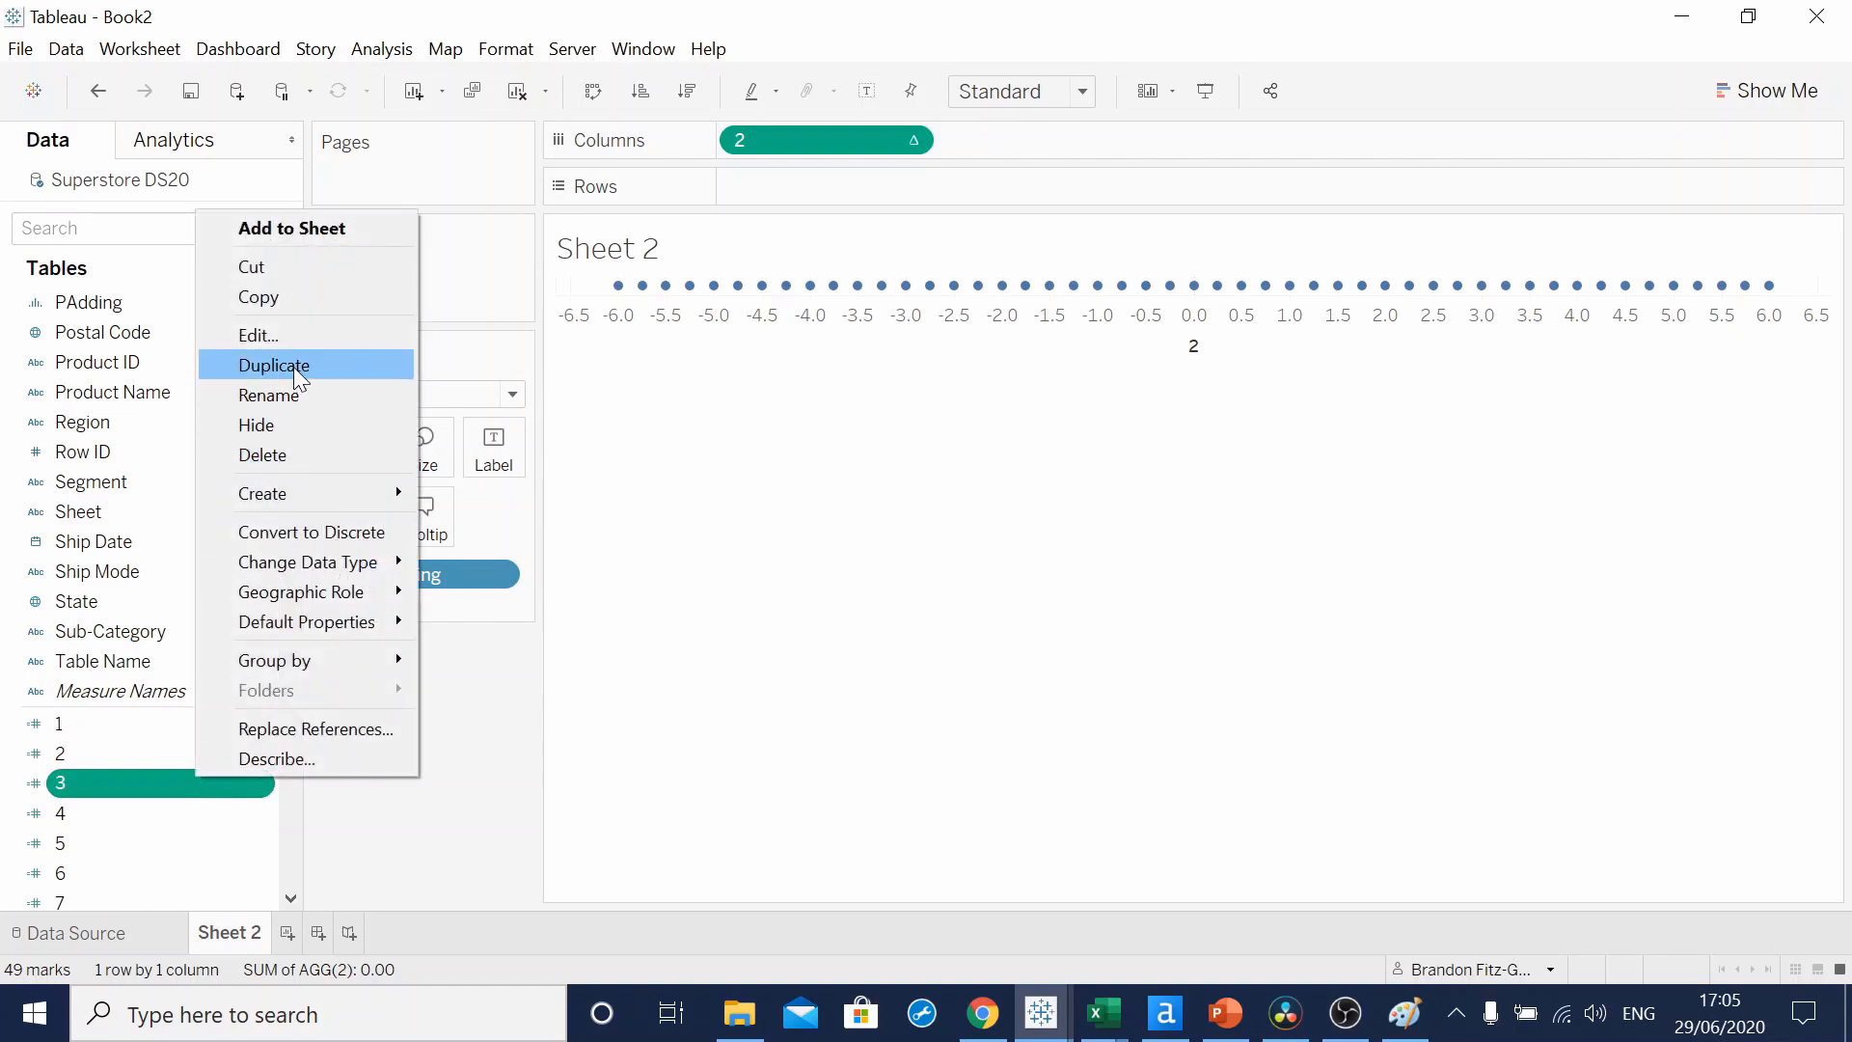
pyautogui.moveTo(259, 342)
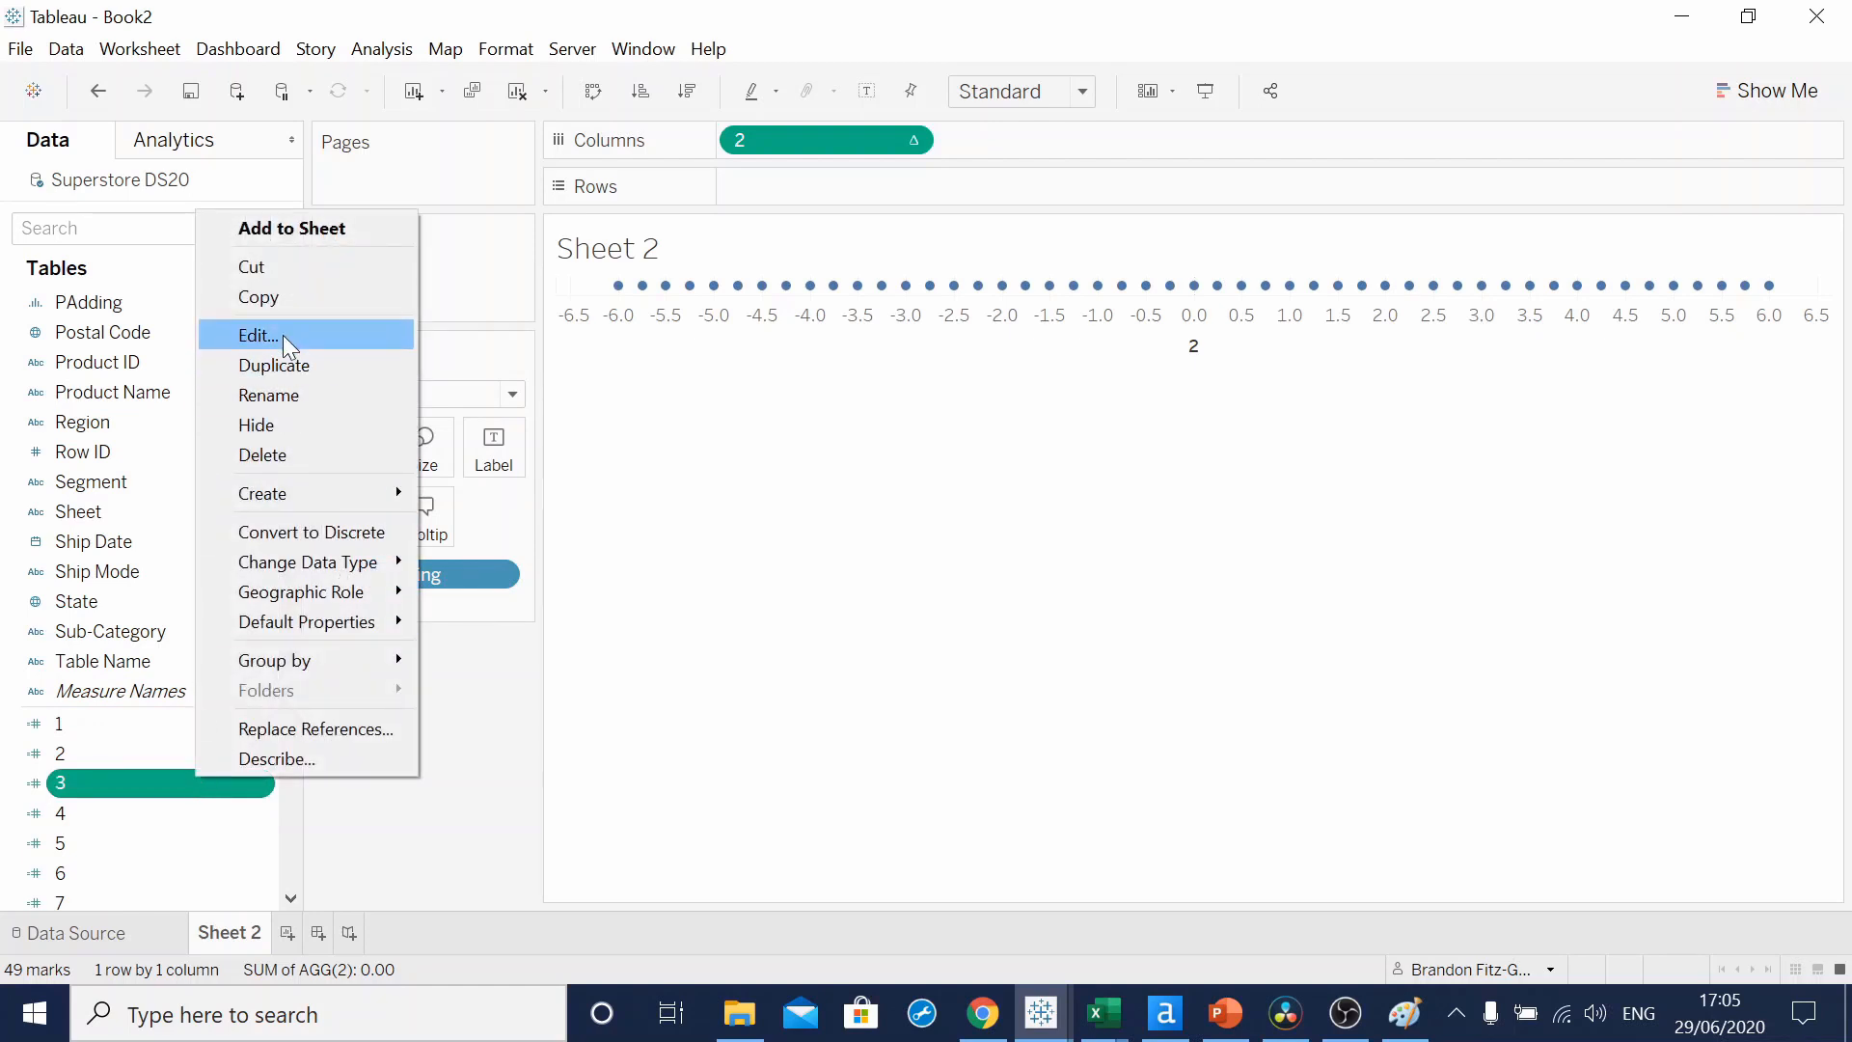
pyautogui.click(258, 336)
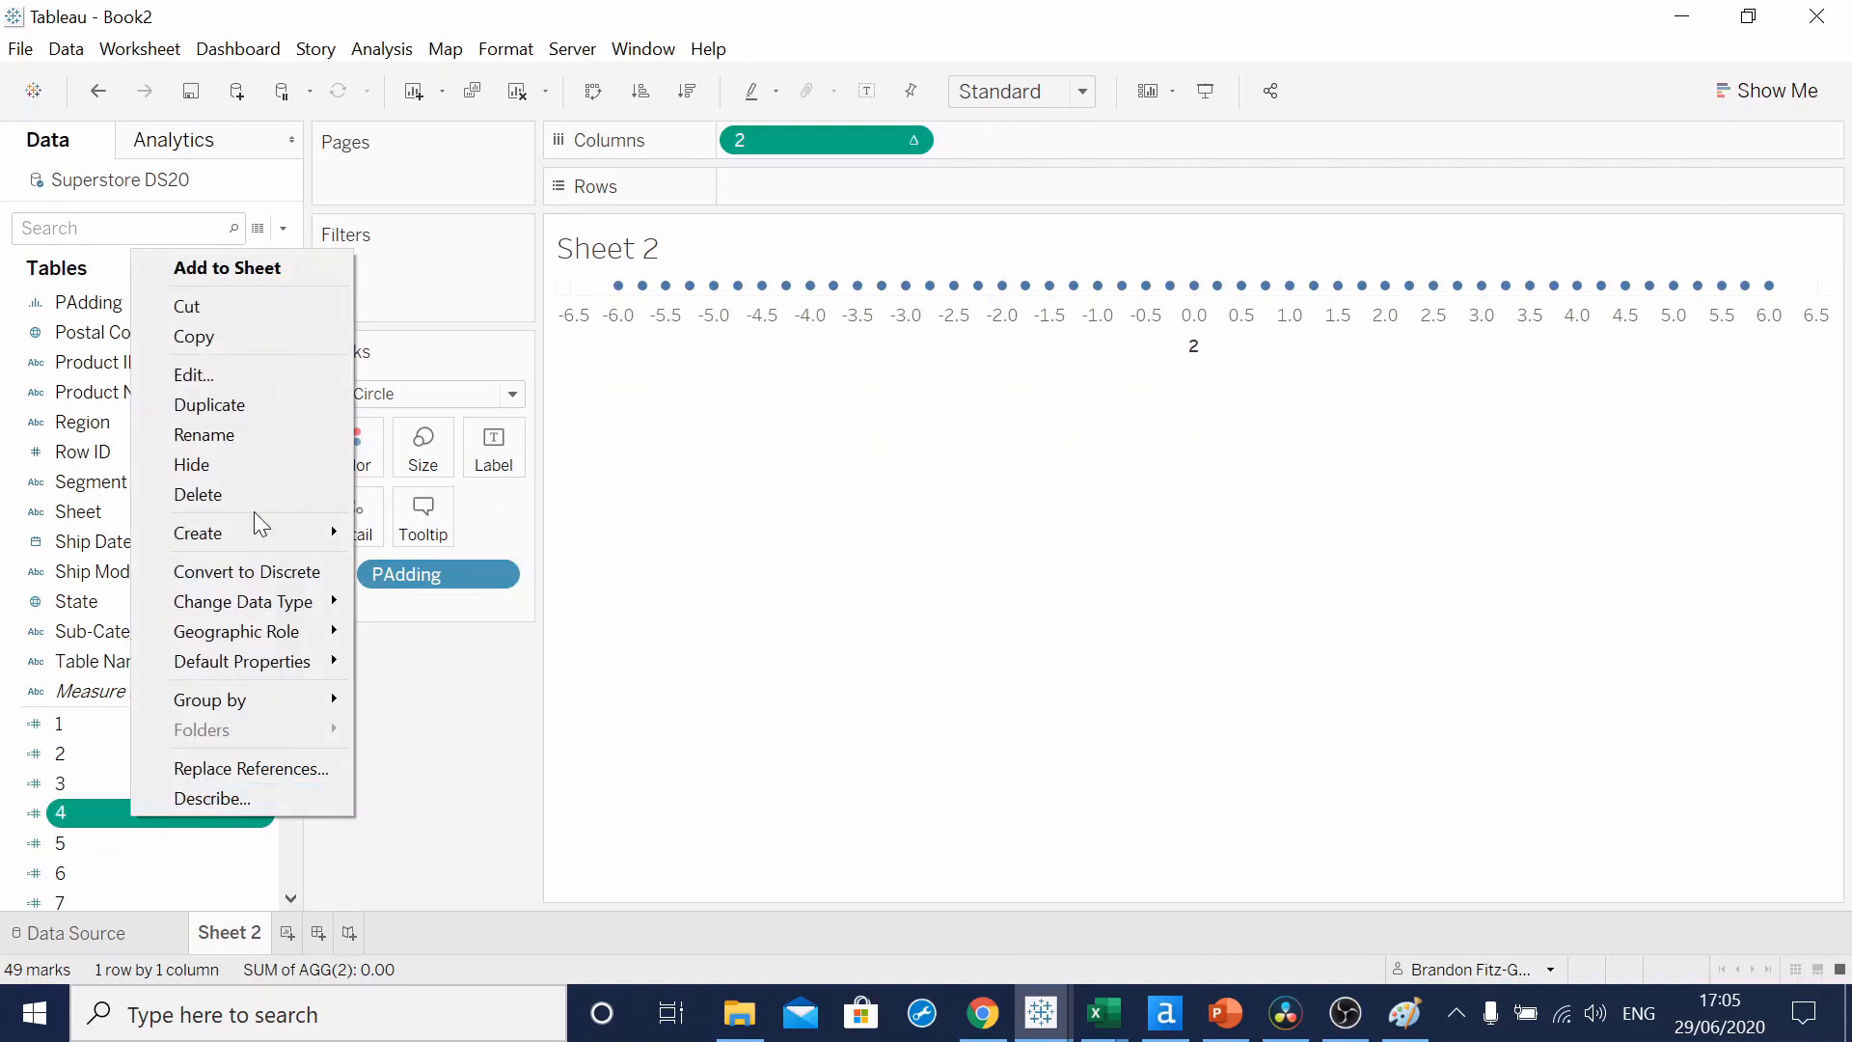
pyautogui.click(193, 374)
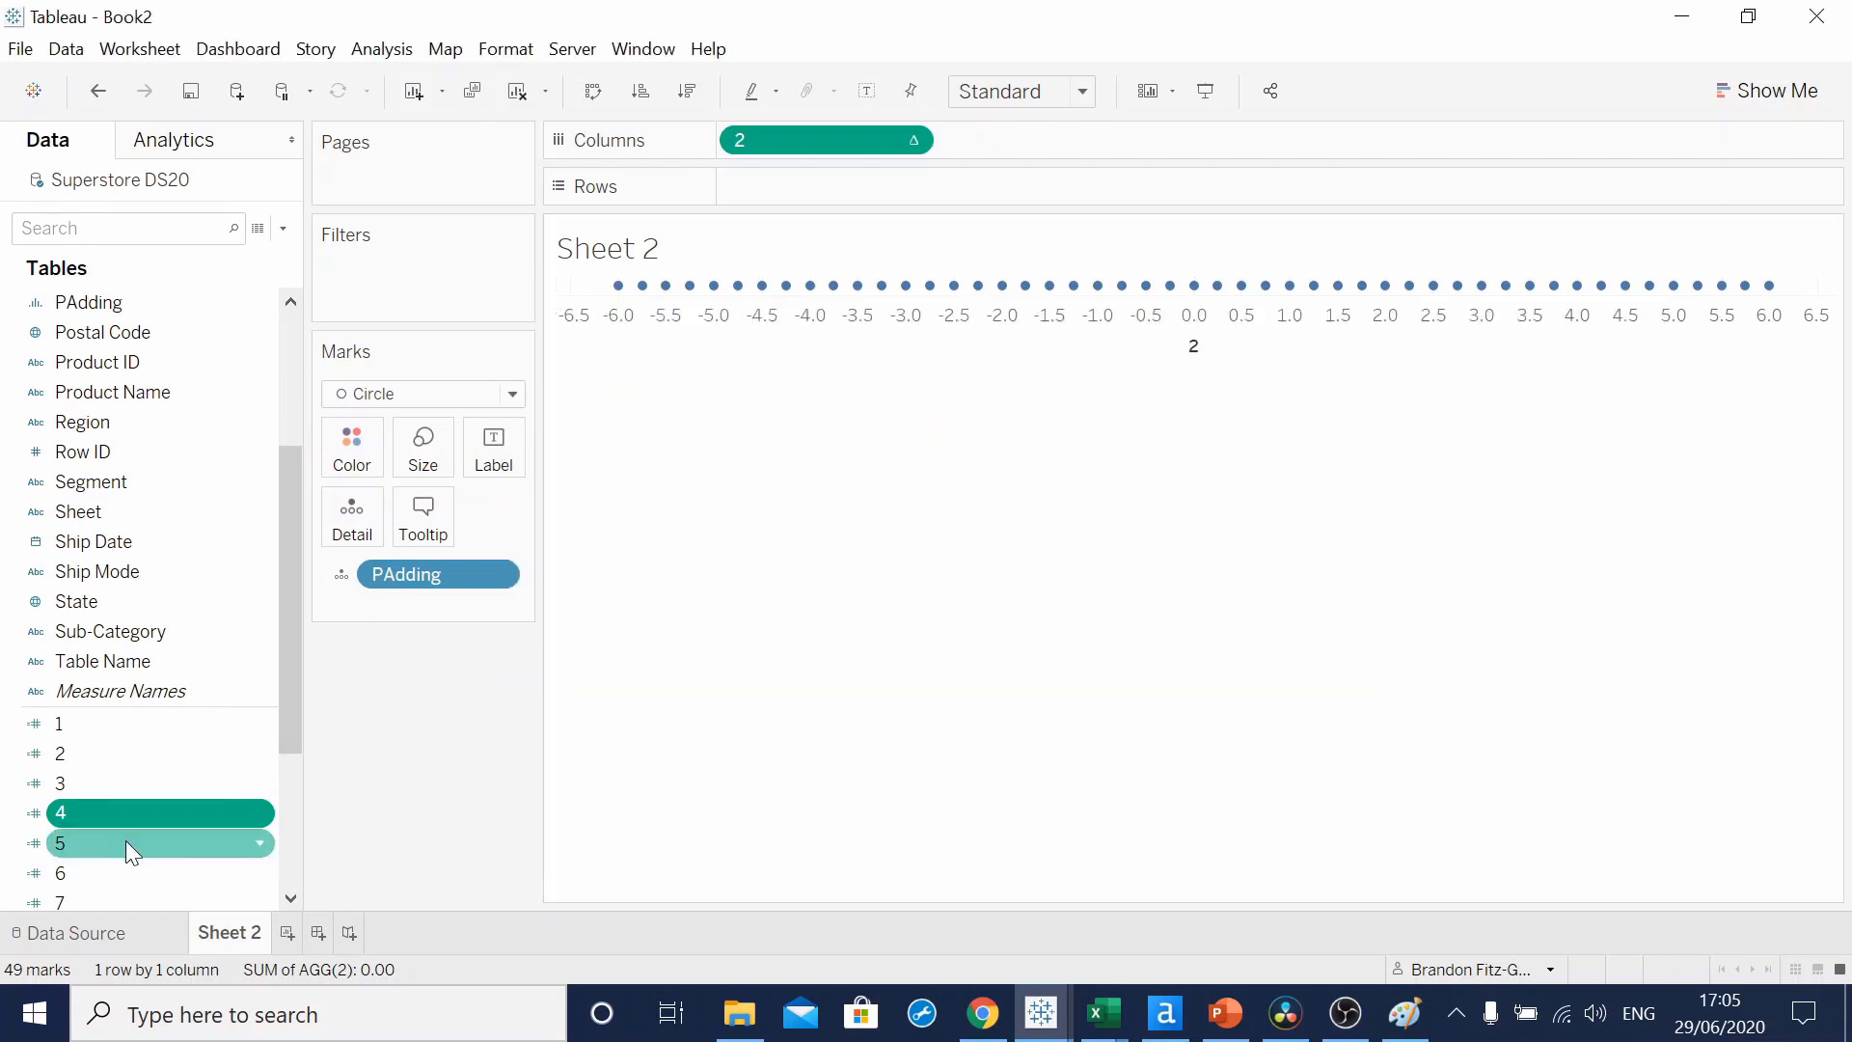
pyautogui.rightClick(129, 843)
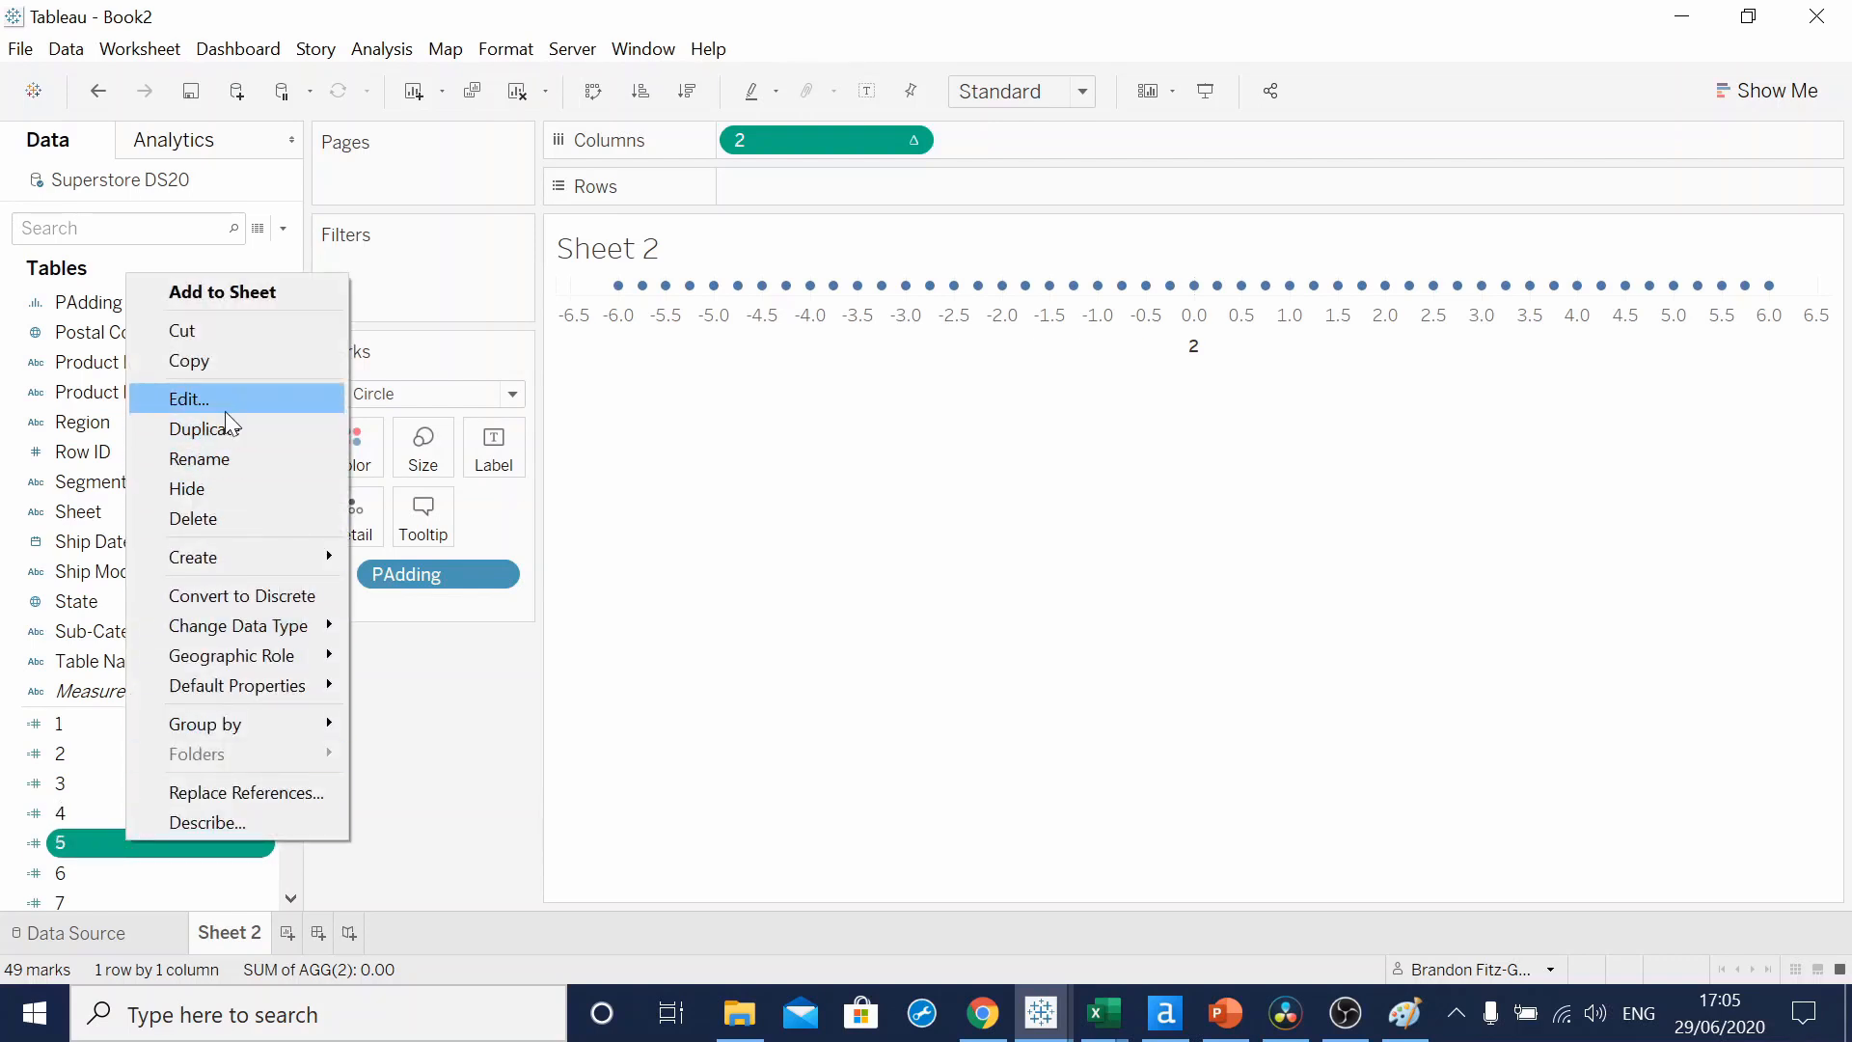
pyautogui.click(187, 400)
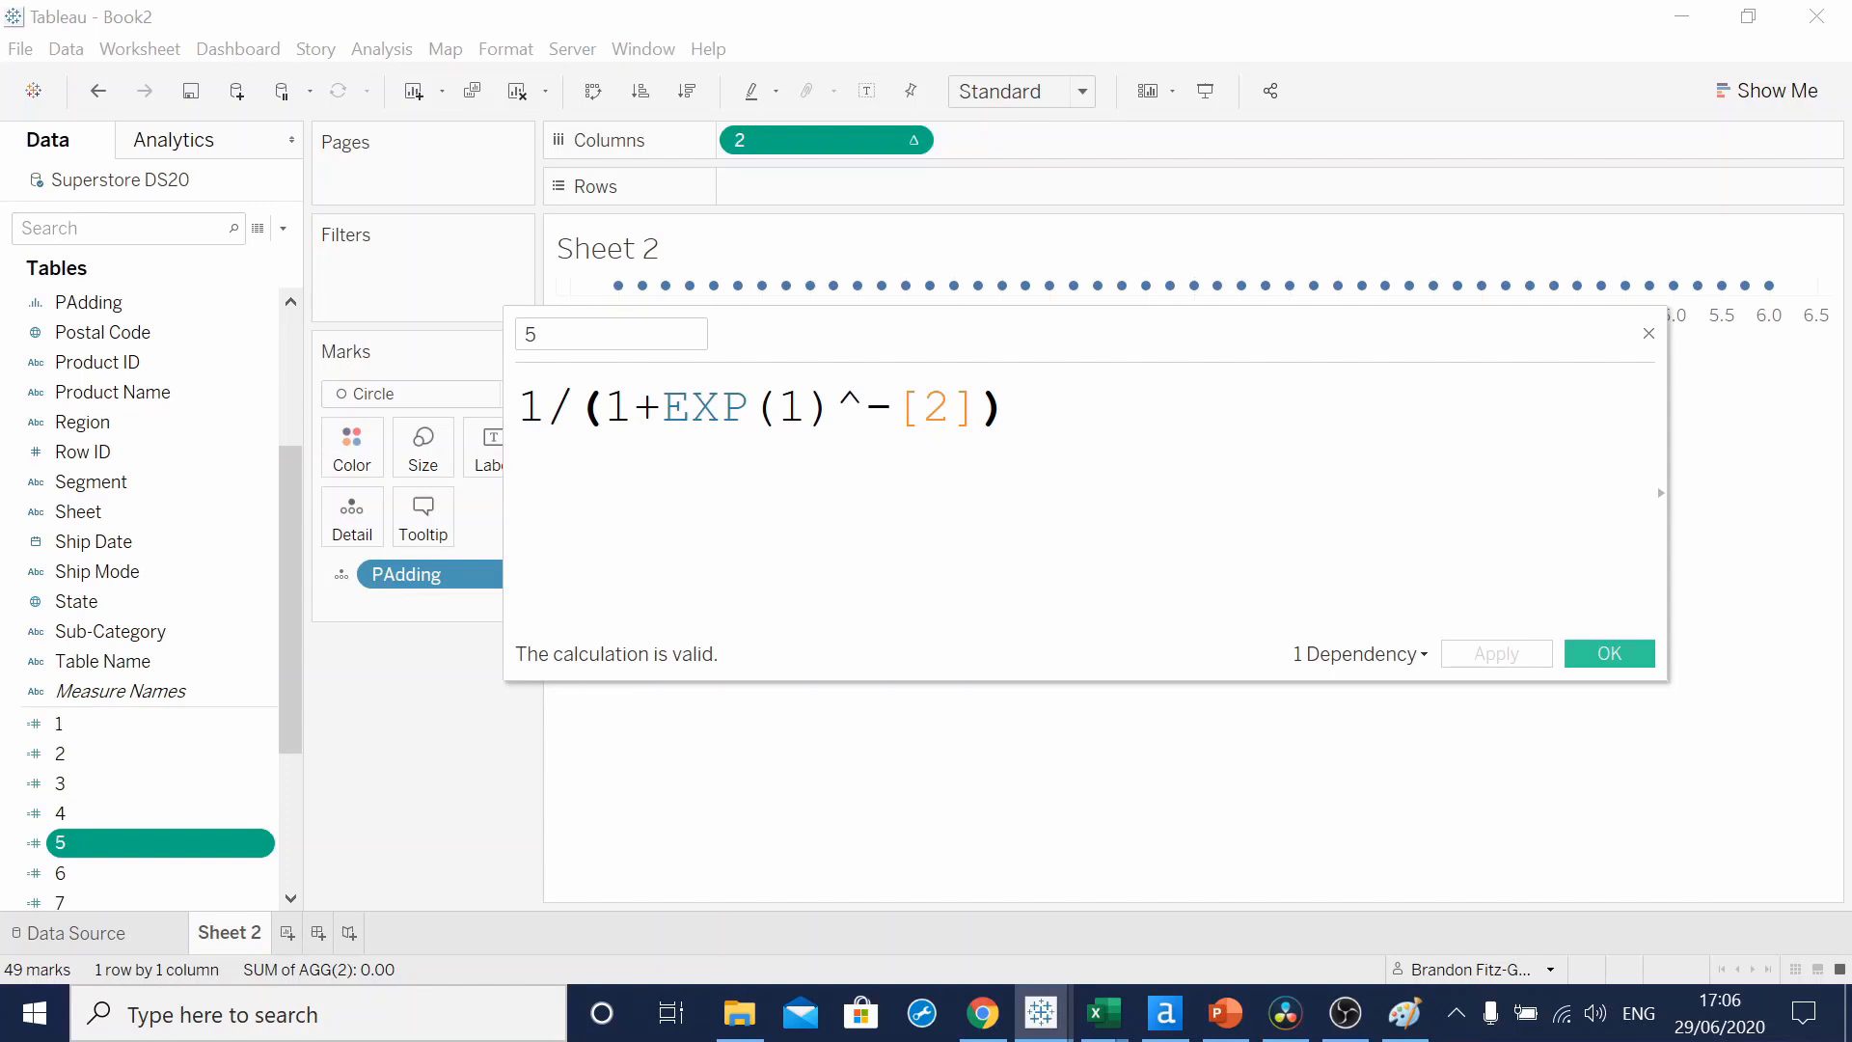
pyautogui.click(1007, 407)
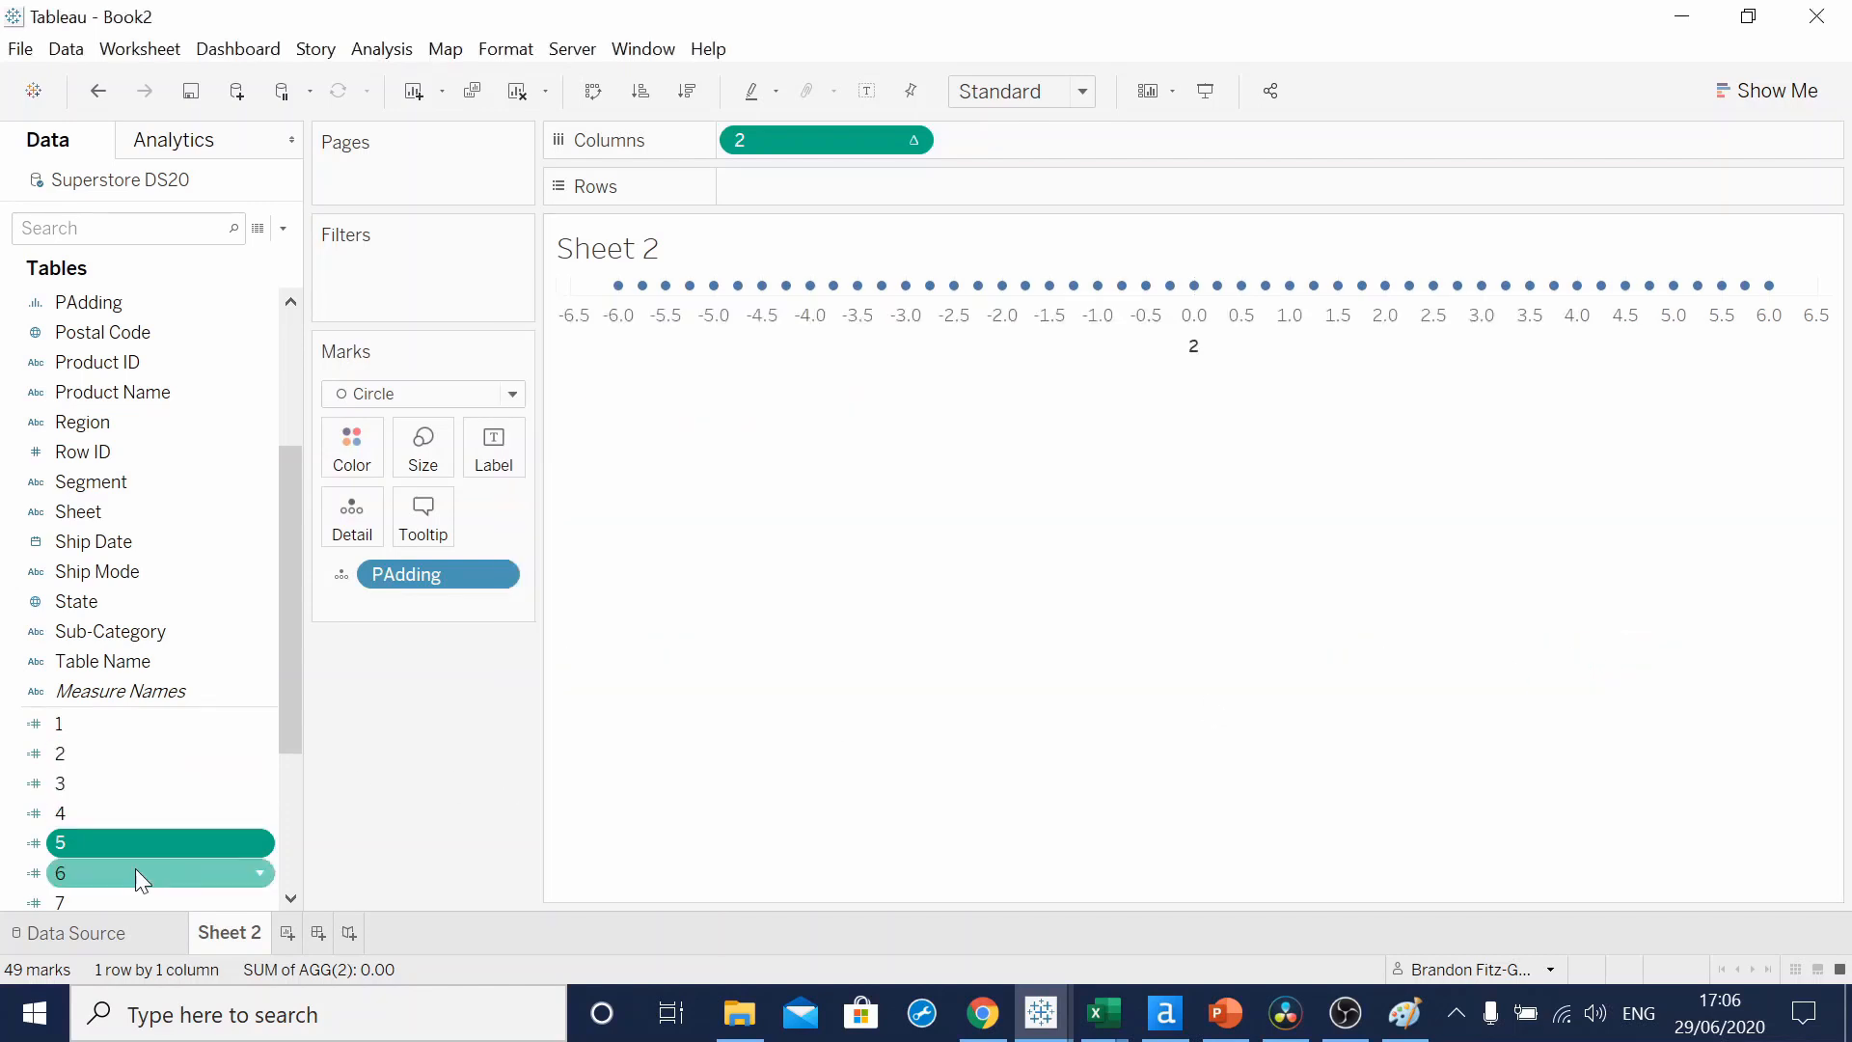
# - Review field 6 as [3]+(([4]-[3])*[5]) and plot it on Rows against field 2
pyautogui.rightClick(141, 872)
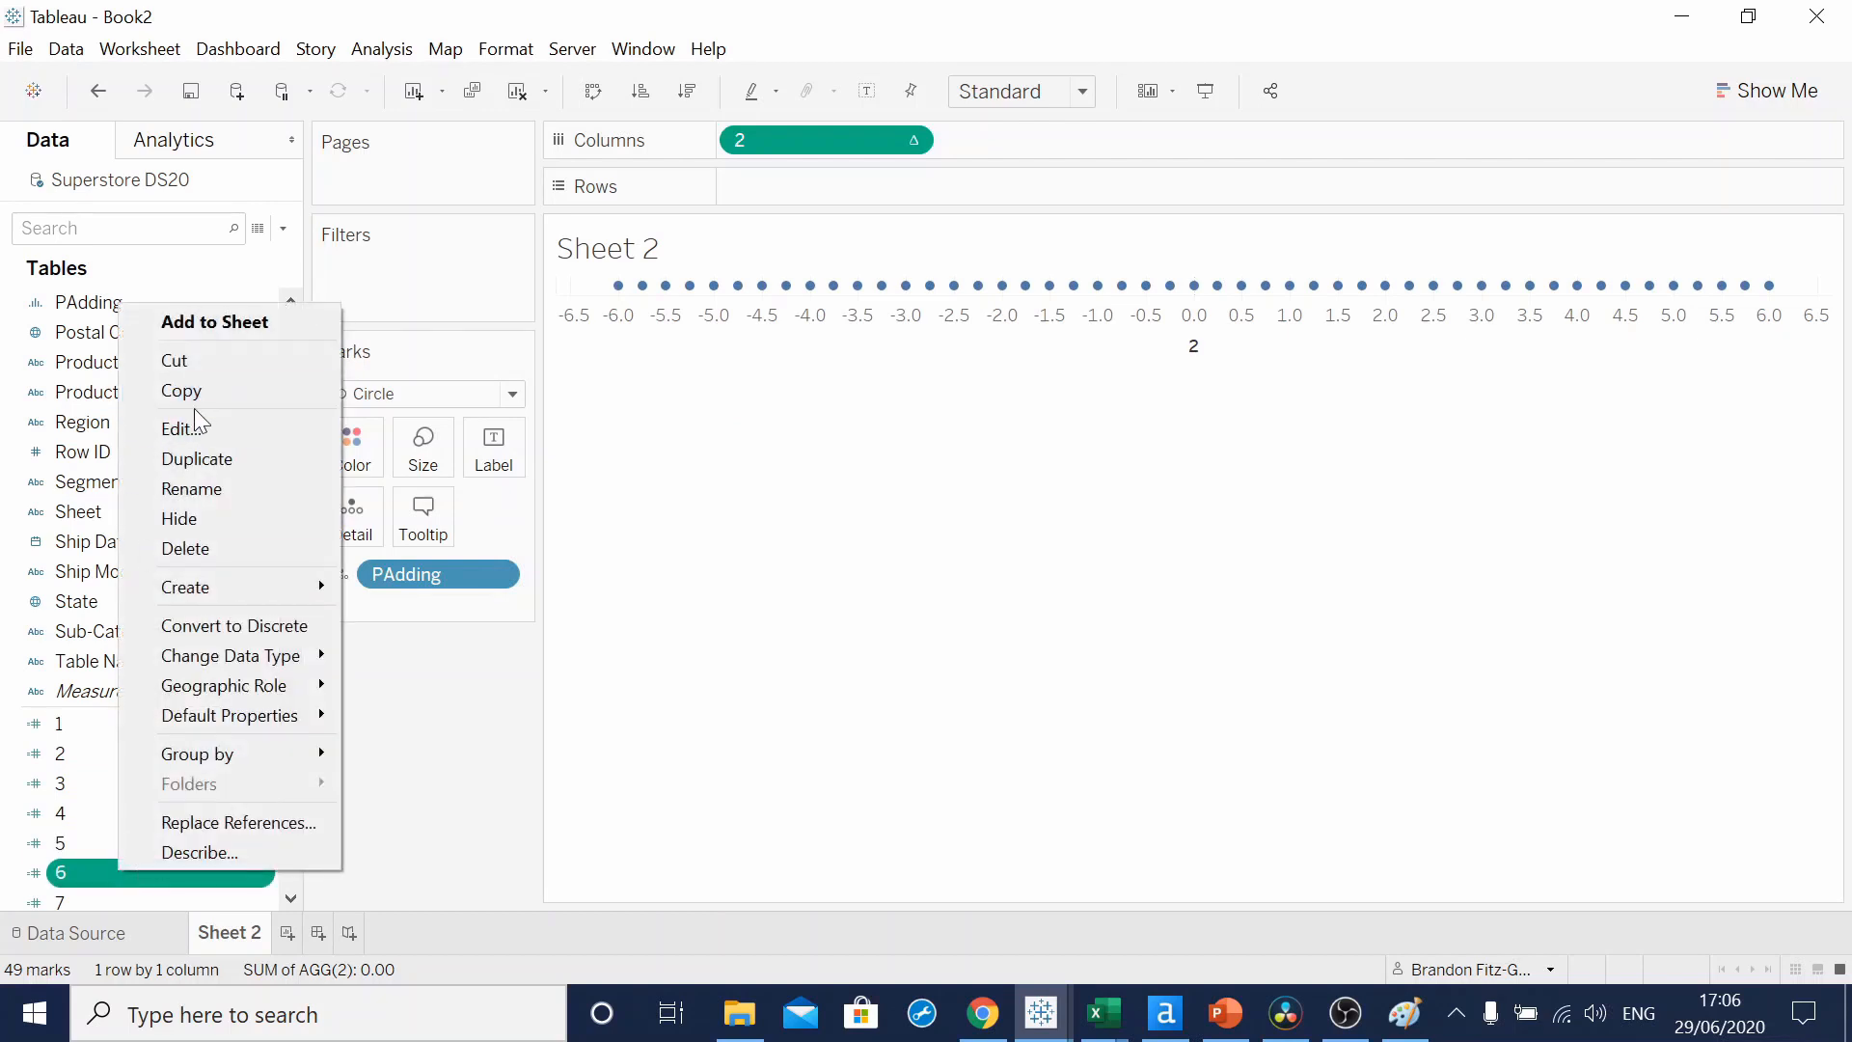
pyautogui.click(179, 429)
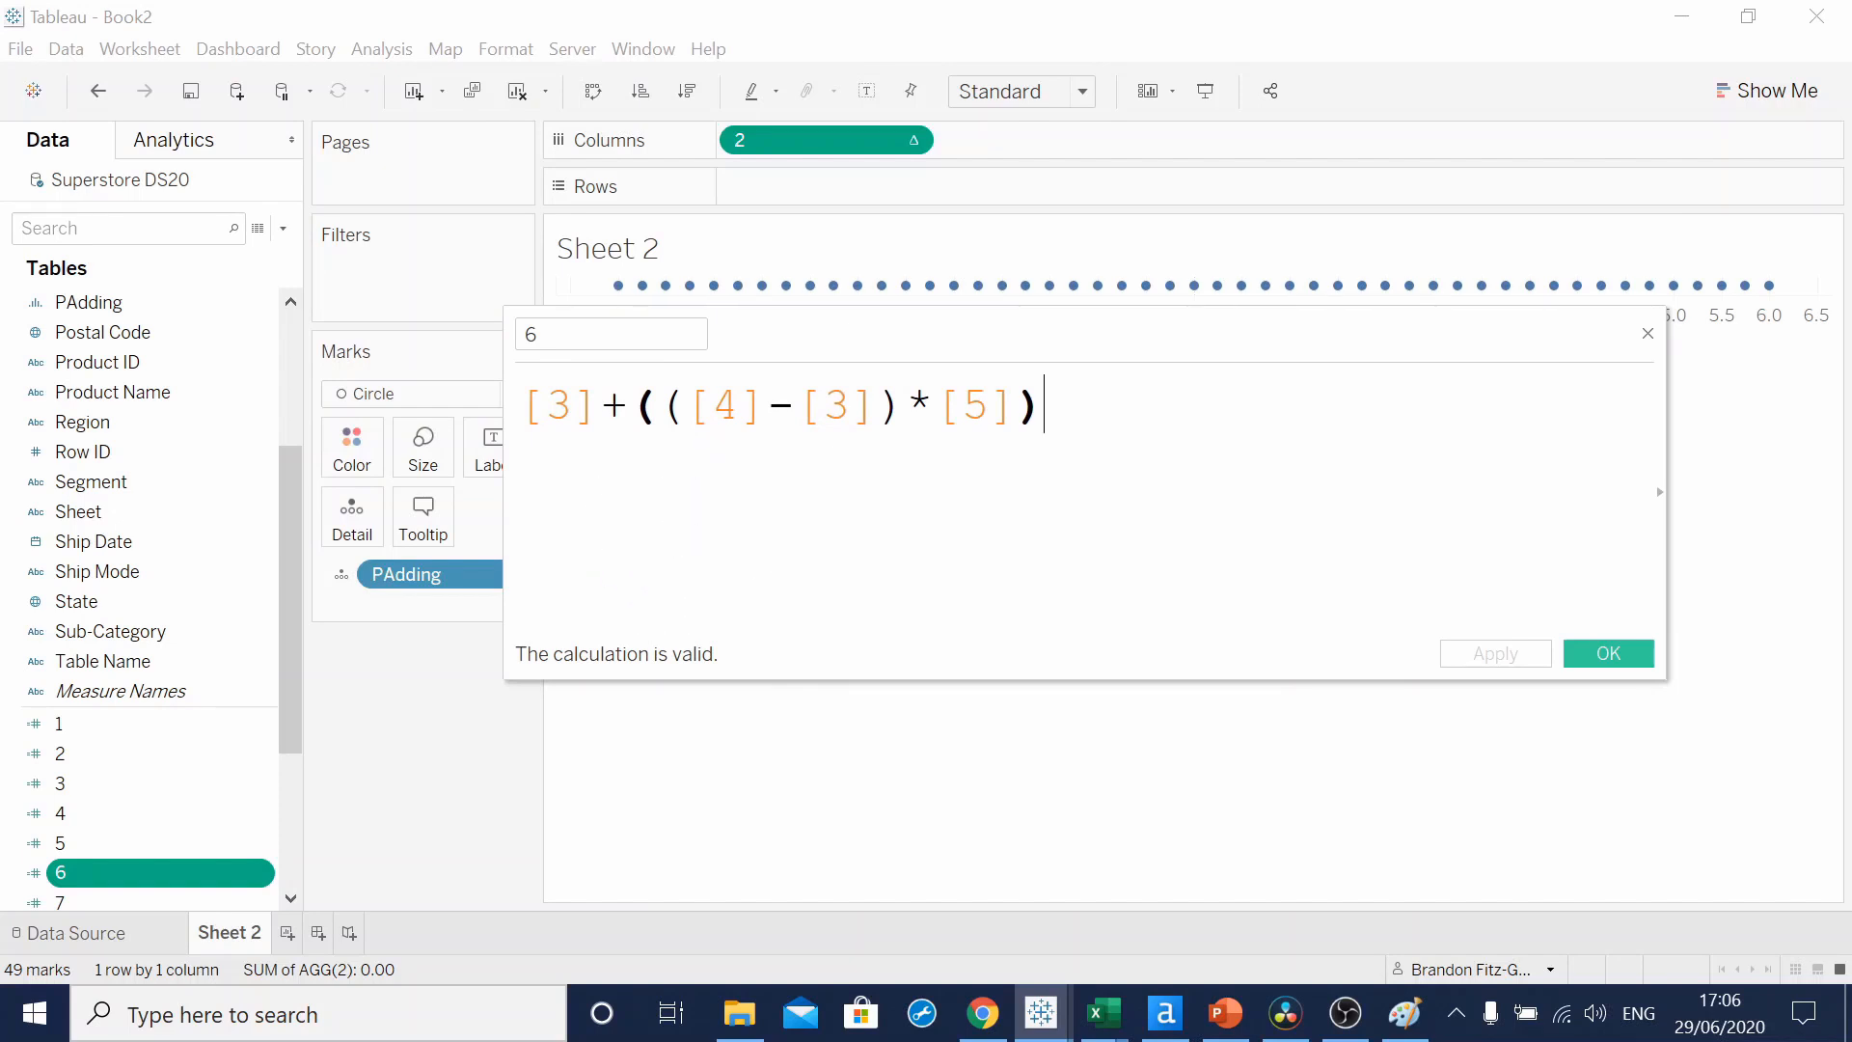
pyautogui.moveTo(1607, 654)
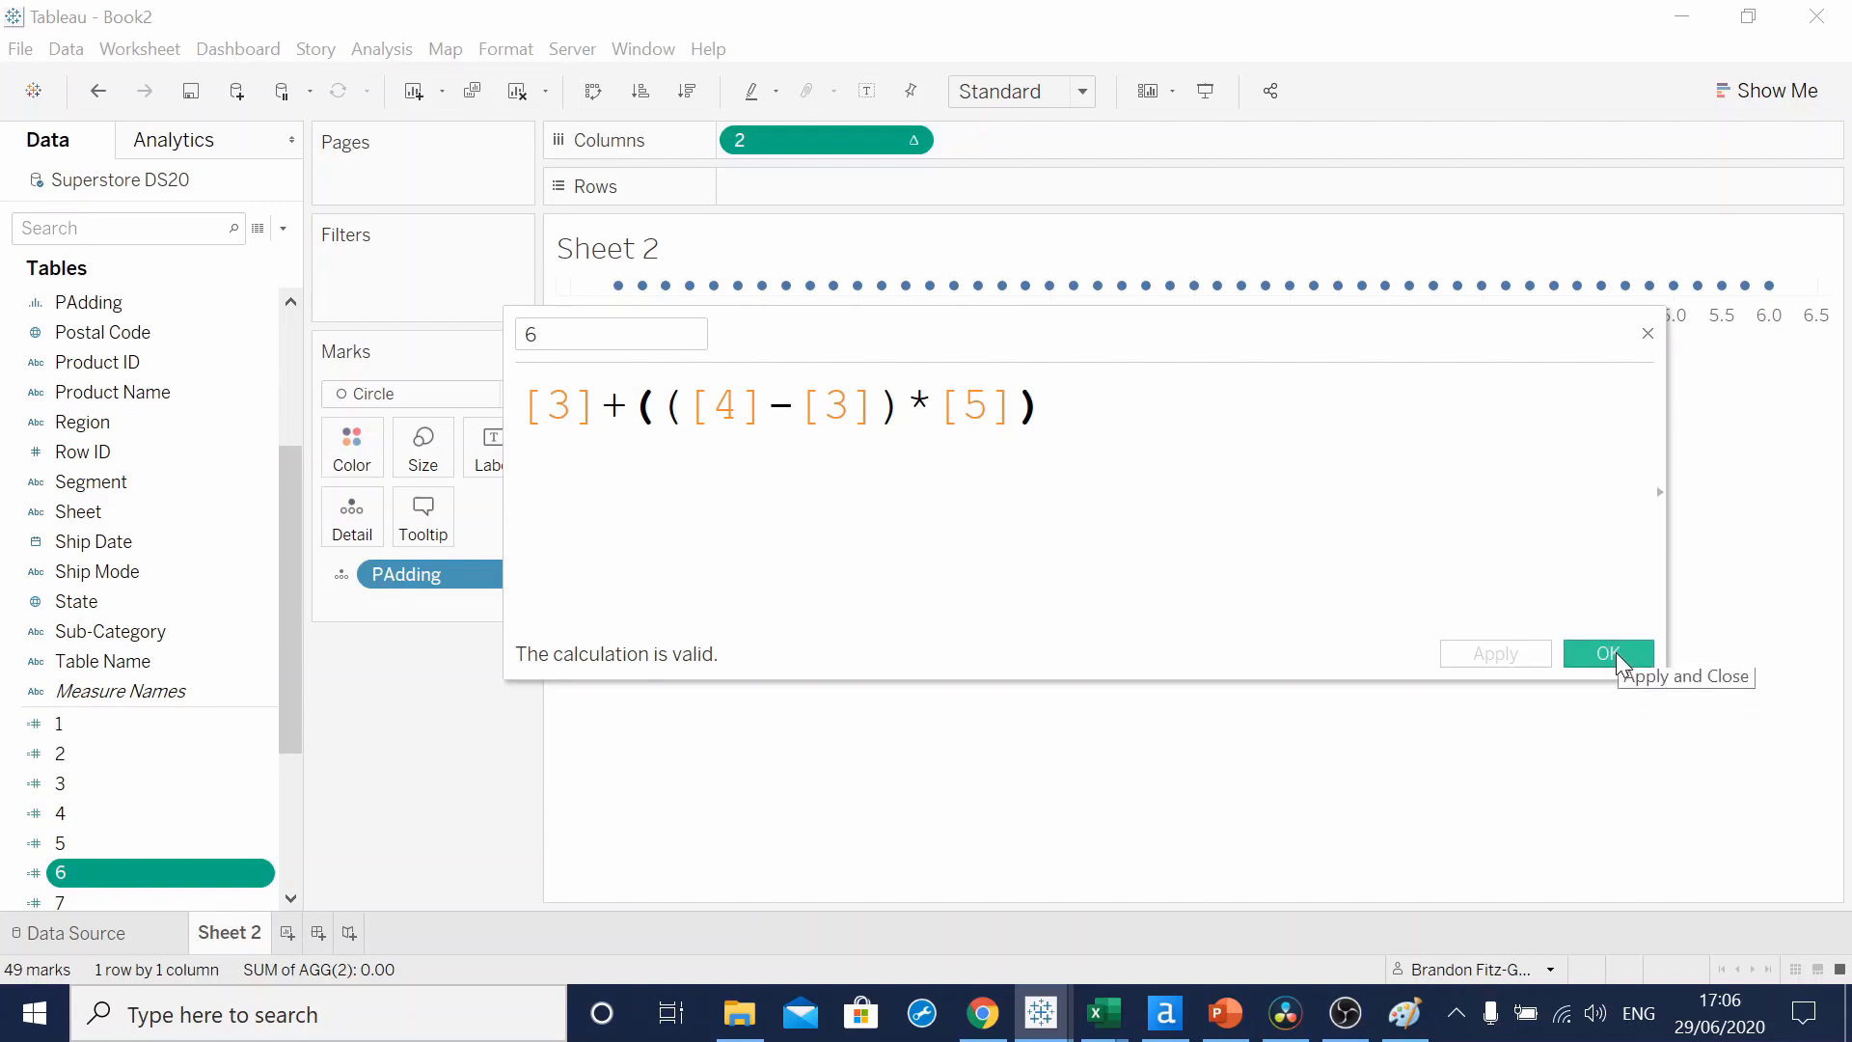
pyautogui.click(1606, 654)
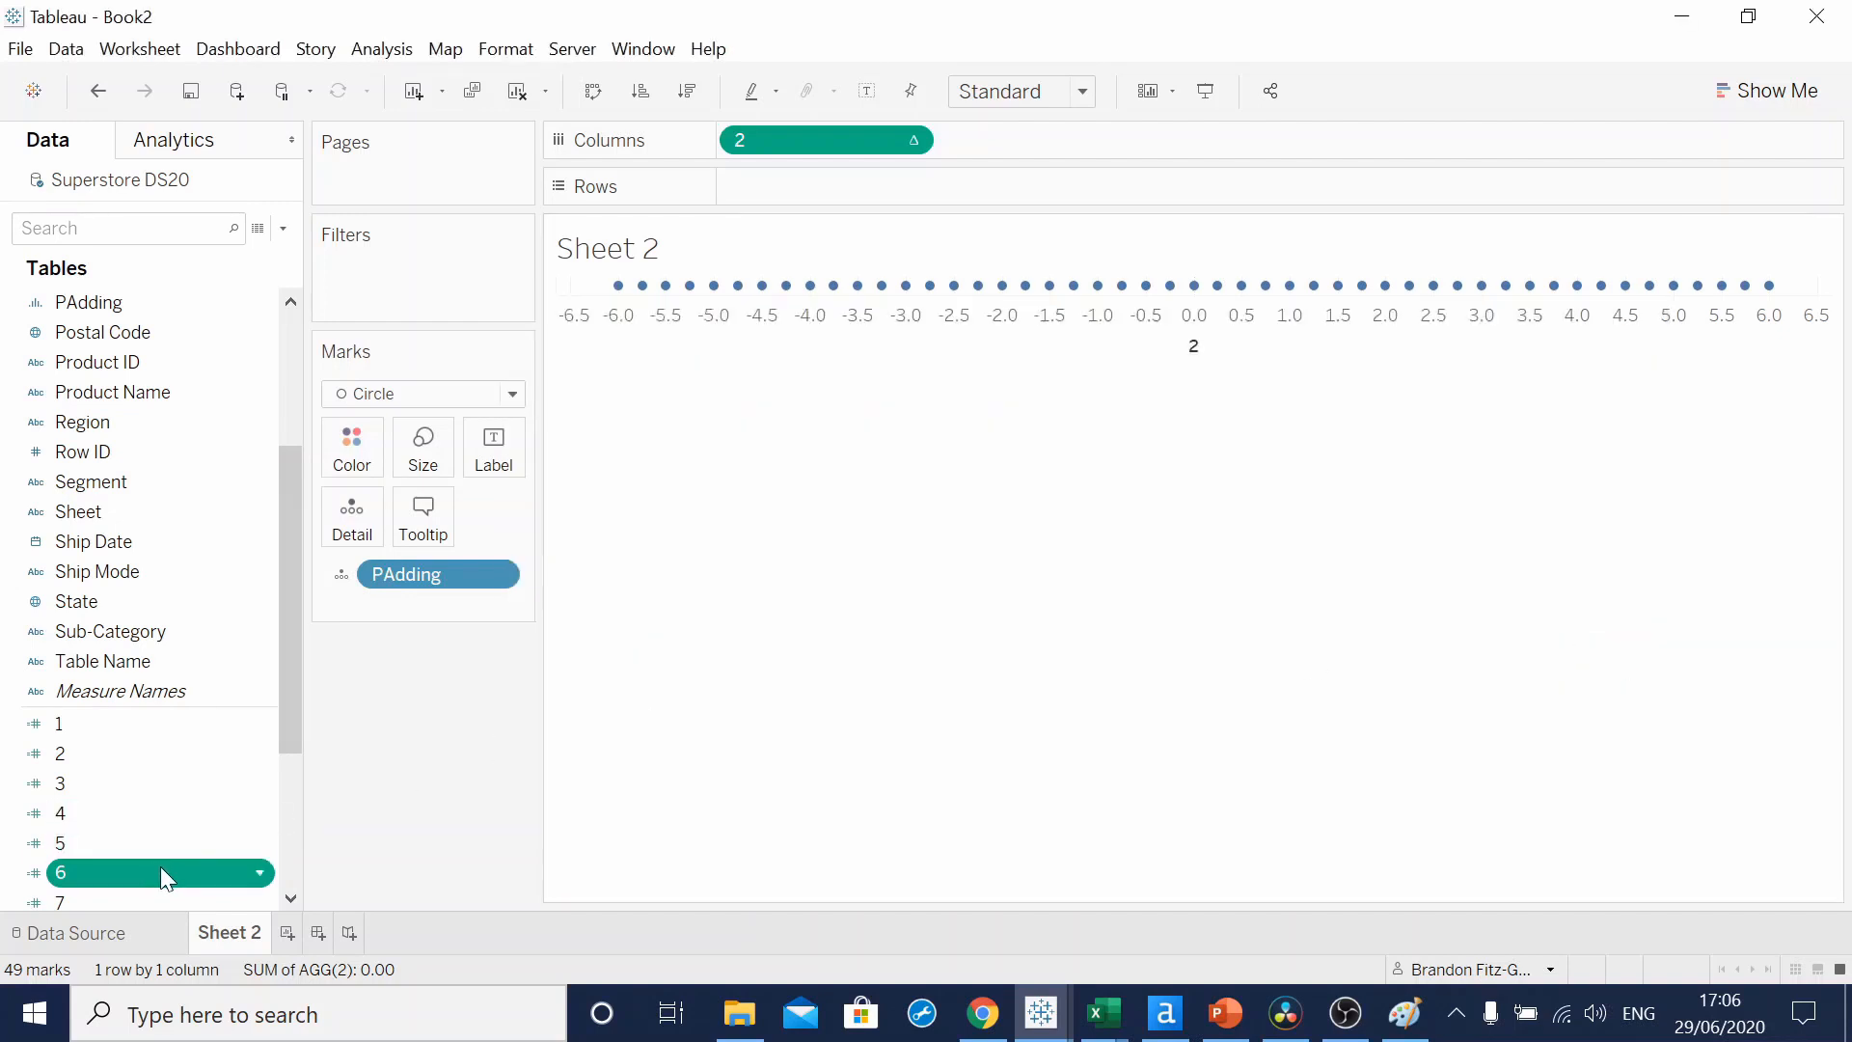
pyautogui.moveTo(160, 872); pyautogui.dragTo(828, 186)
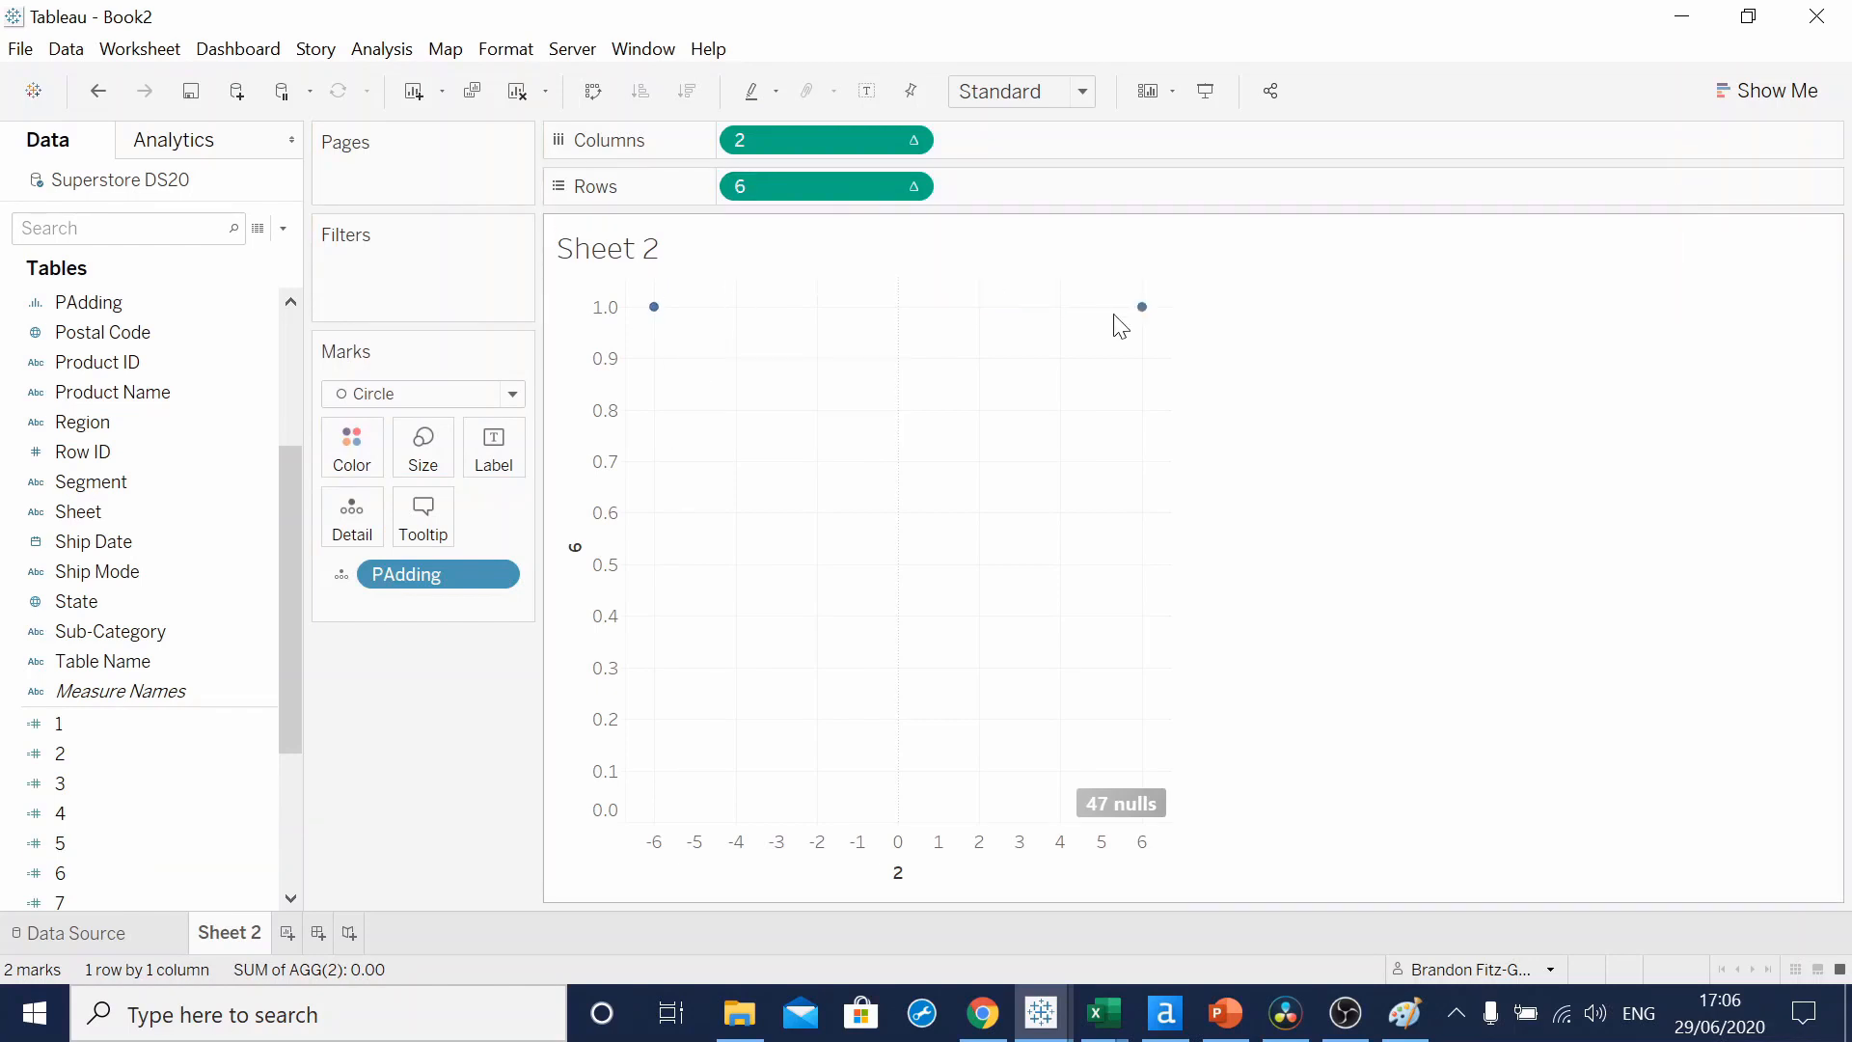
pyautogui.click(912, 185)
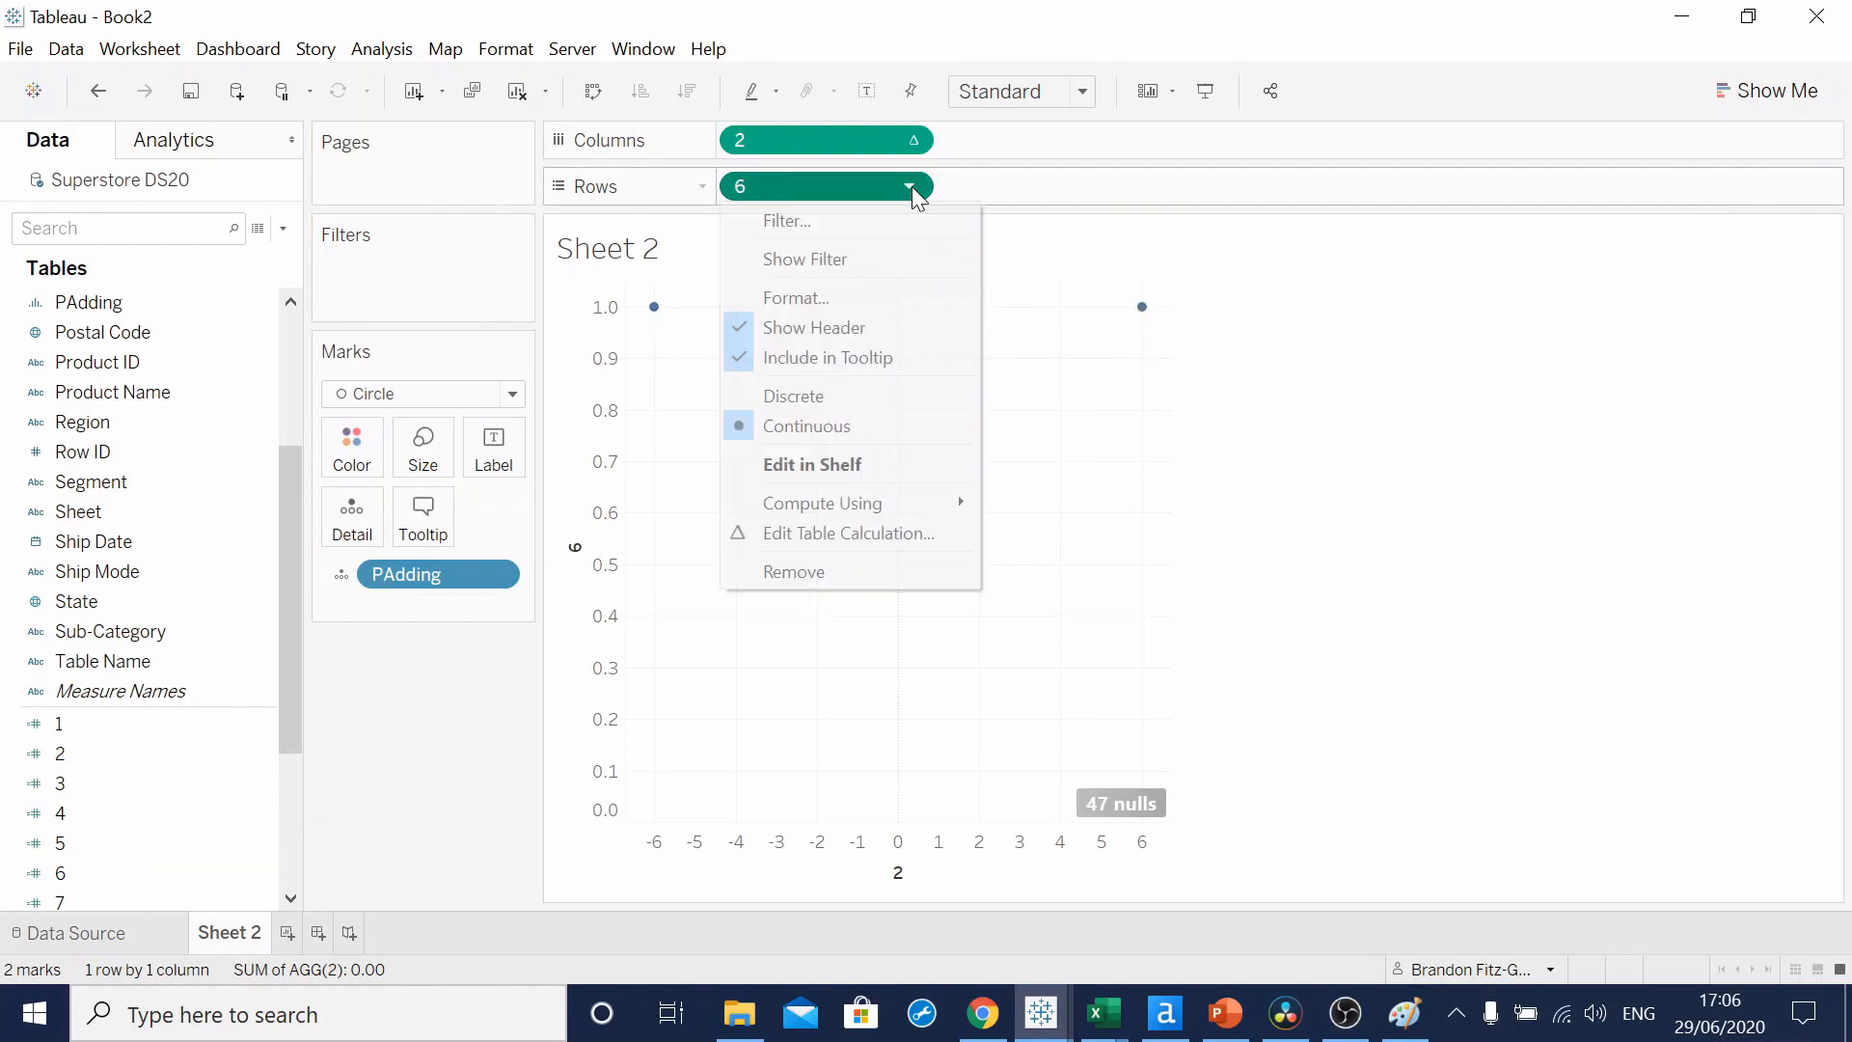
pyautogui.moveTo(841, 532)
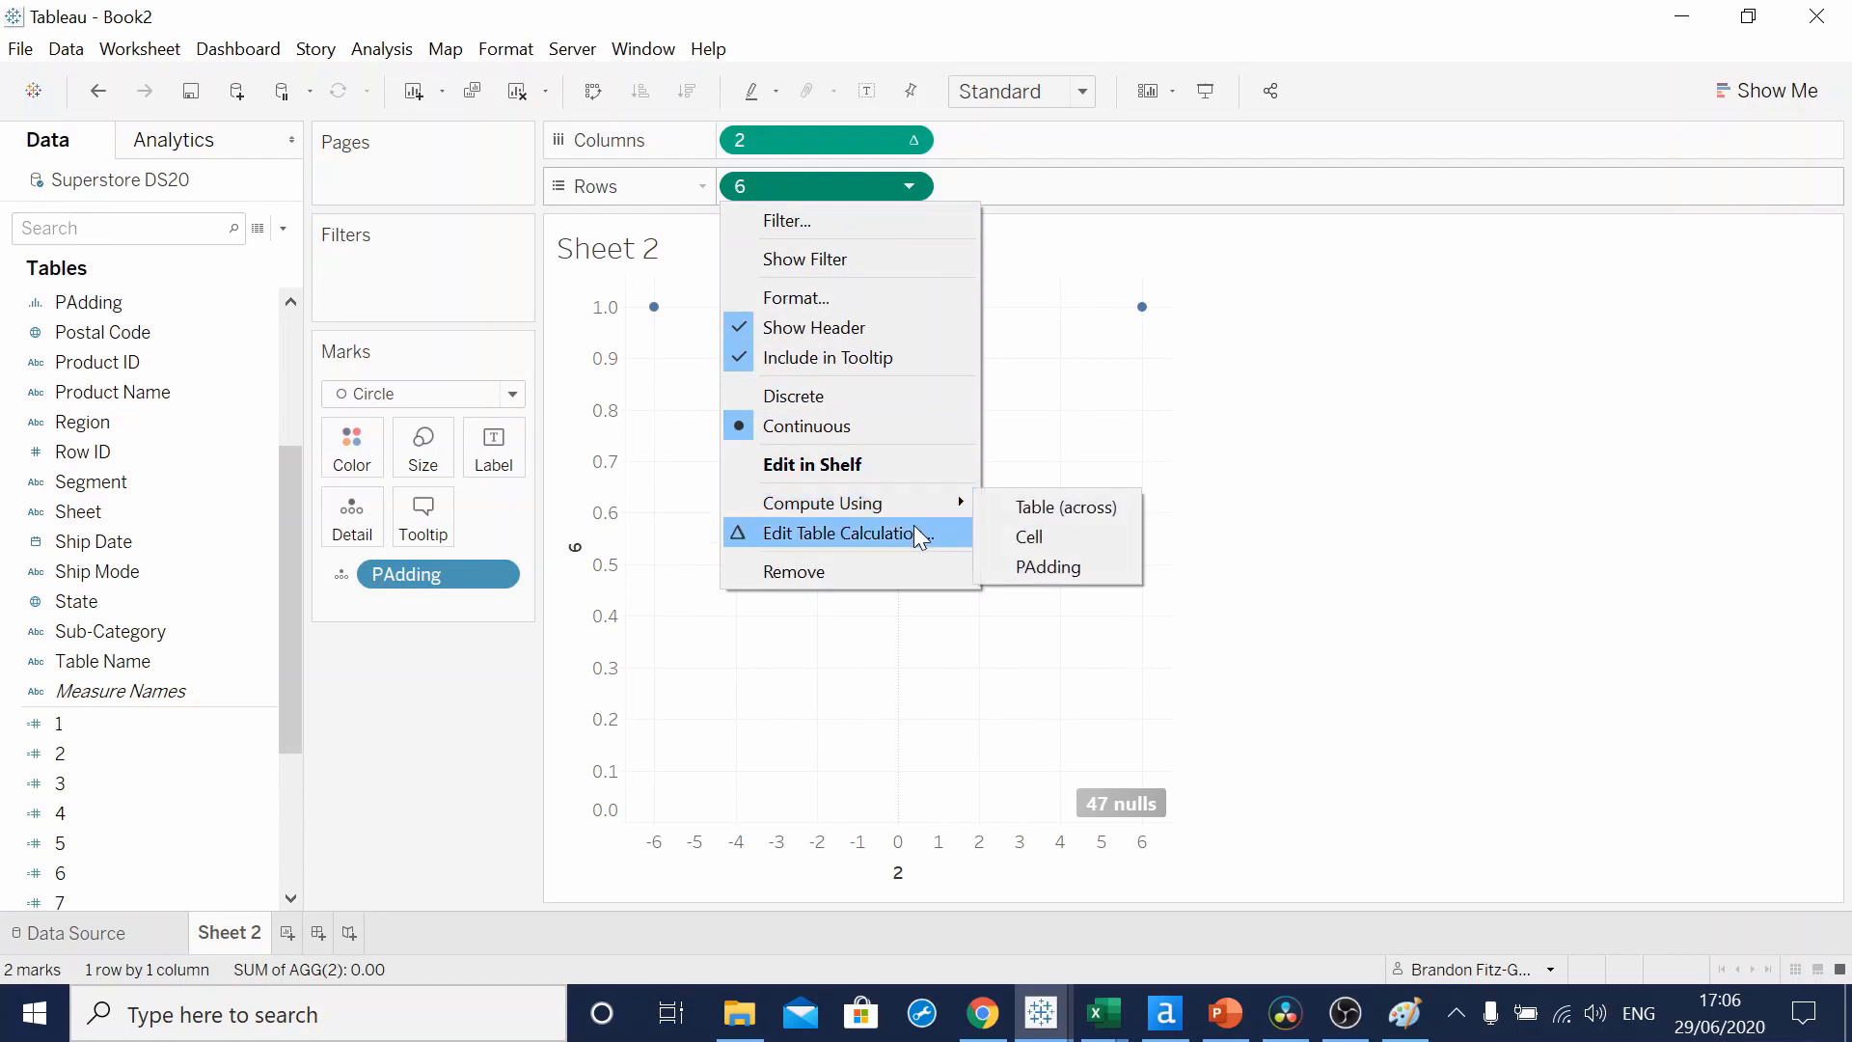
# - Set calculation 6's table calculation to compute using Specific Dimensions
pyautogui.click(843, 532)
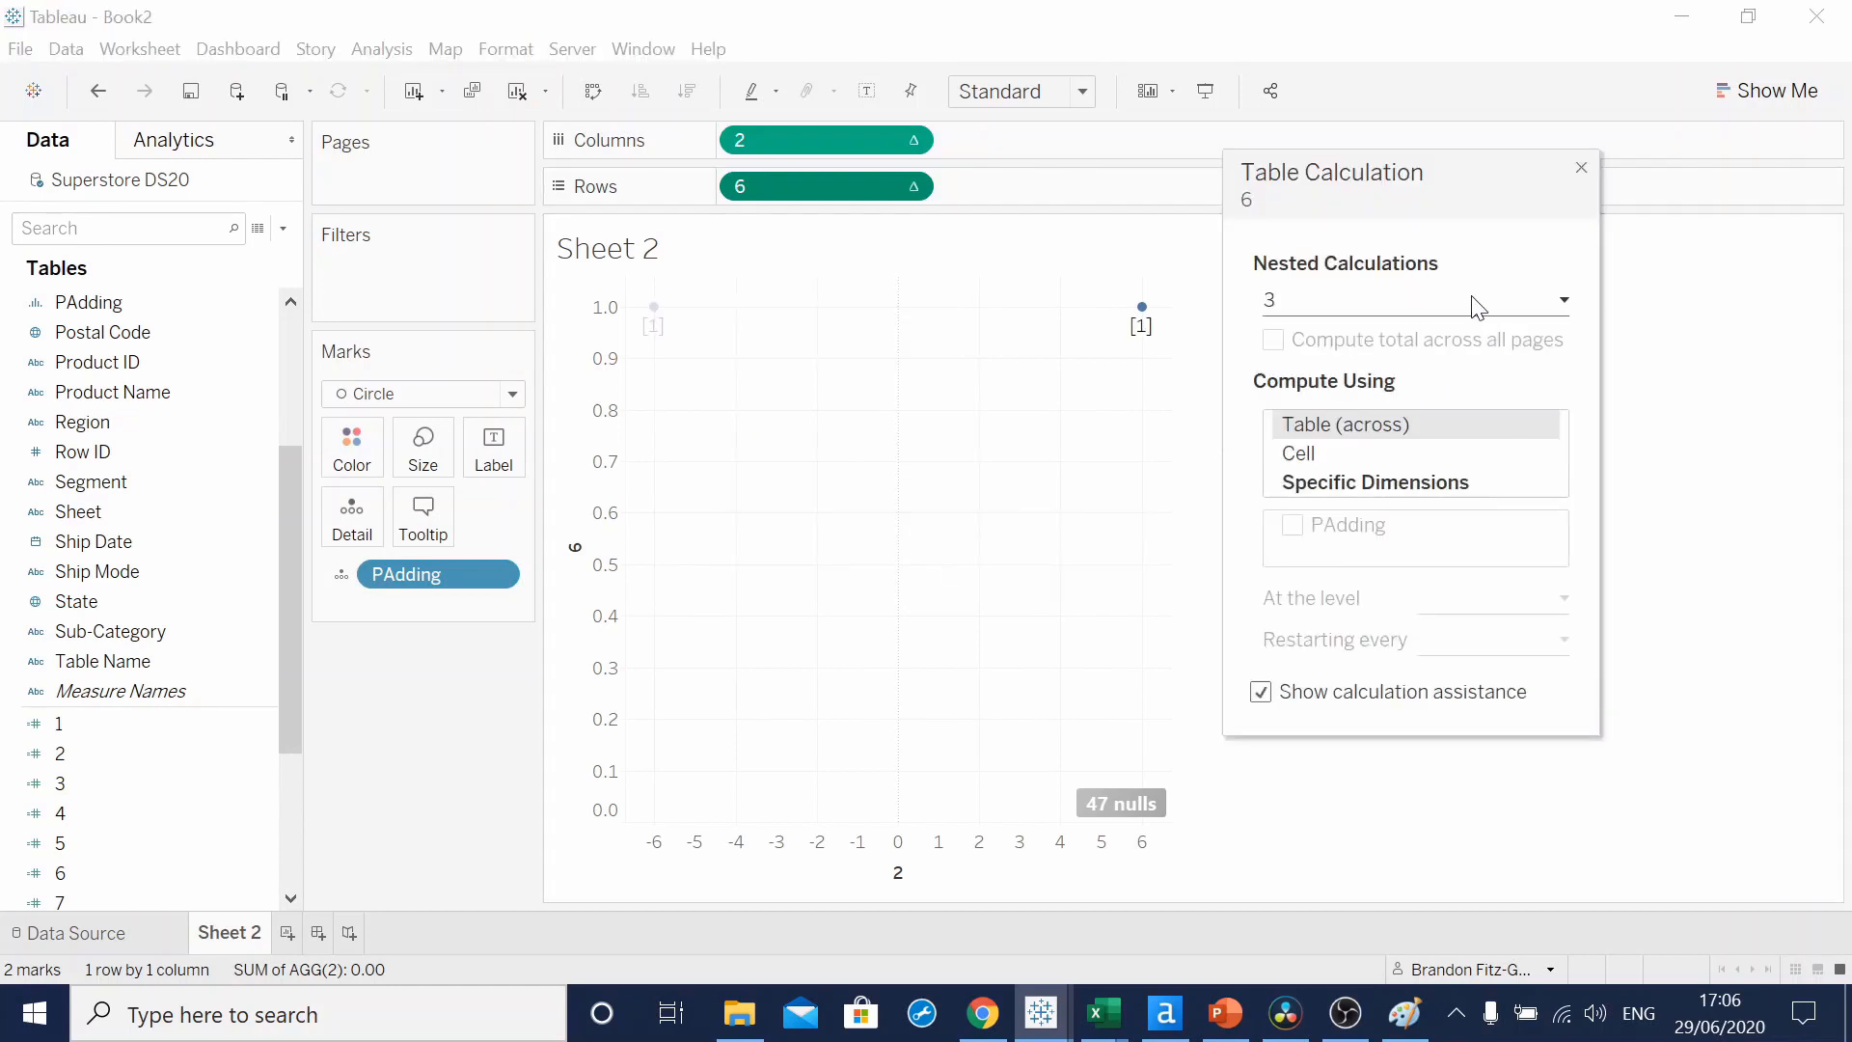
pyautogui.moveTo(1305, 330)
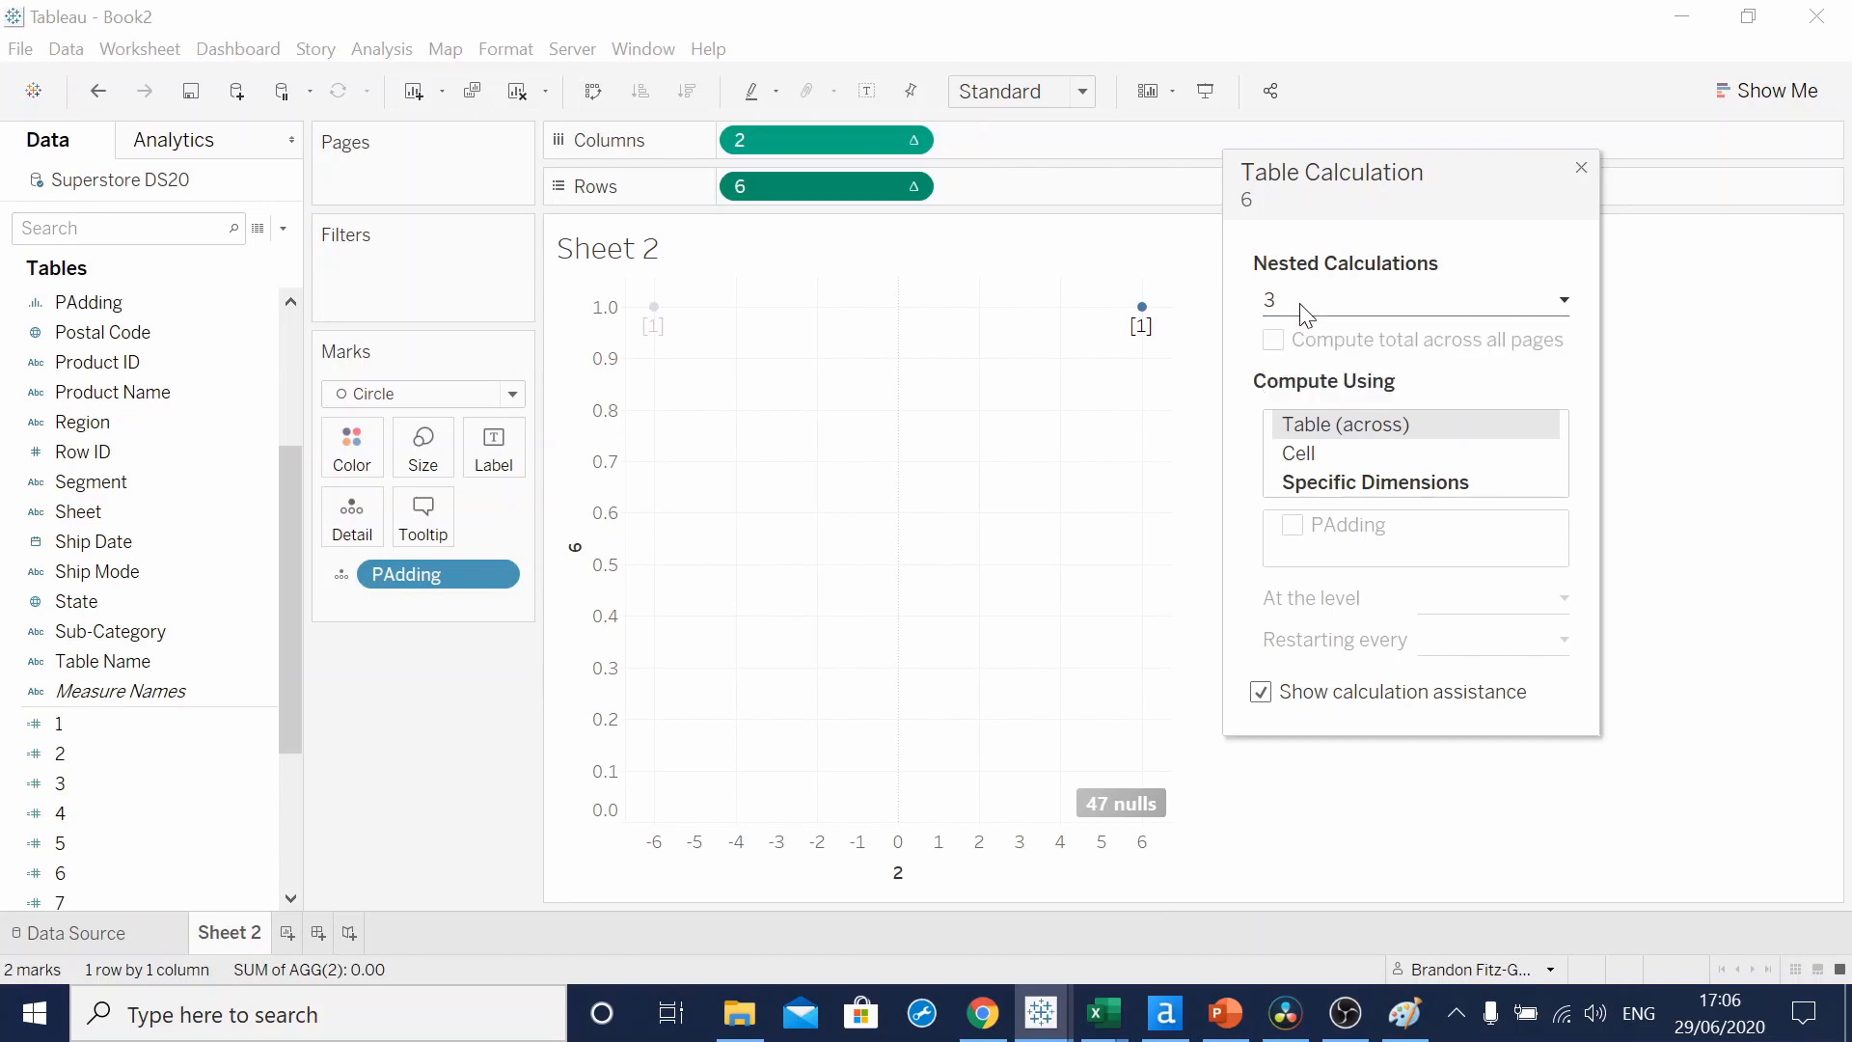
pyautogui.moveTo(1299, 390)
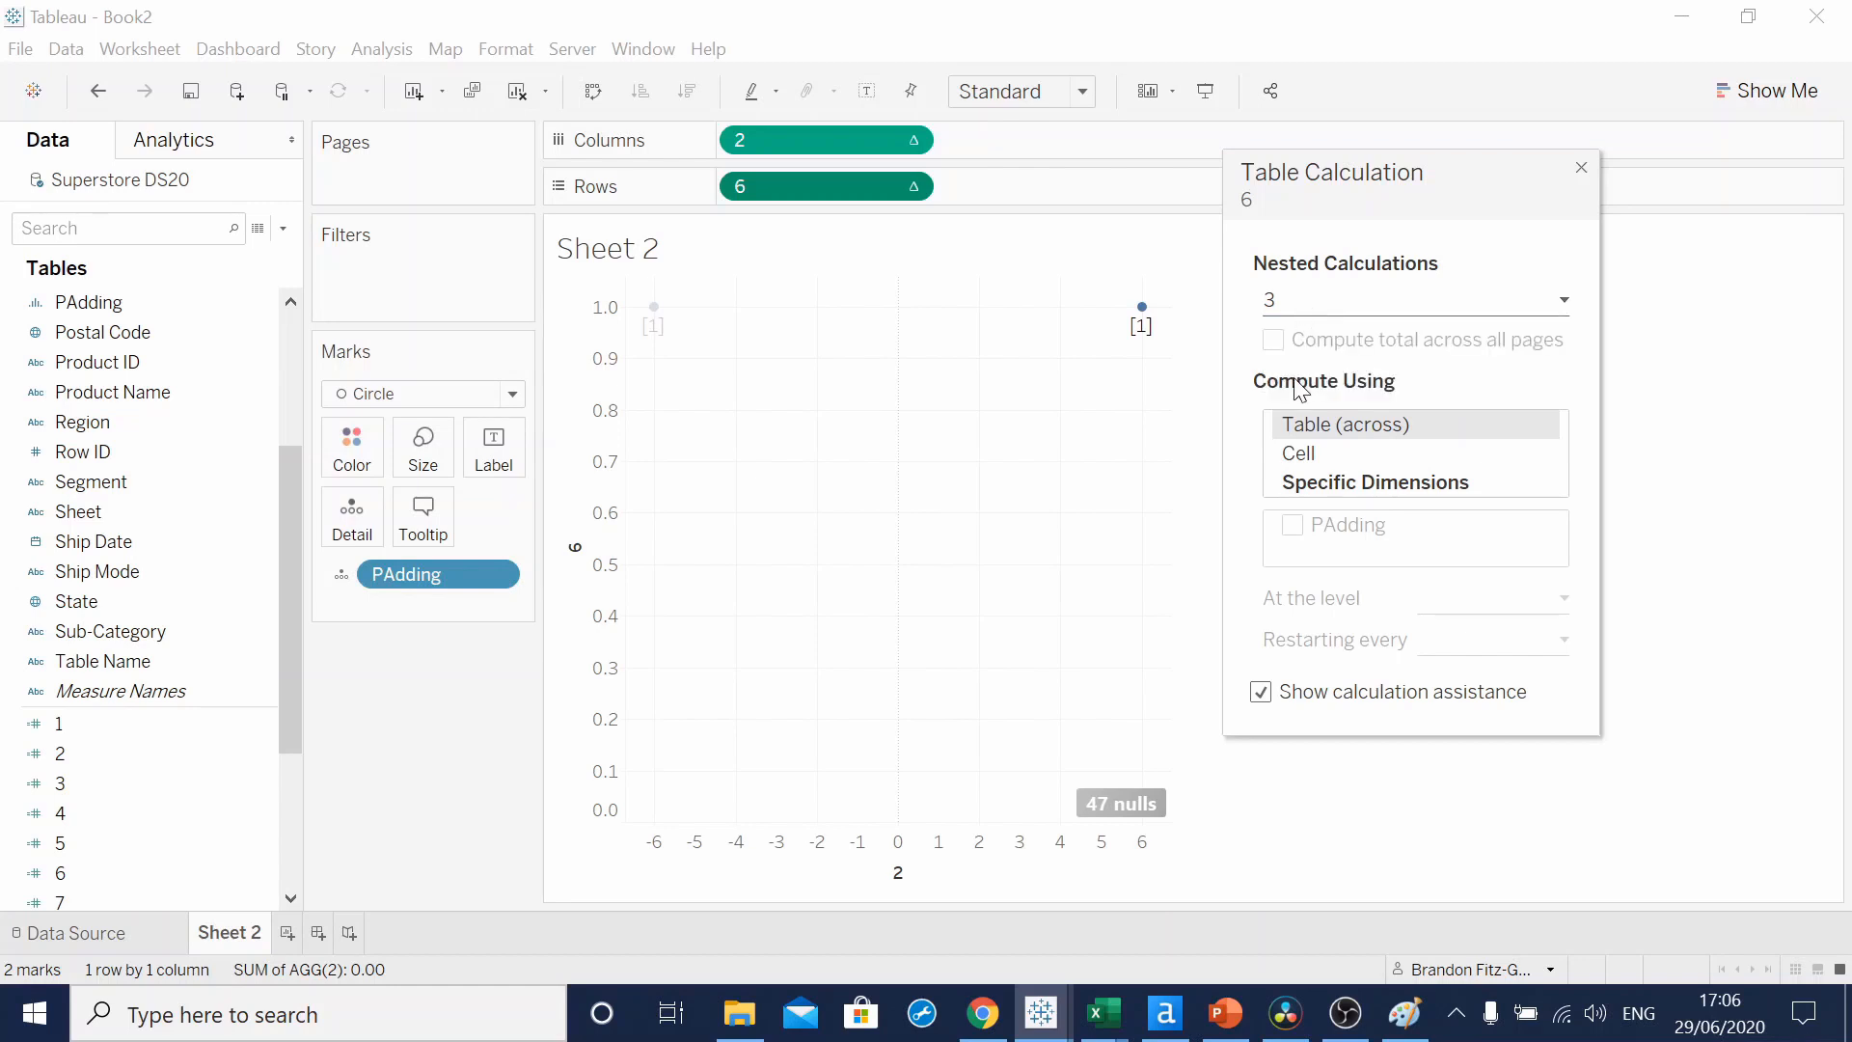
pyautogui.click(1373, 482)
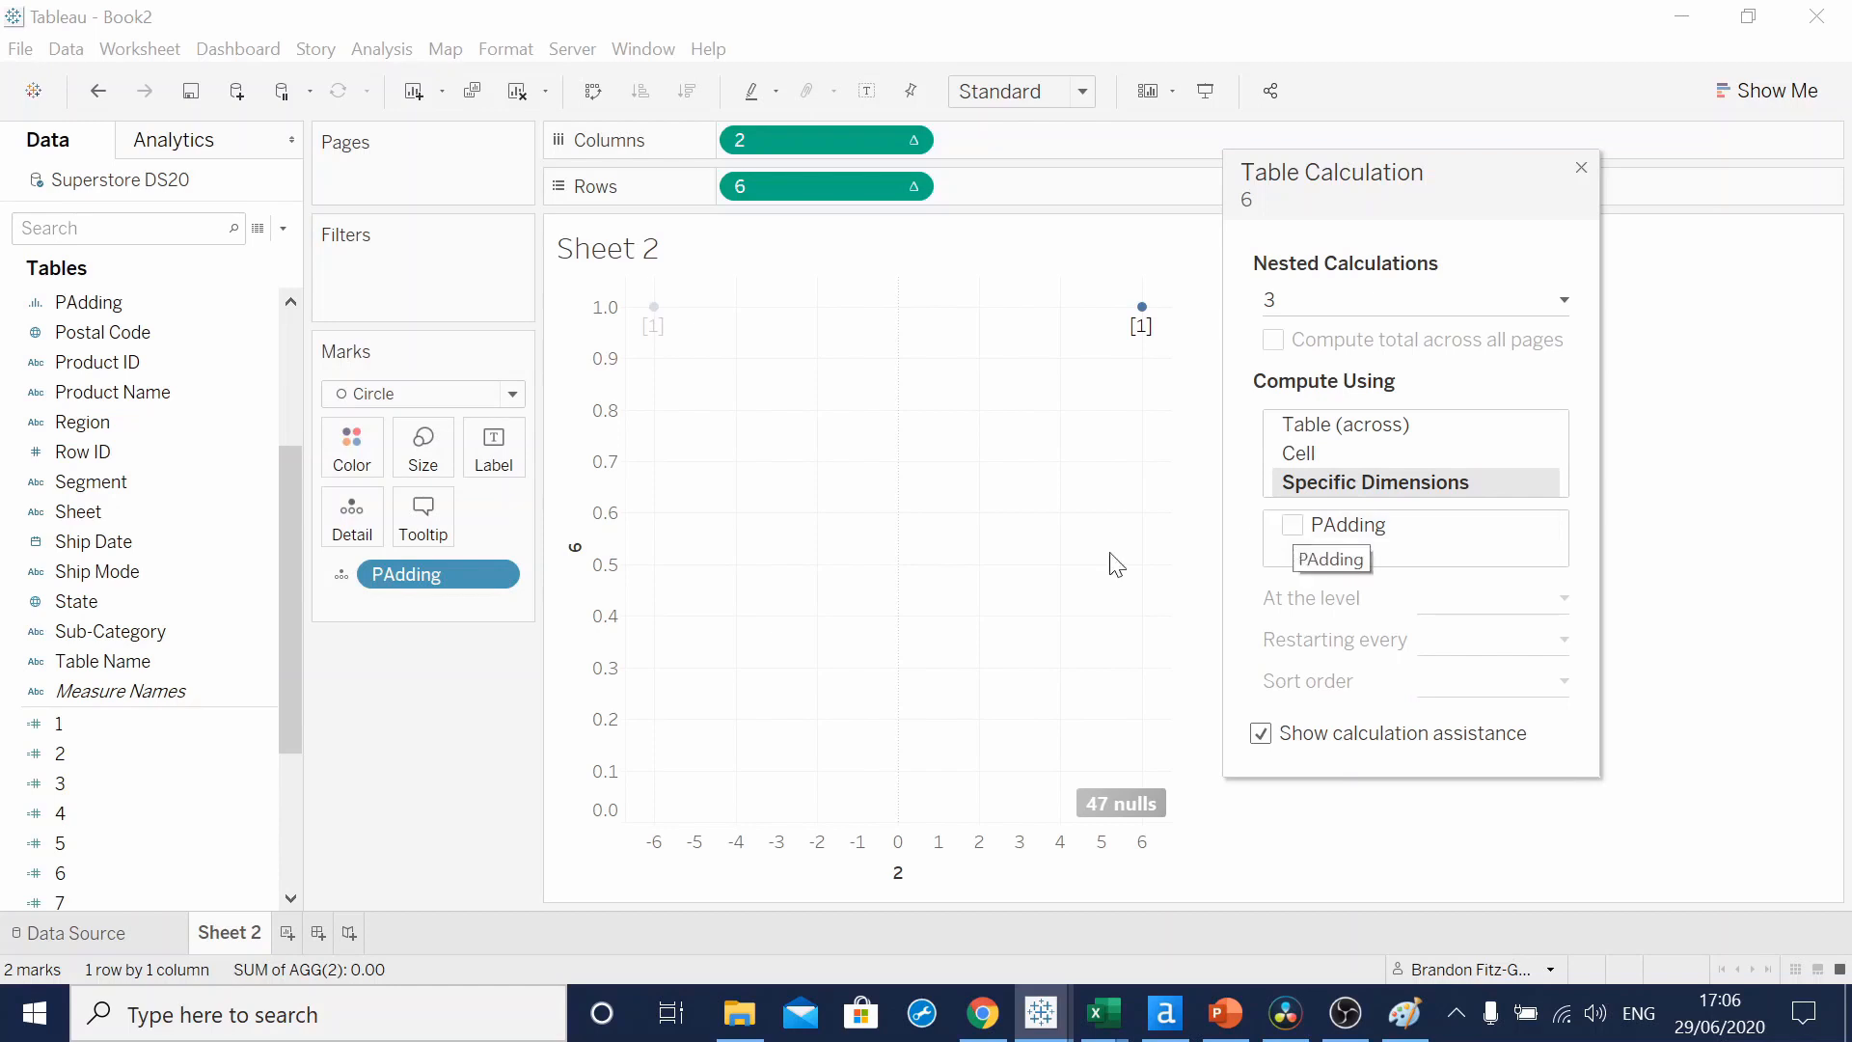
pyautogui.moveTo(1354, 518)
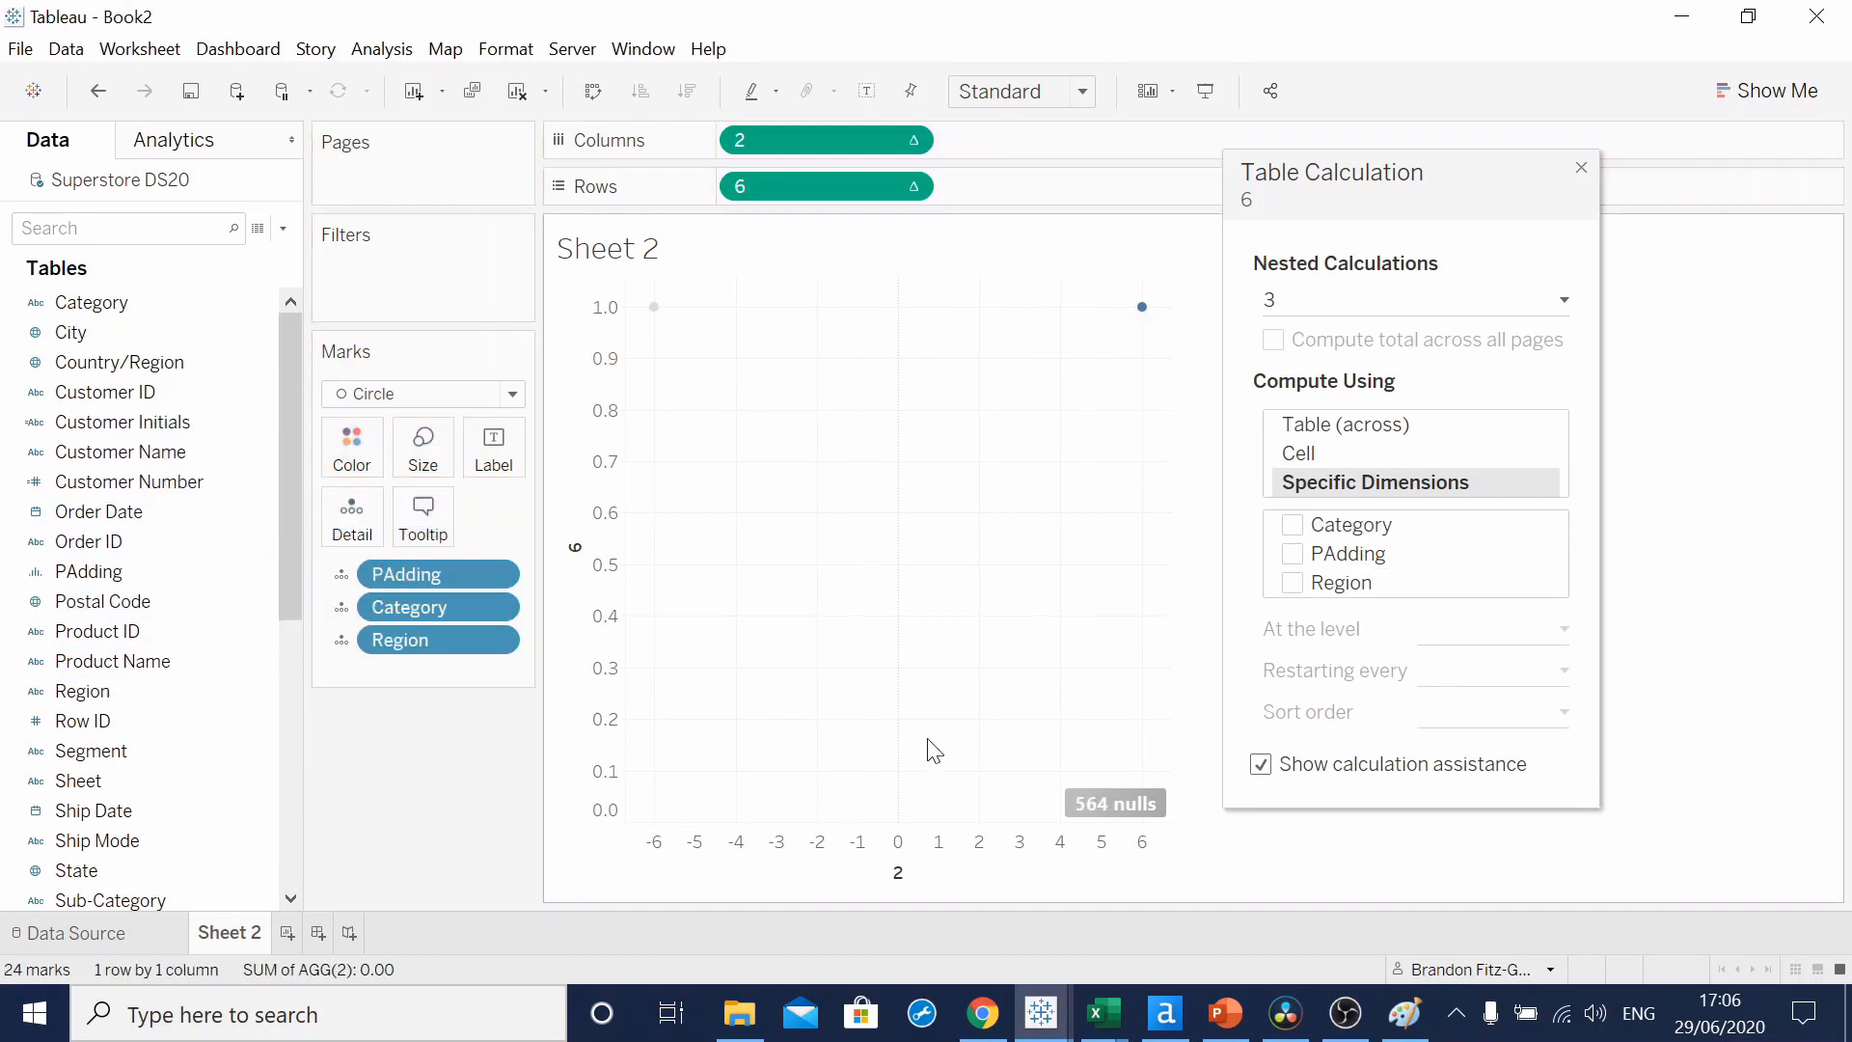
pyautogui.moveTo(1248, 322)
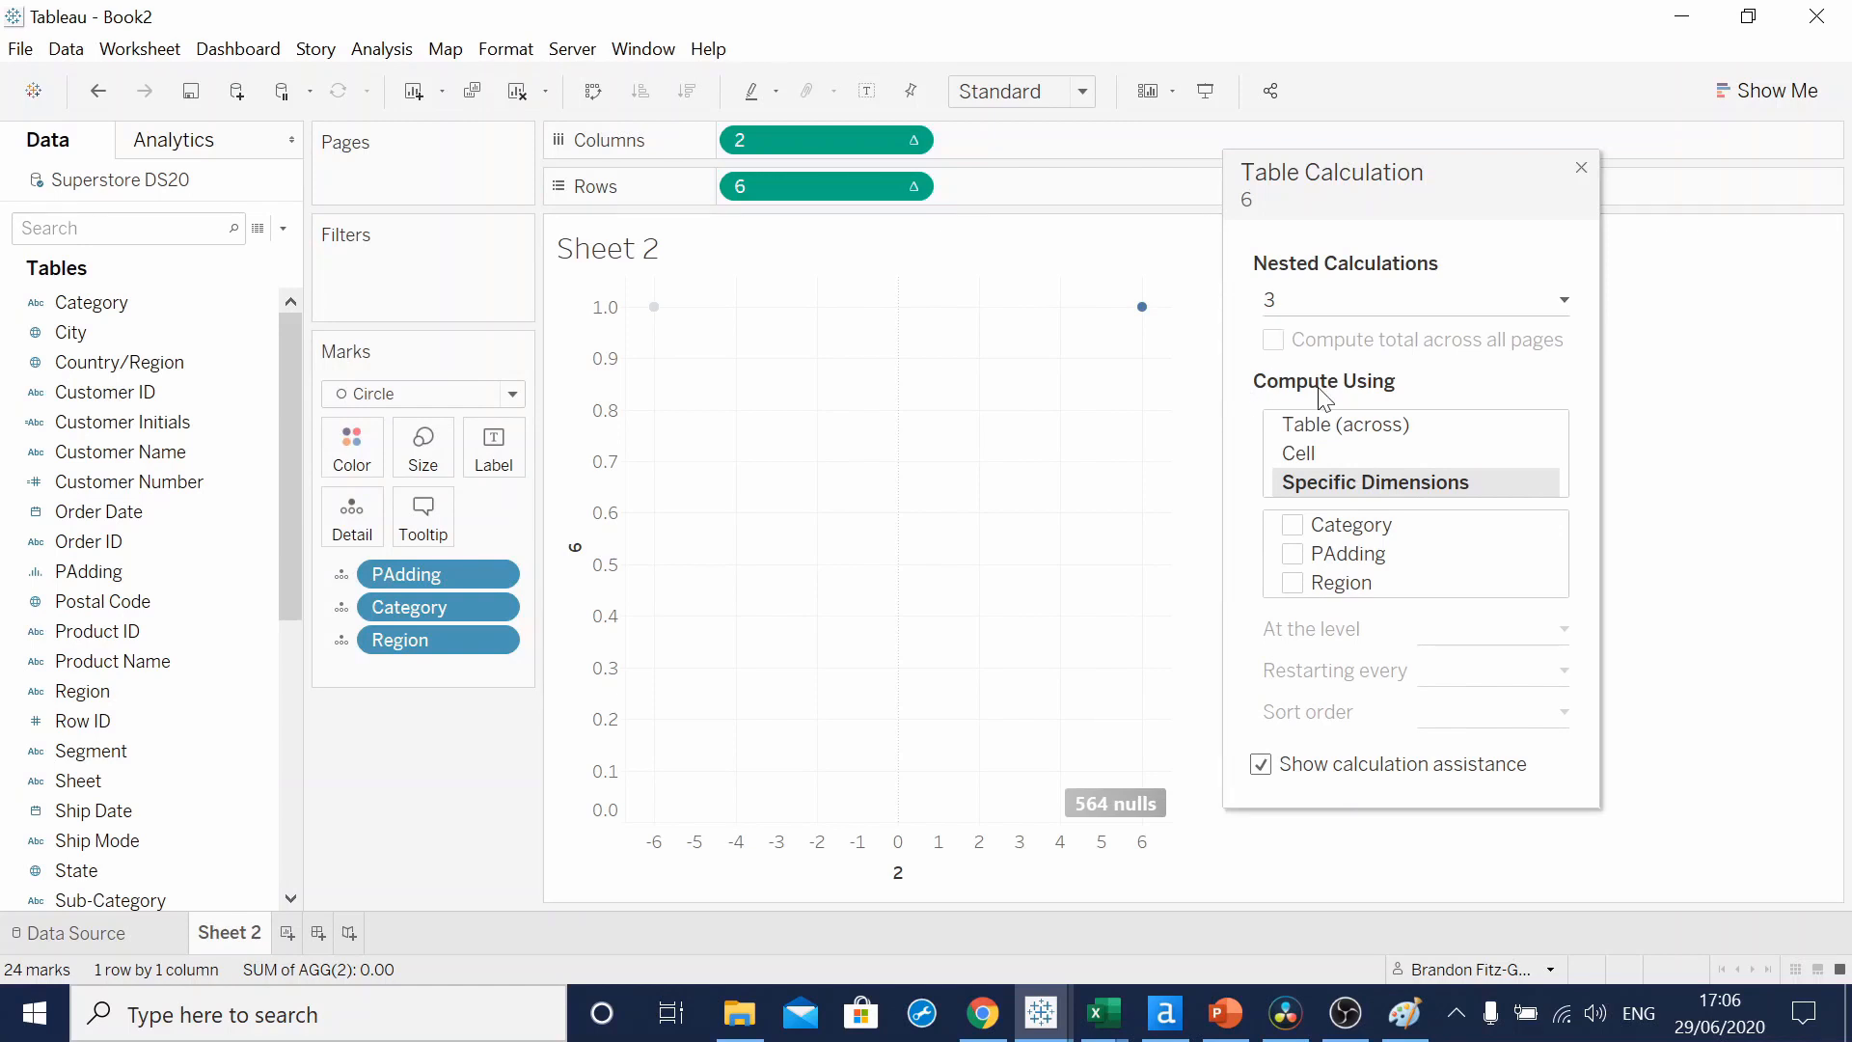
# - Compute nested calculation 3 along Category and Region, and nested calculation 4 along Region and PAdding
pyautogui.click(1292, 524)
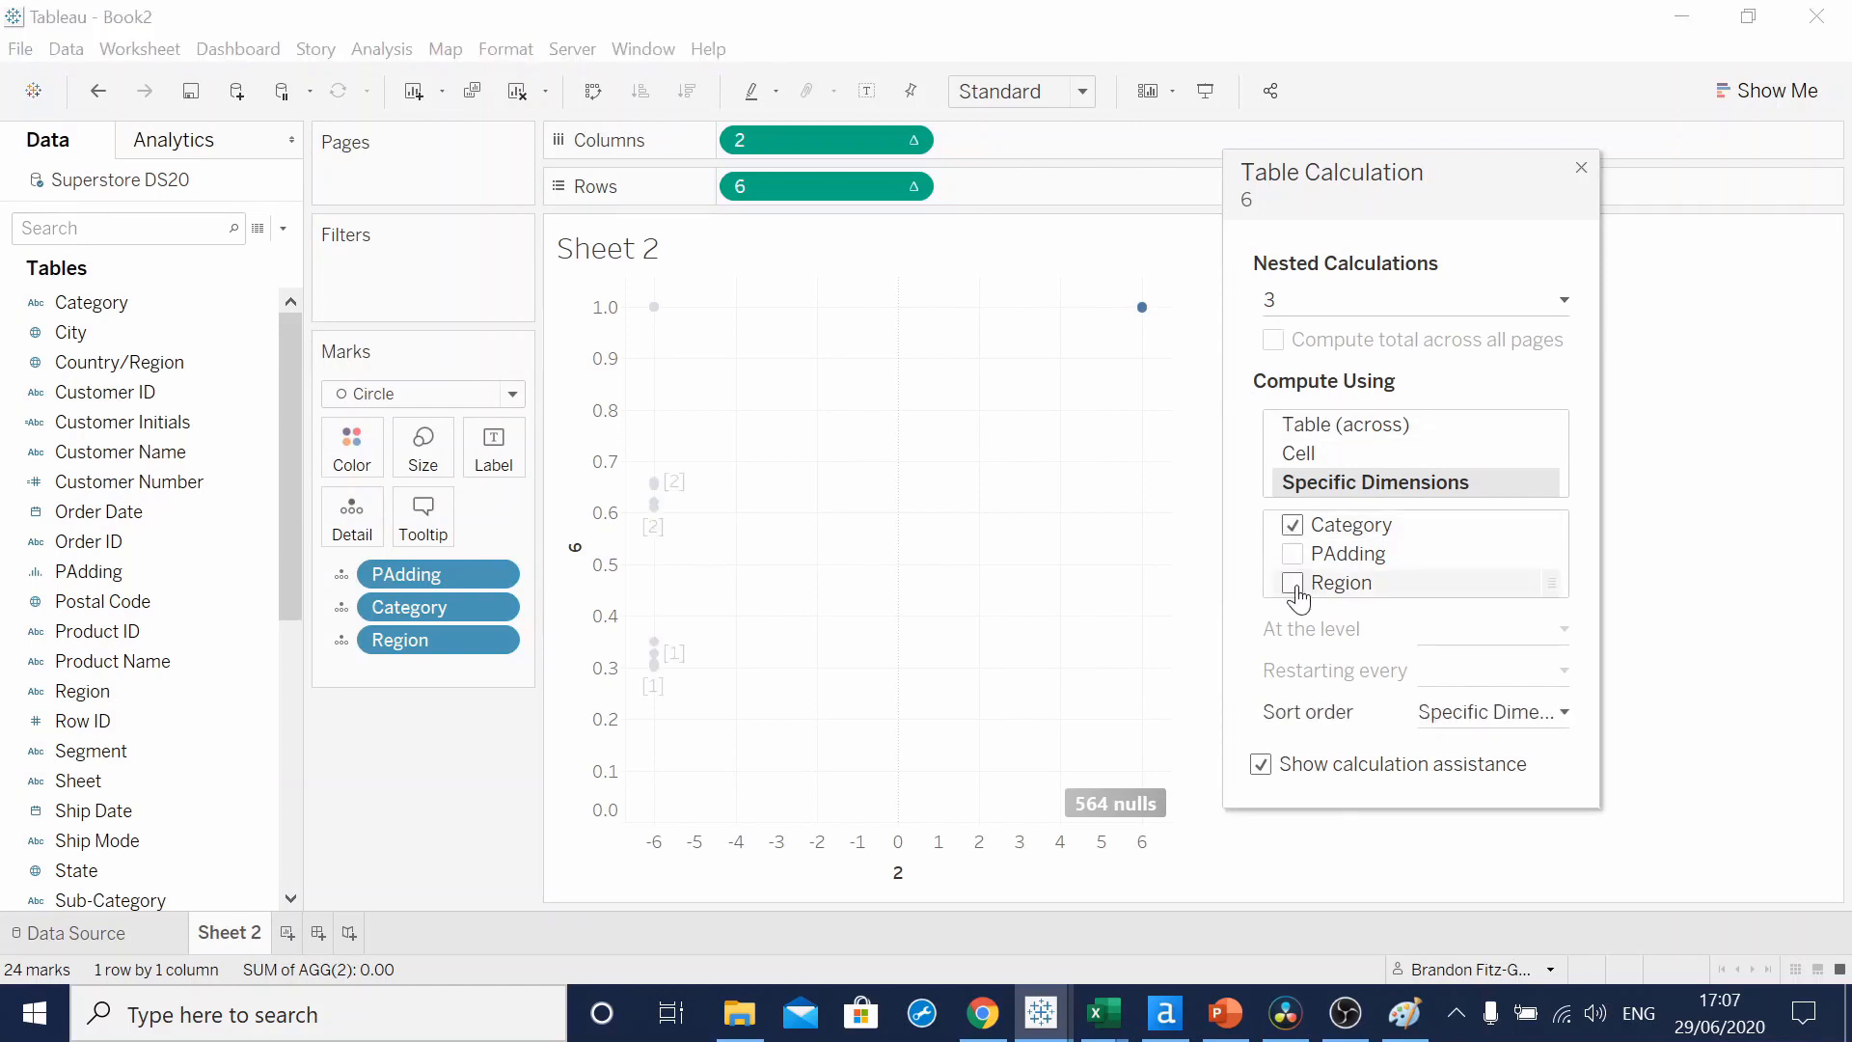
pyautogui.click(1292, 580)
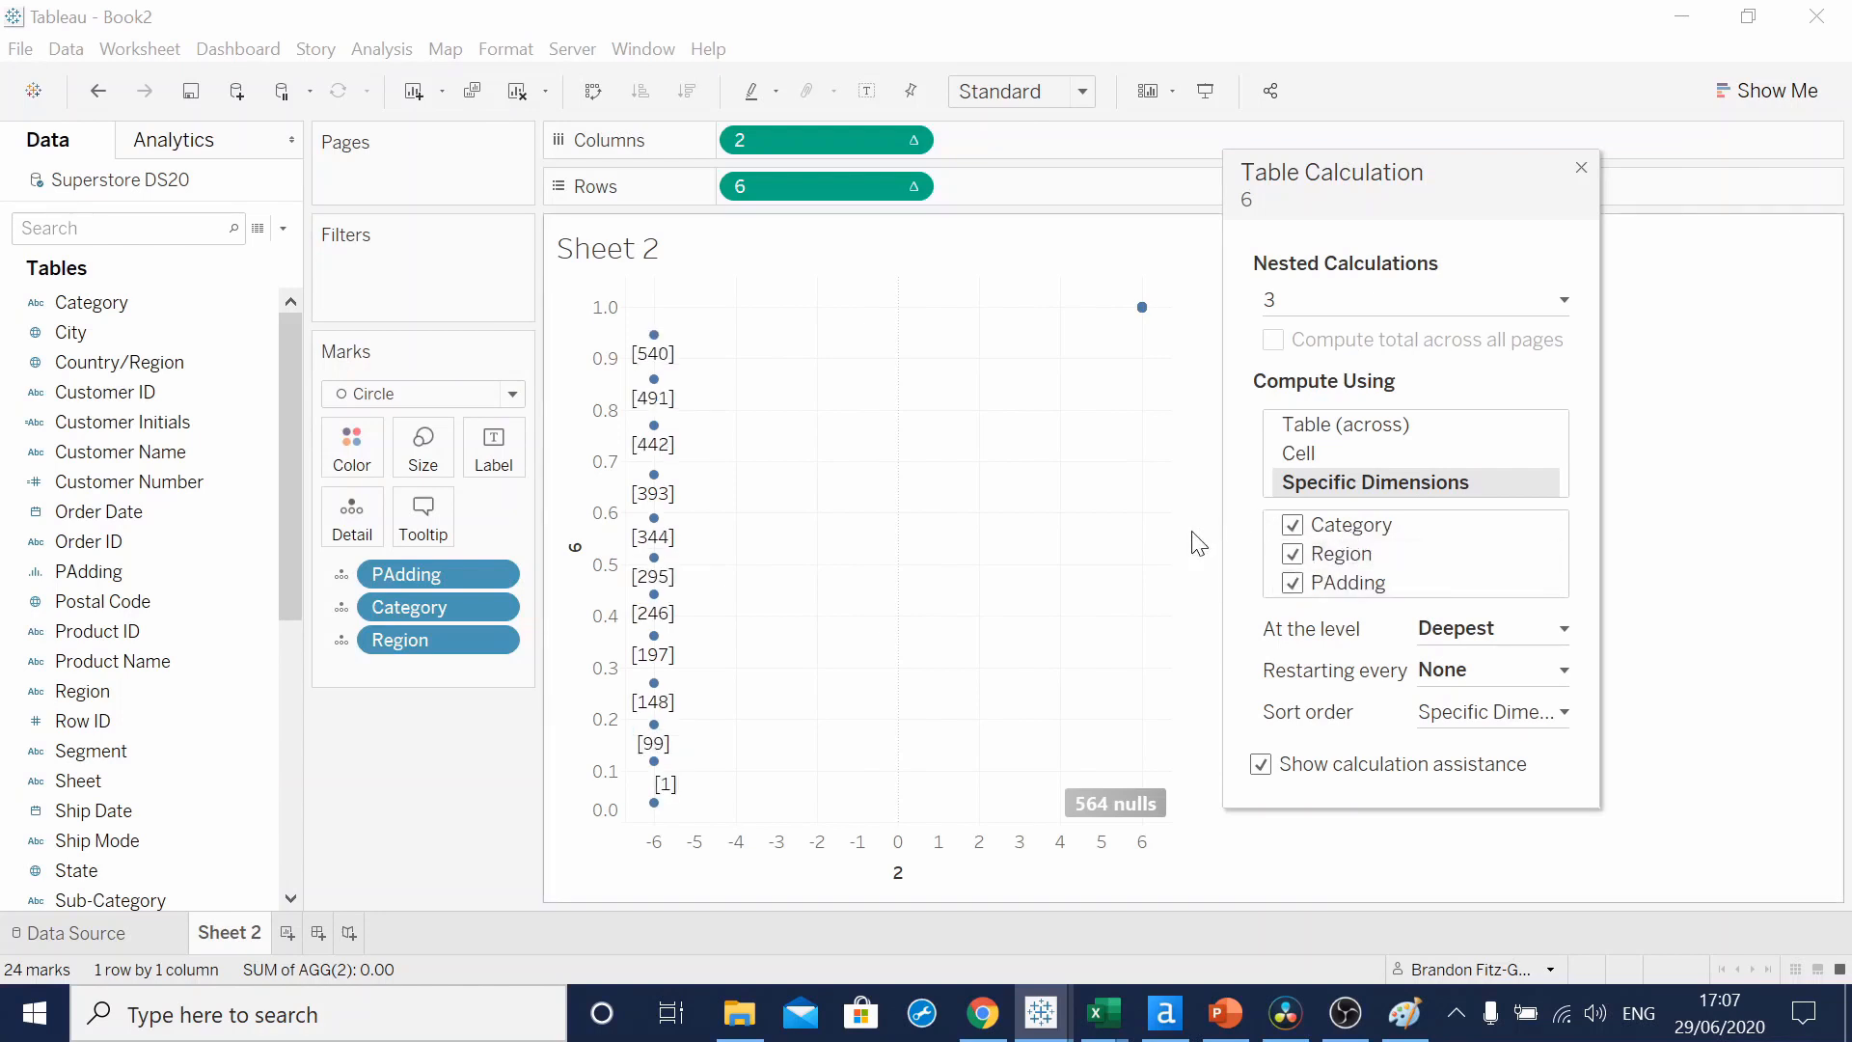
pyautogui.click(1560, 297)
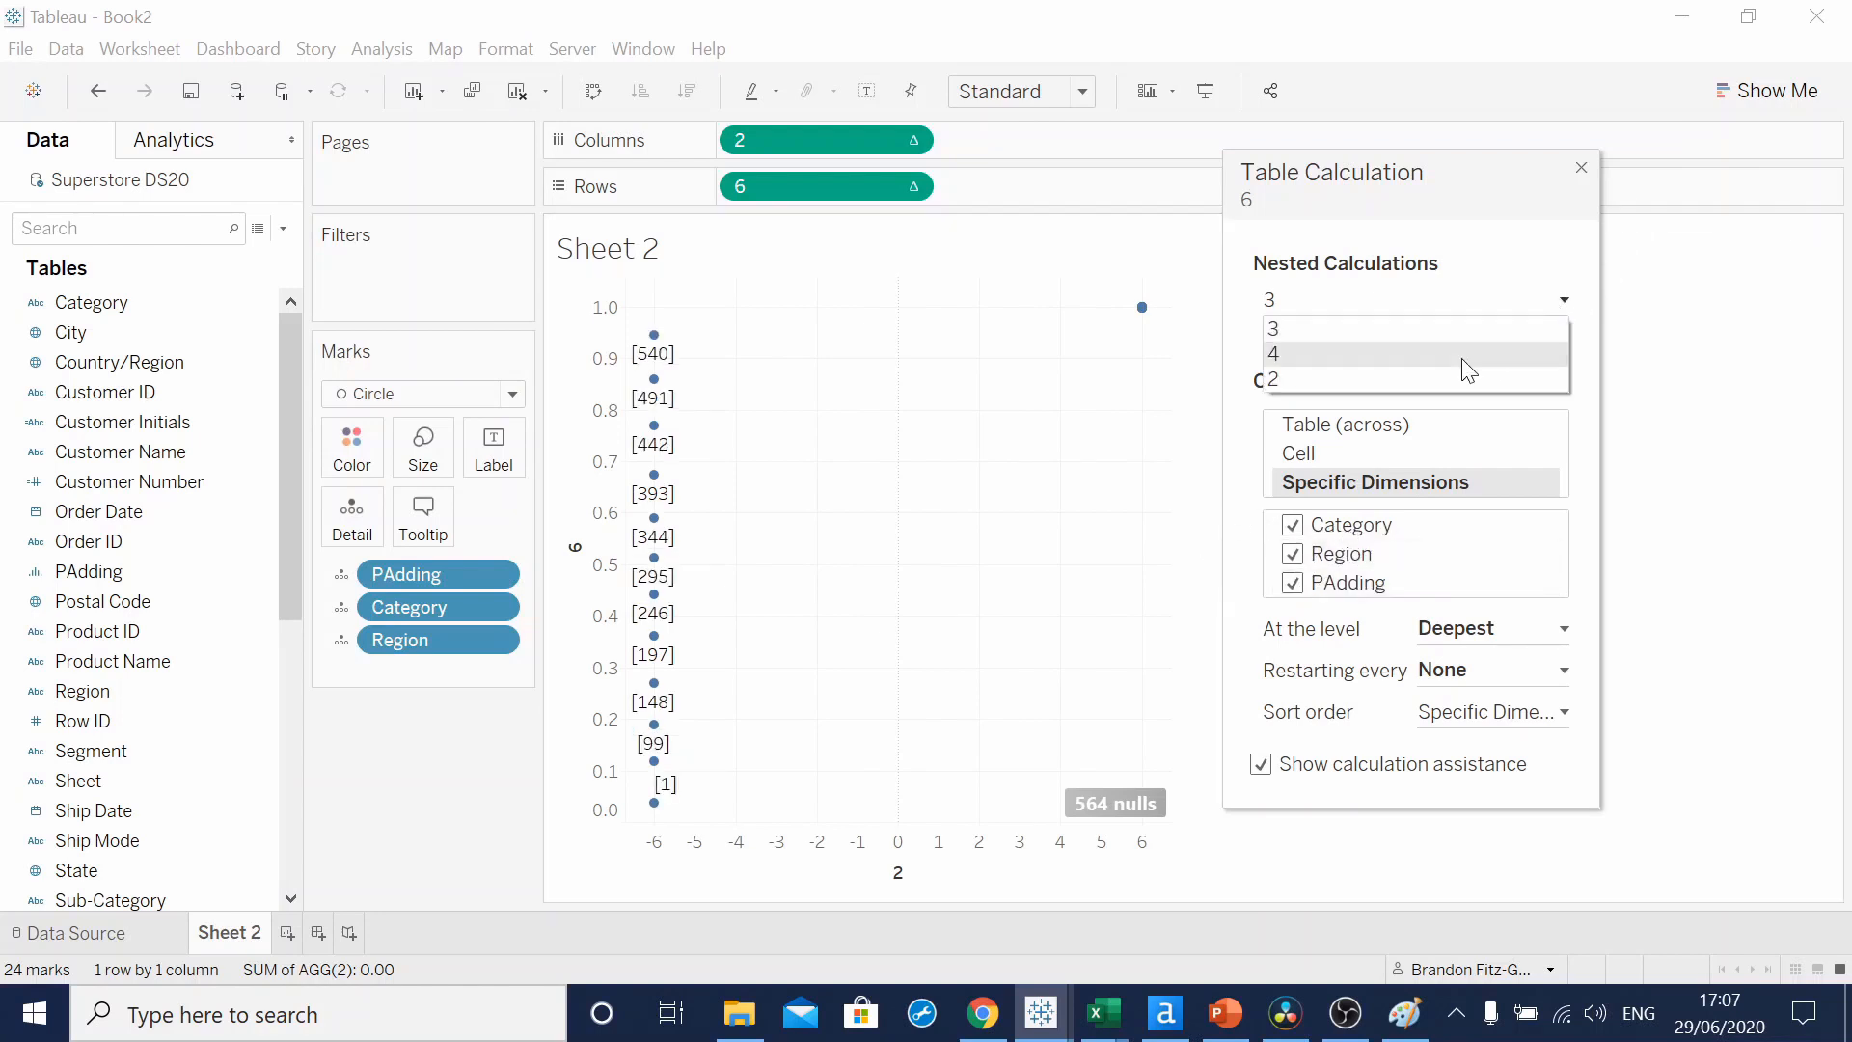
pyautogui.click(1275, 353)
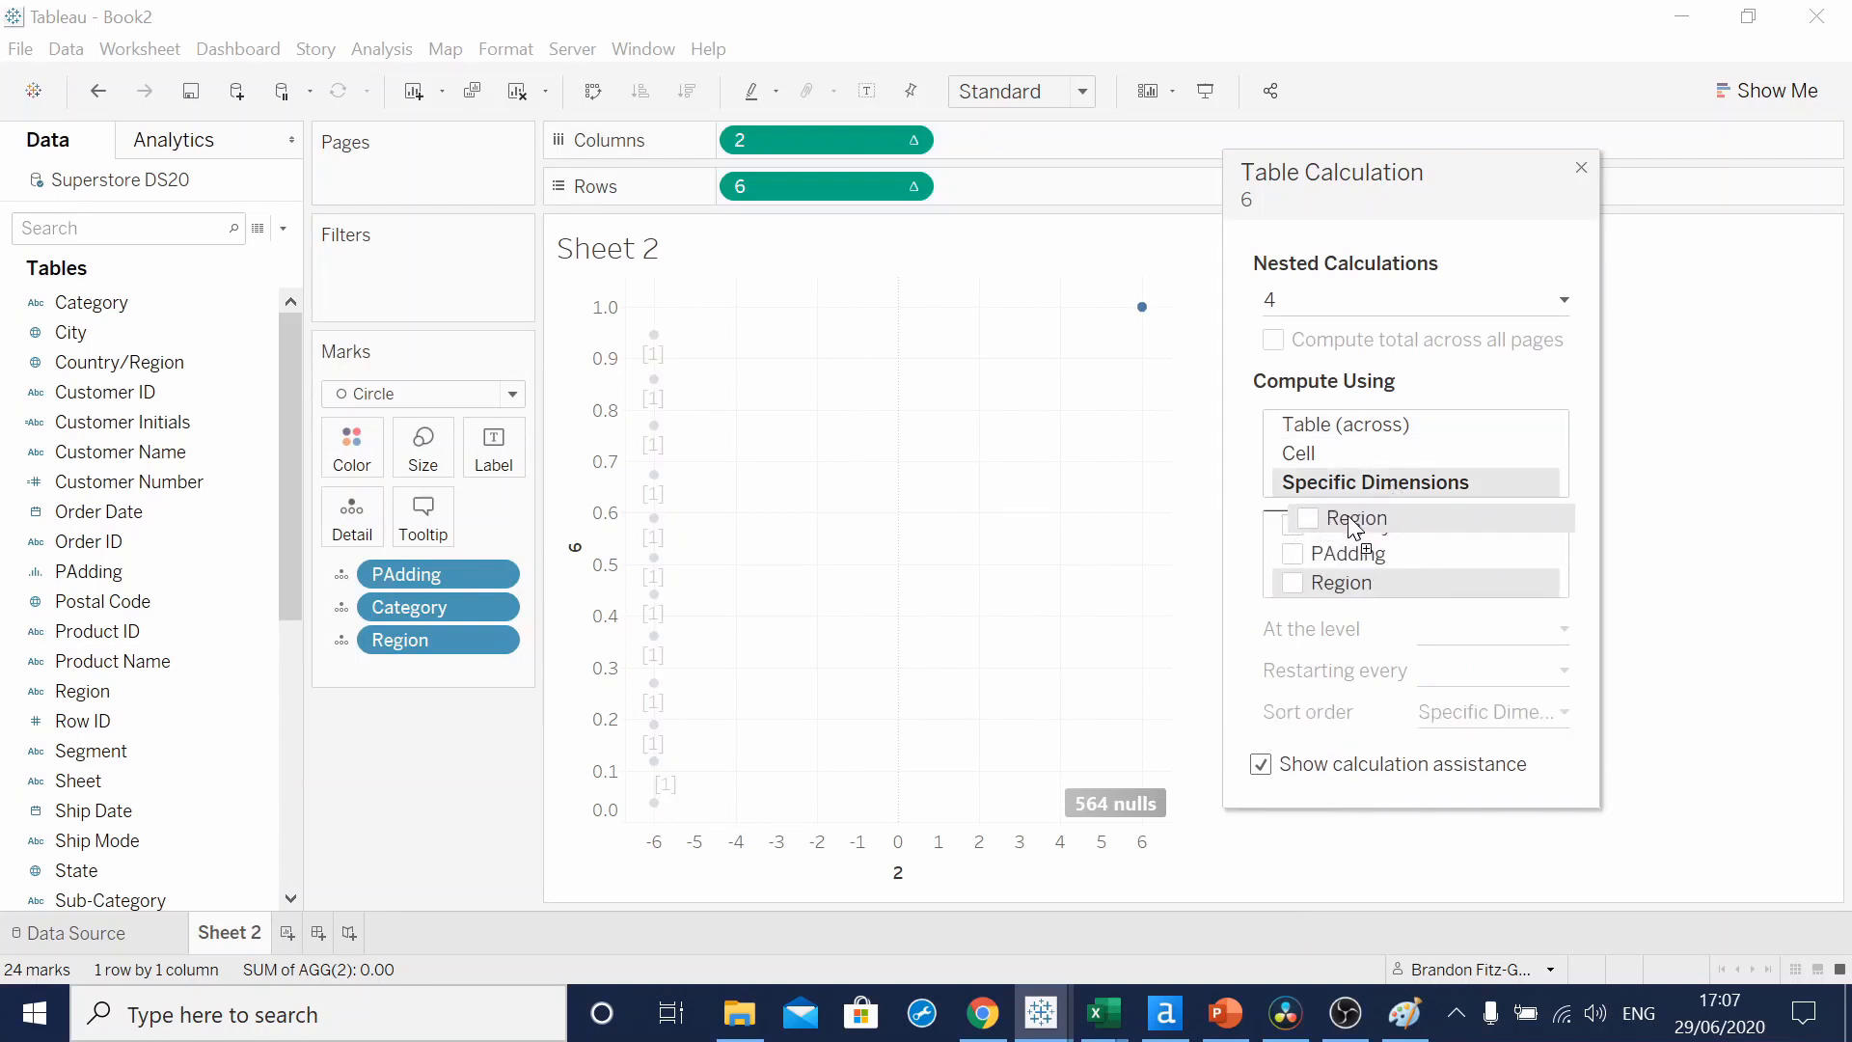
pyautogui.click(1292, 524)
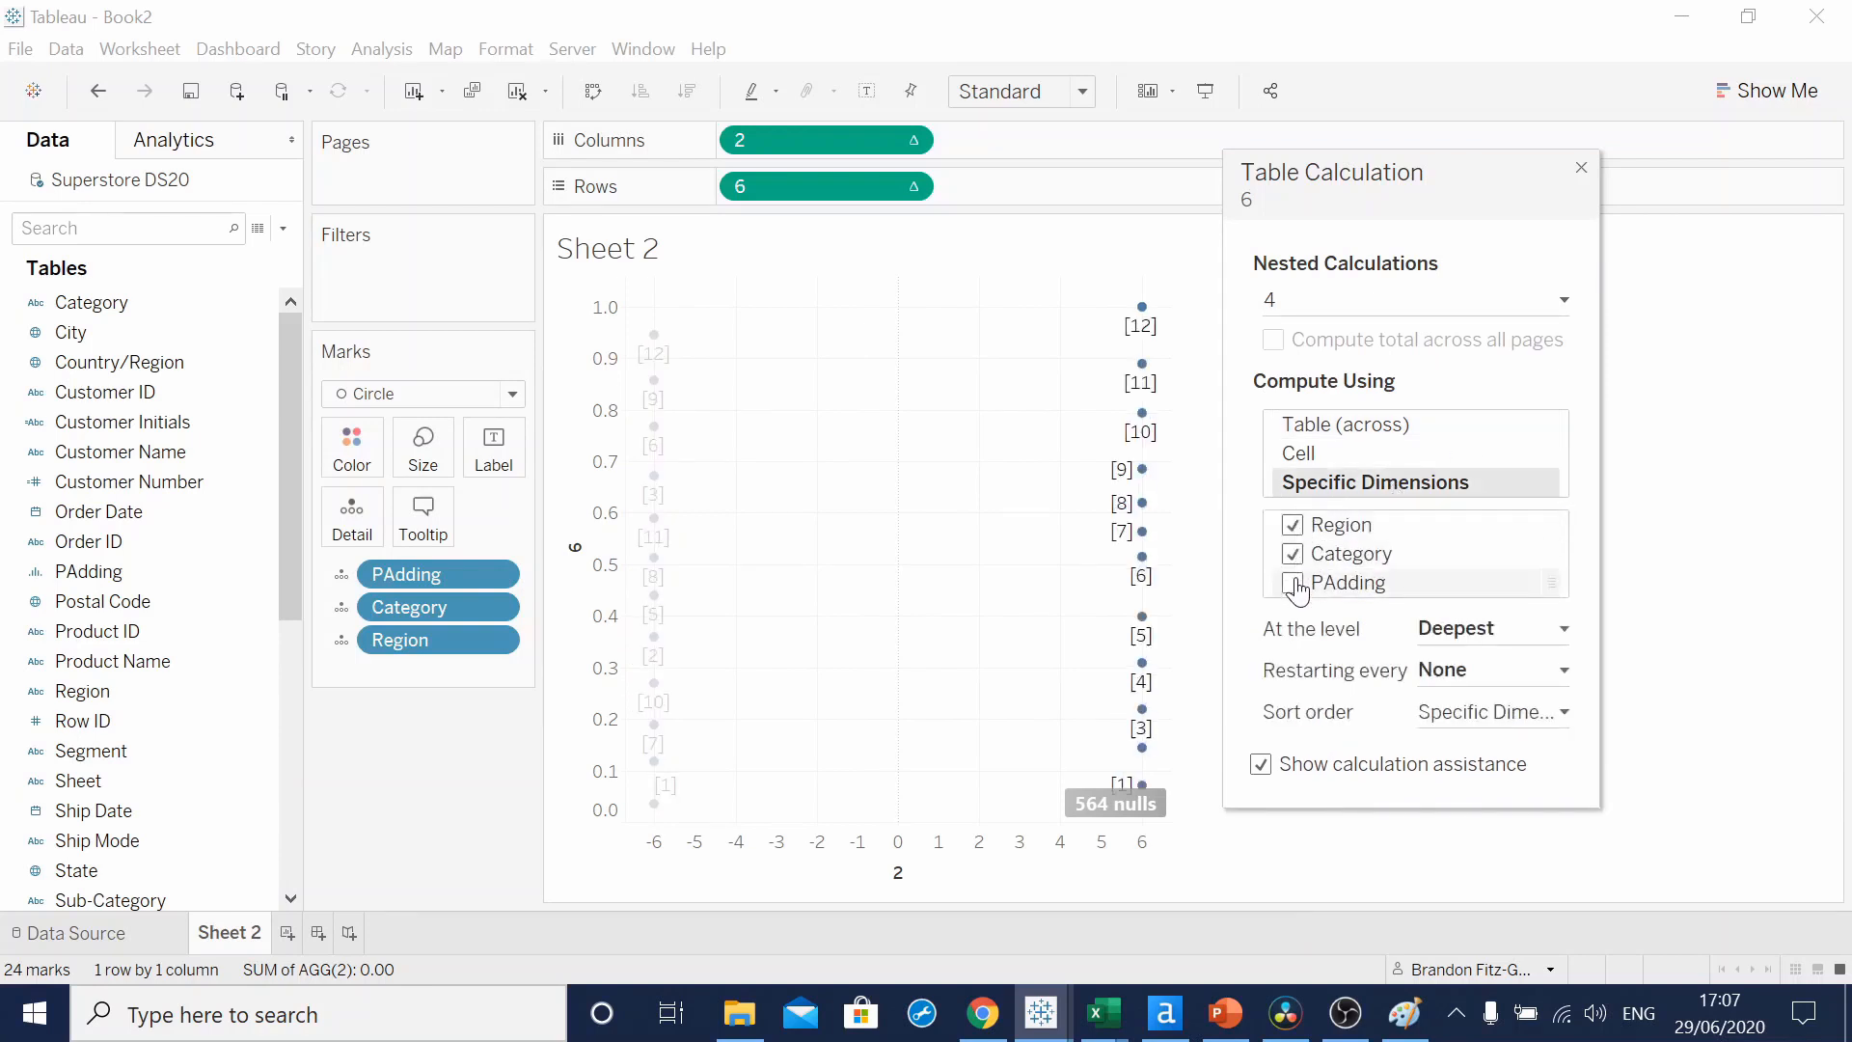
pyautogui.click(1292, 582)
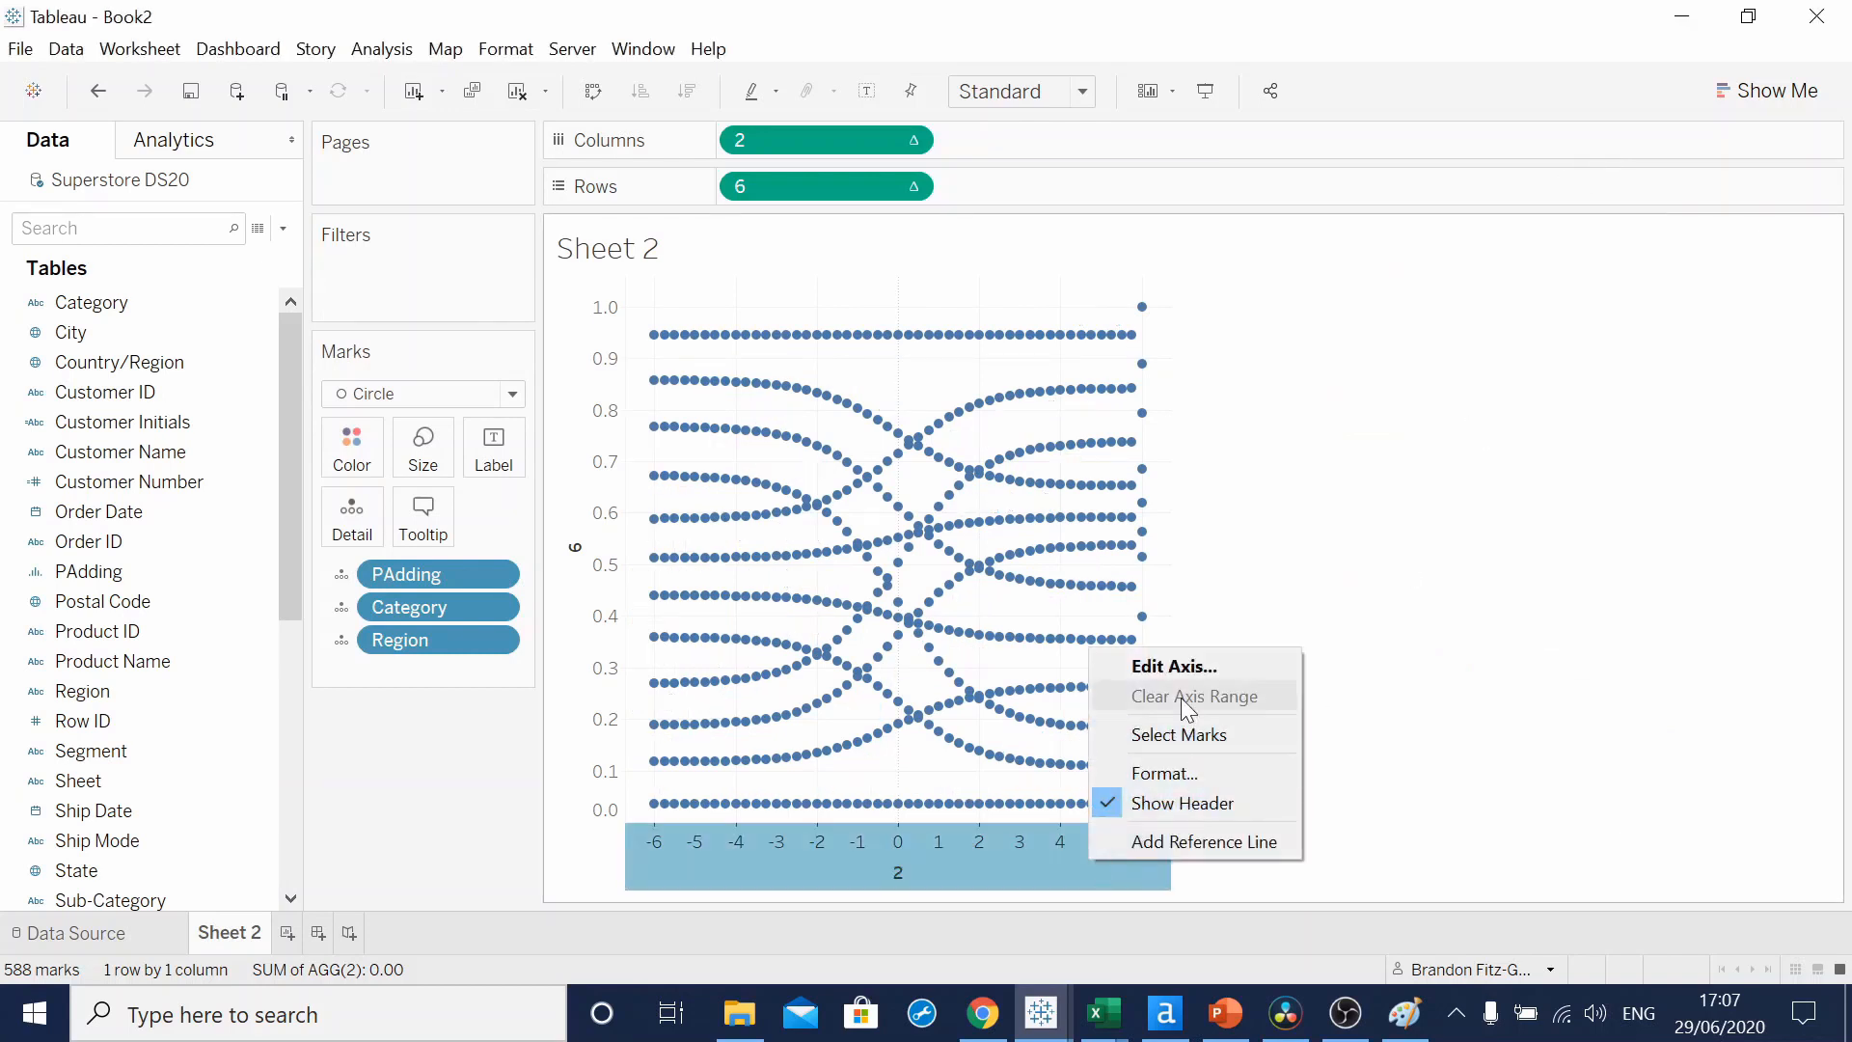
# - Fix the horizontal axis range from -5 to 5
pyautogui.click(1170, 666)
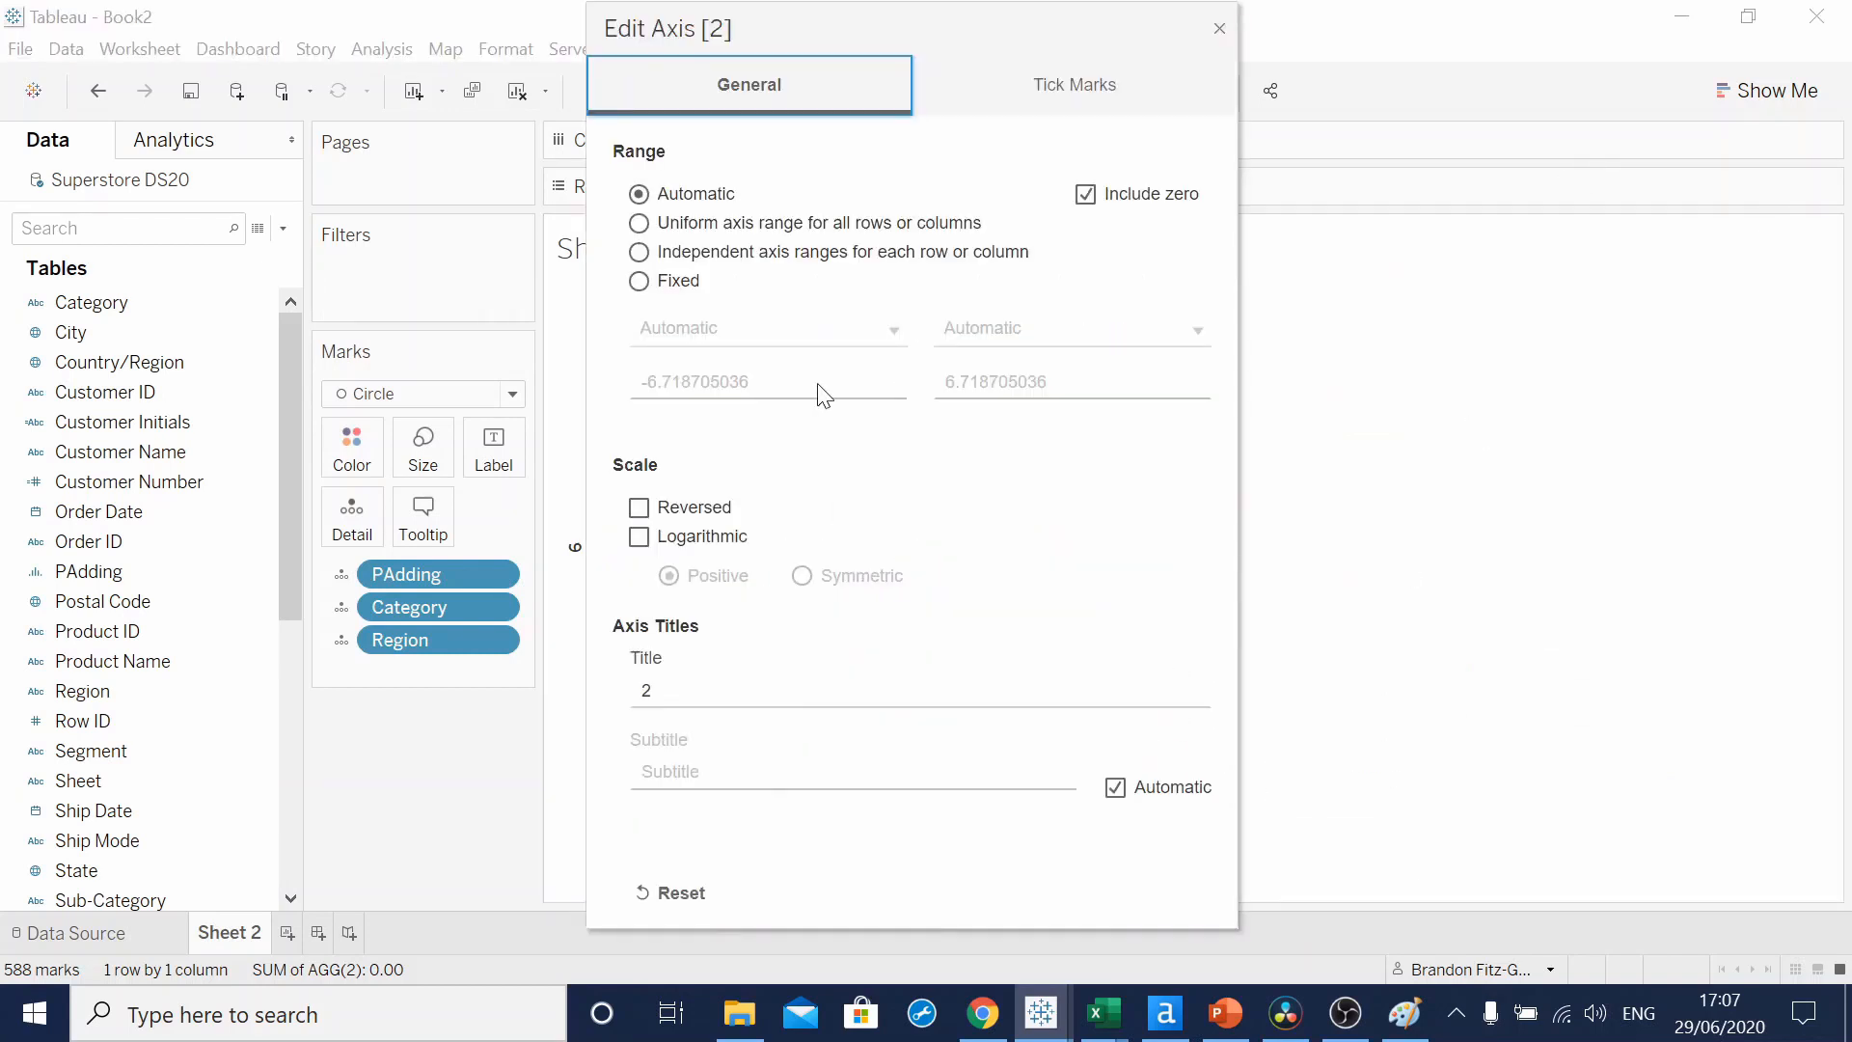
pyautogui.click(638, 282)
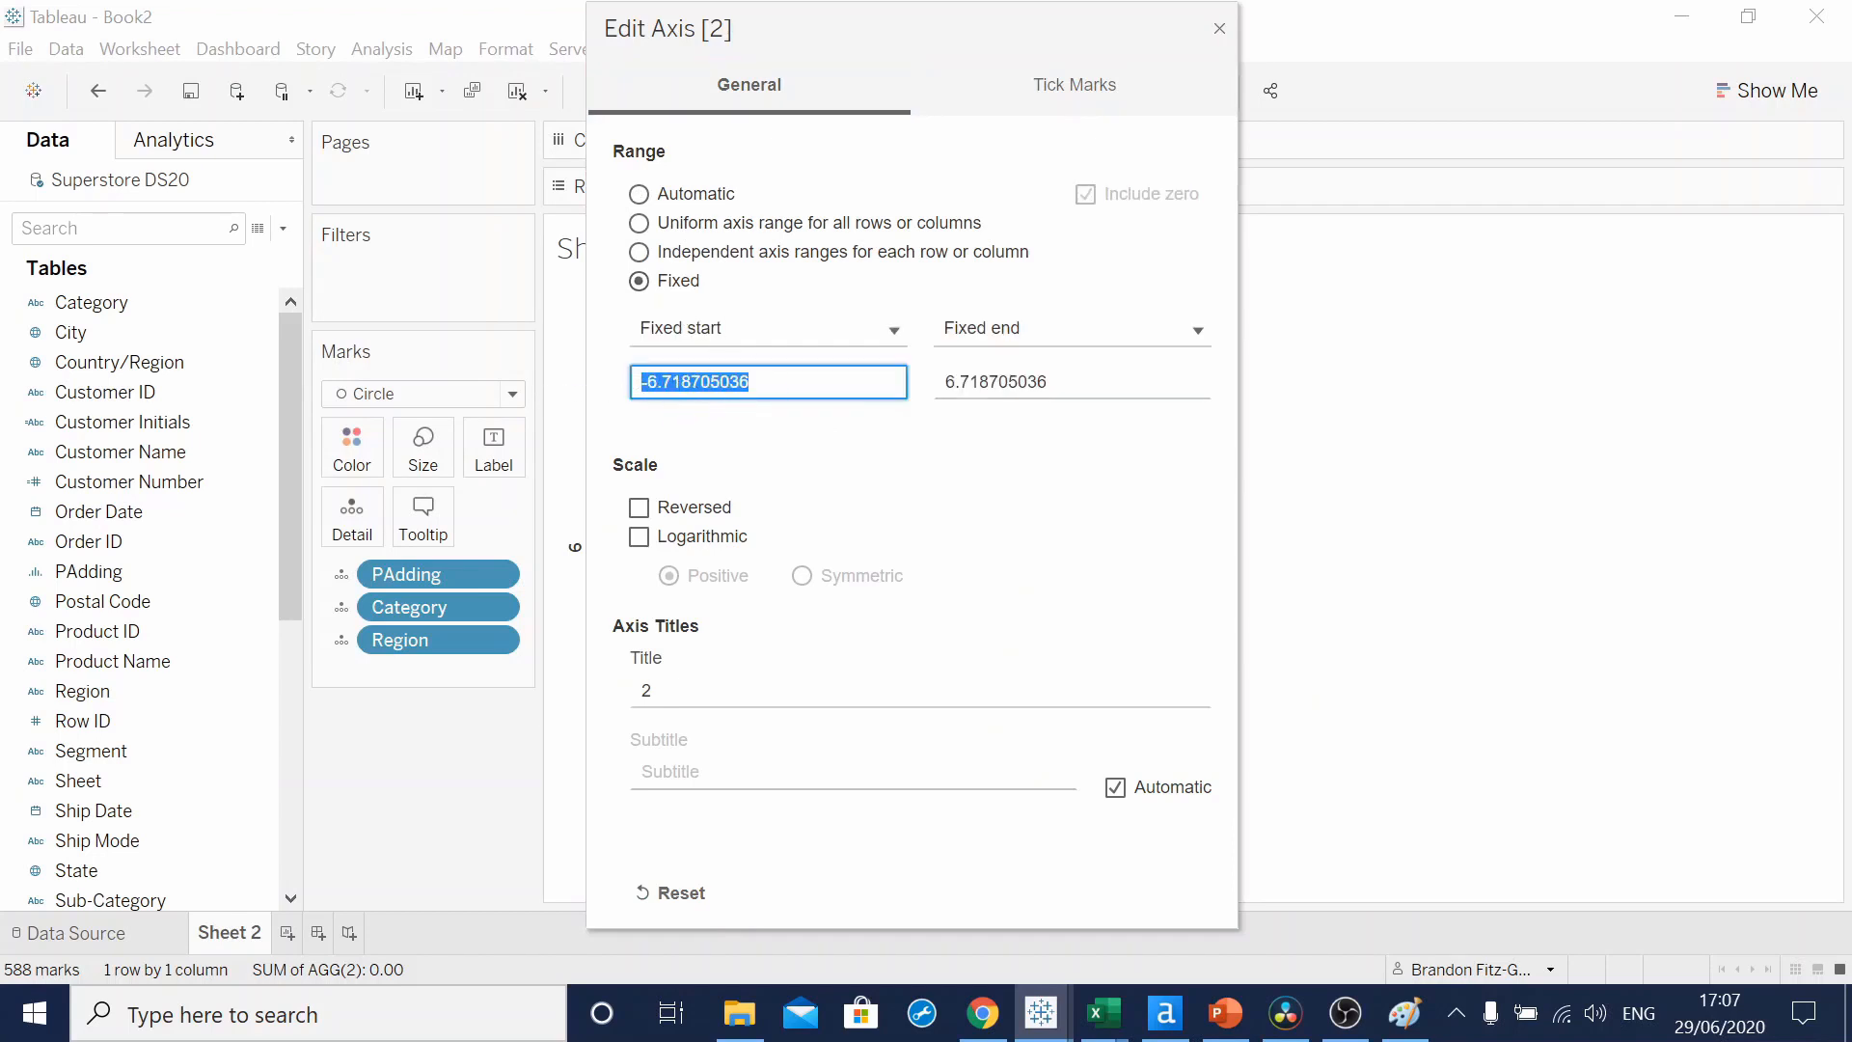
pyautogui.click(1068, 382)
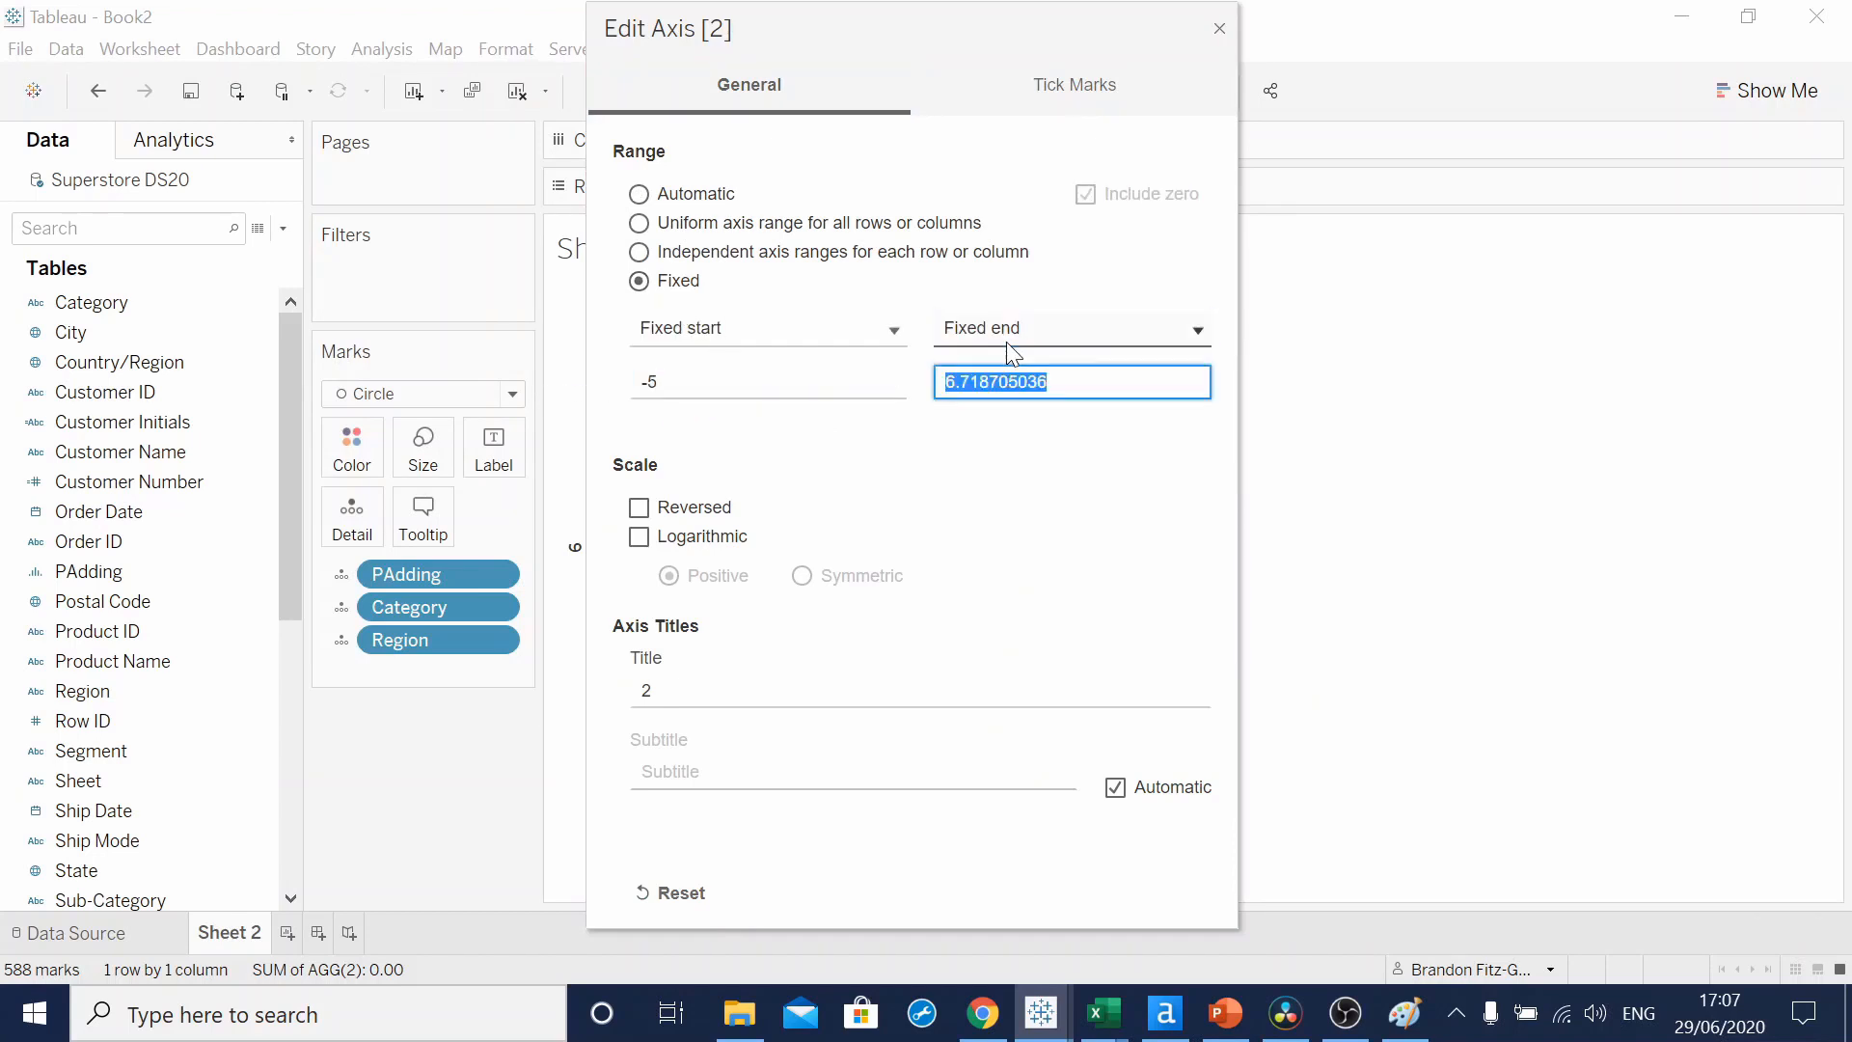
pyautogui.write('5')
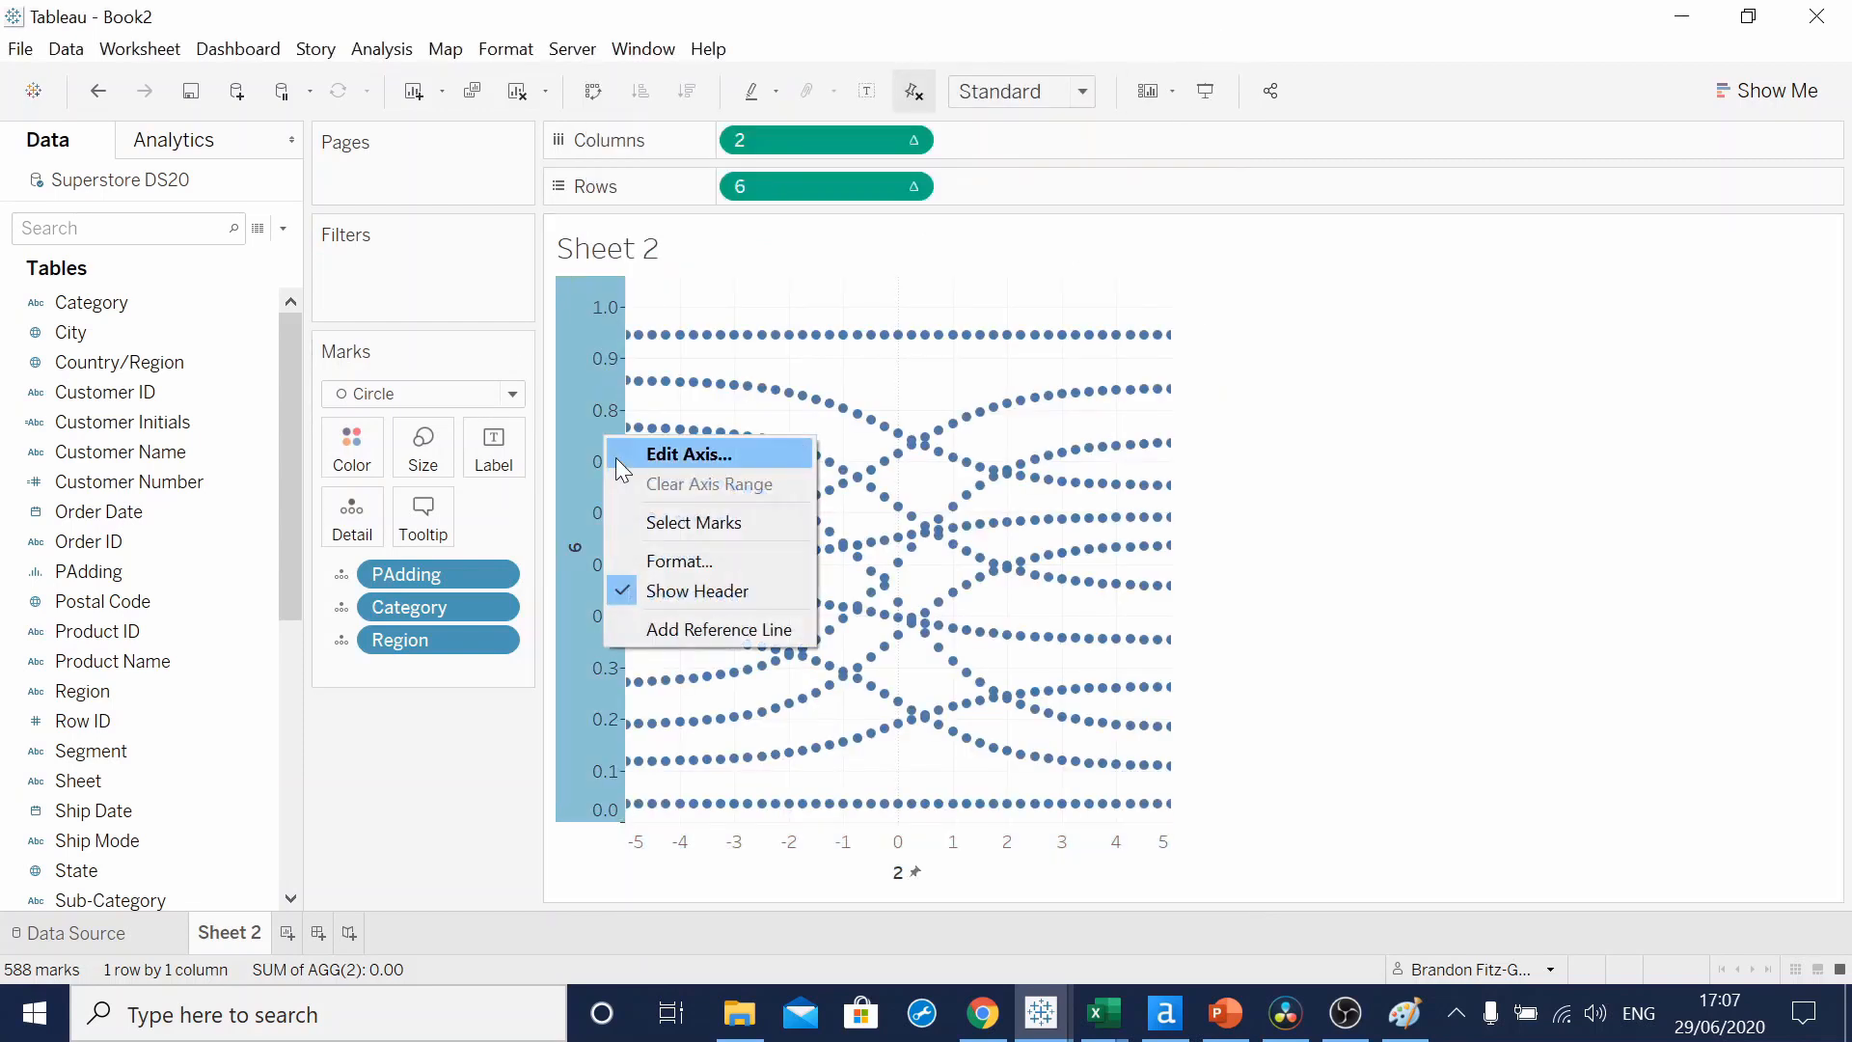
# - Fix the vertical axis from 0 to 1 and reverse it
pyautogui.click(686, 454)
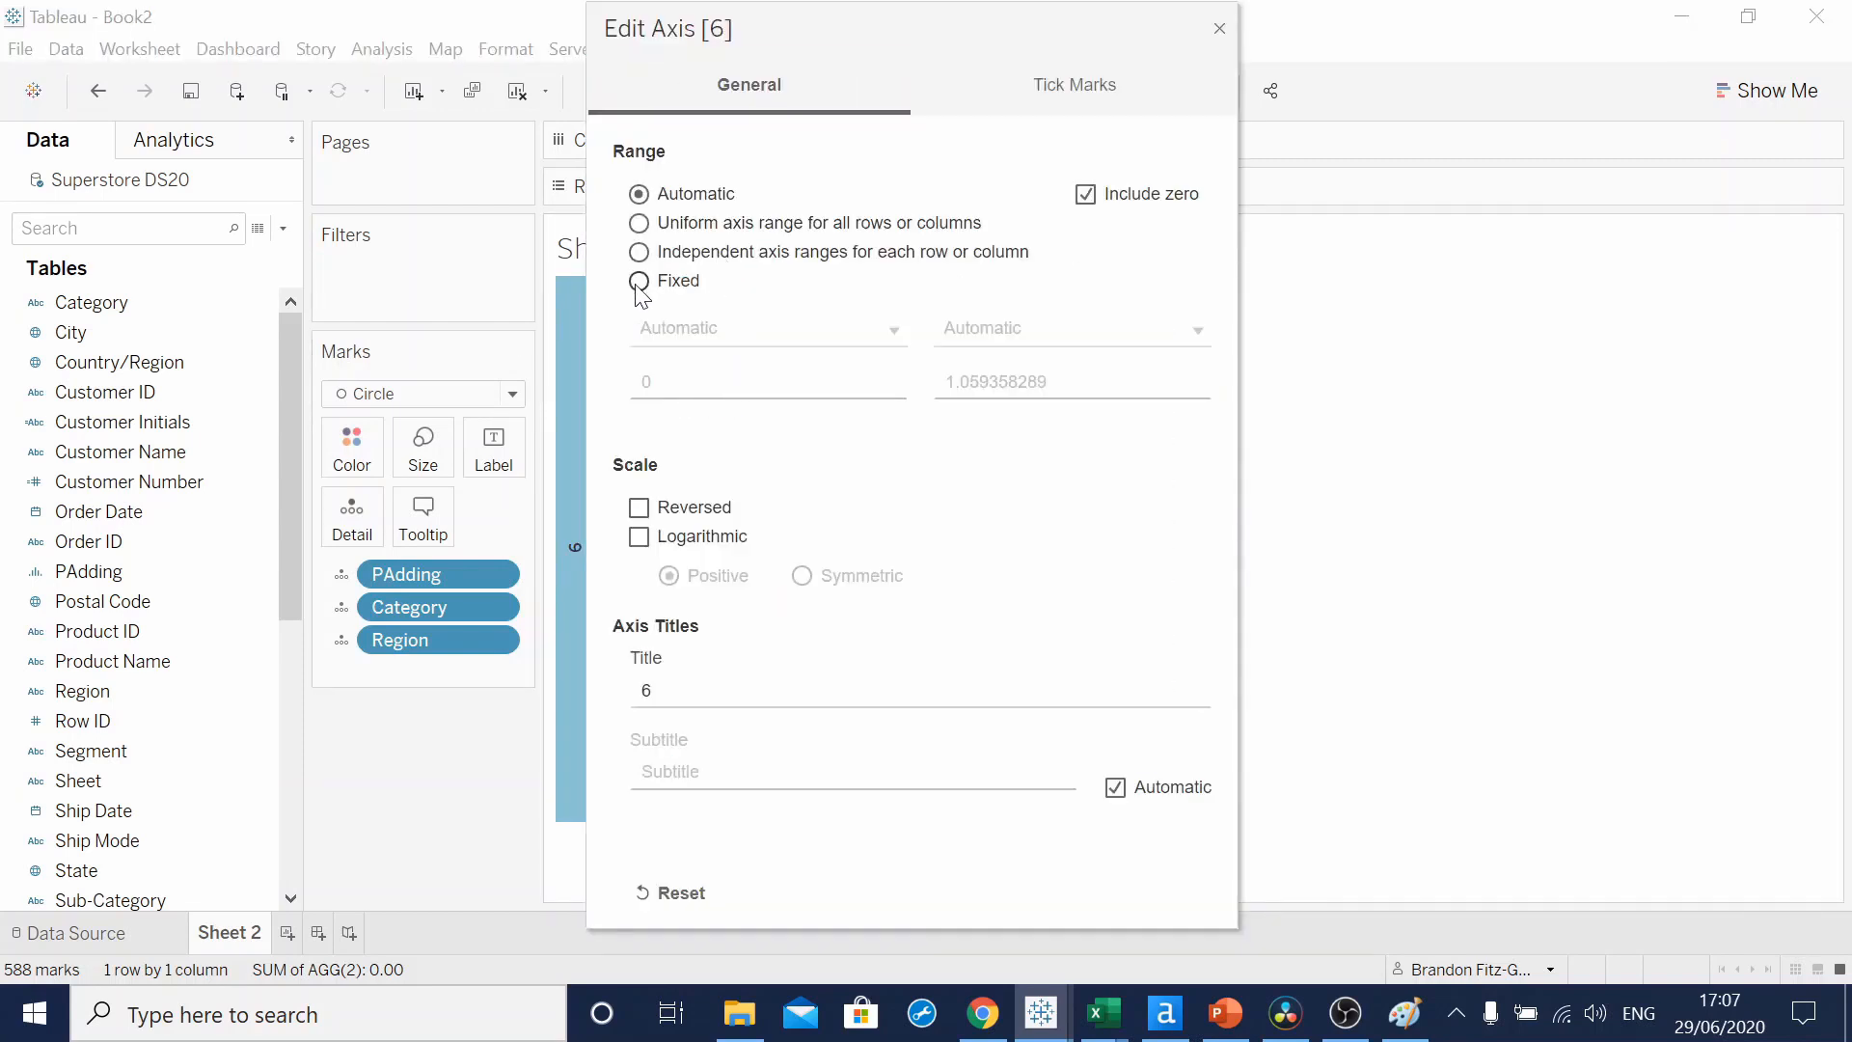
pyautogui.click(639, 282)
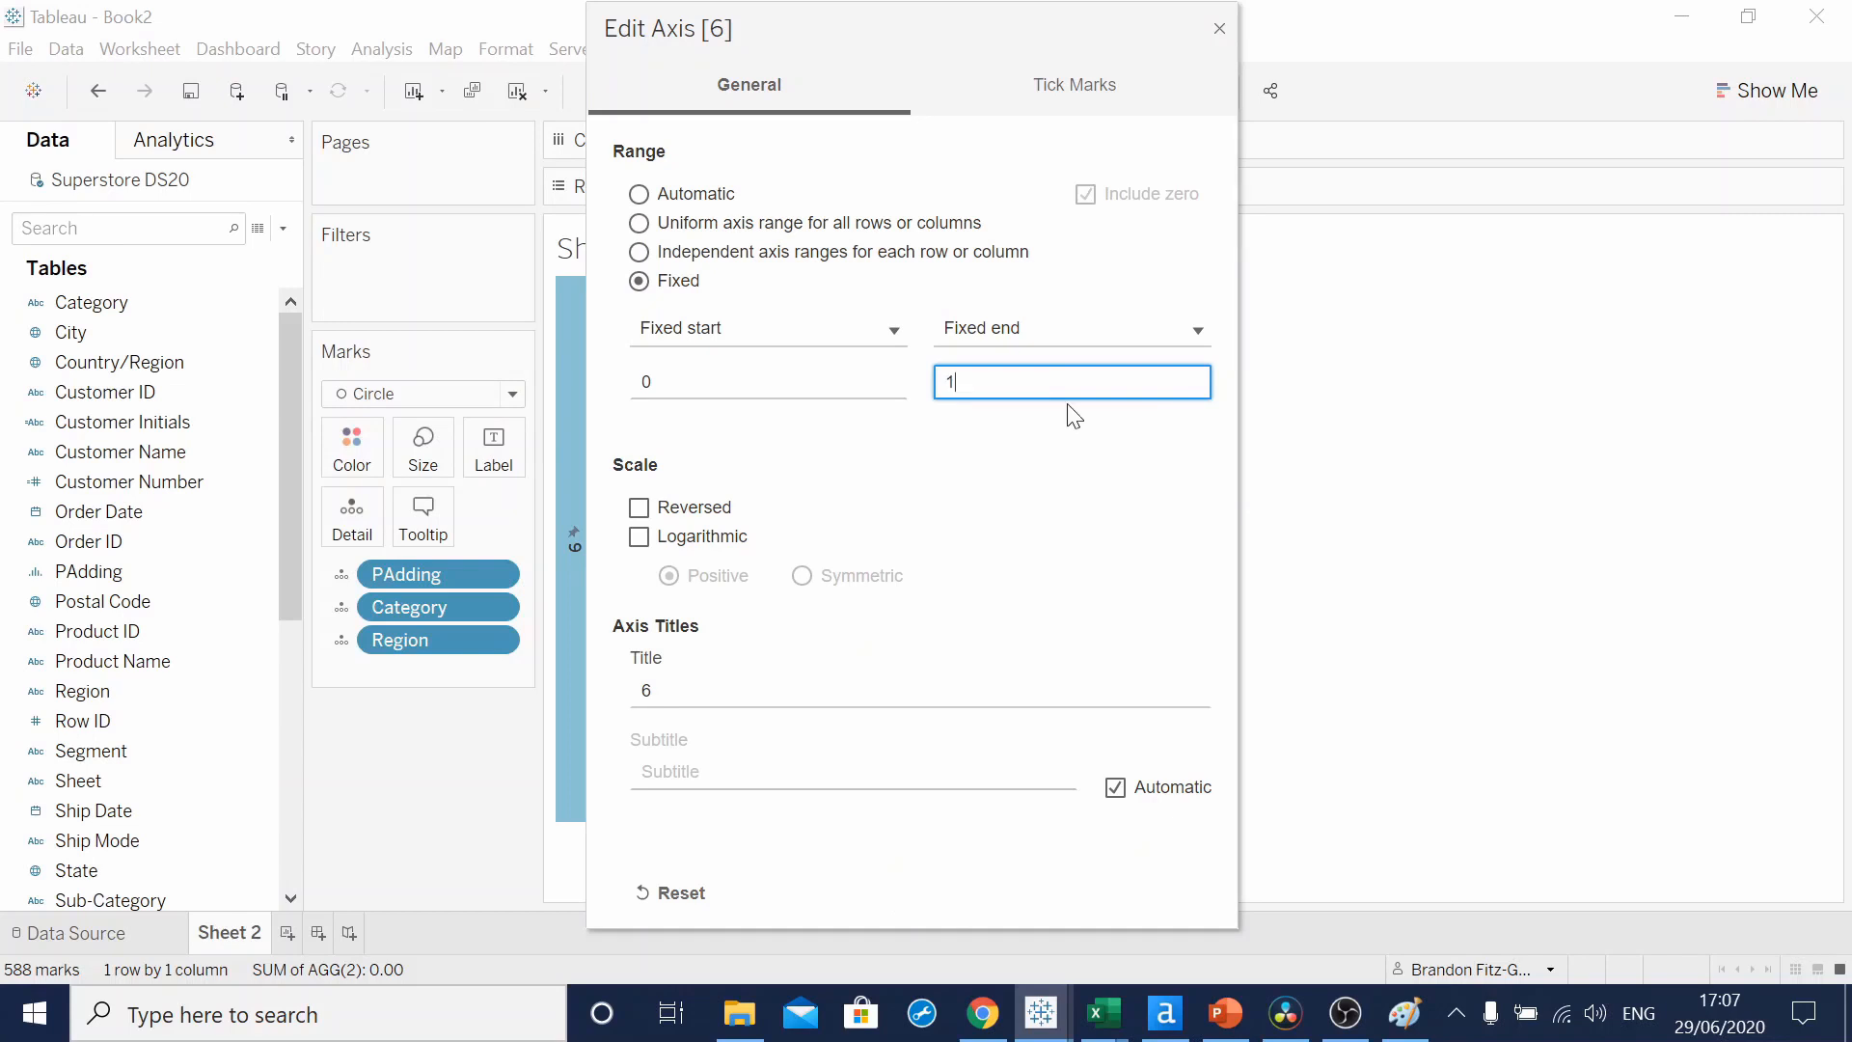
pyautogui.click(638, 507)
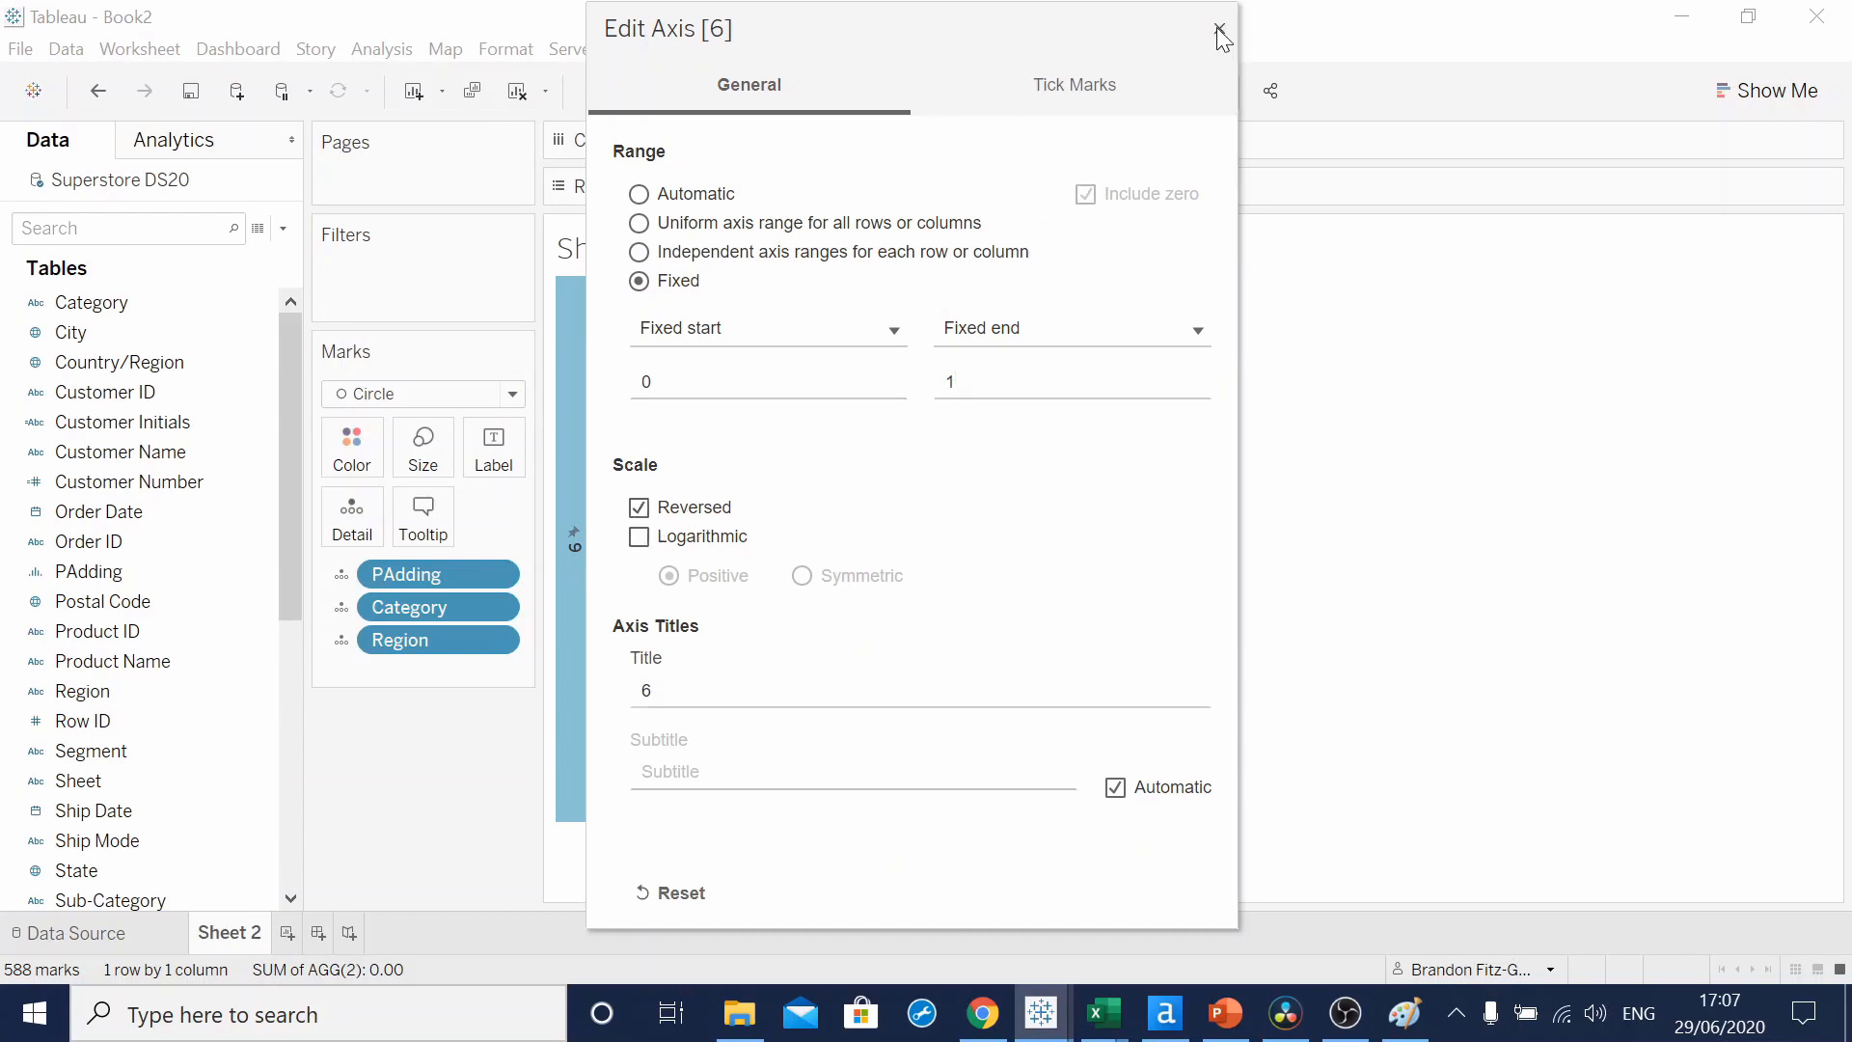
pyautogui.click(1219, 29)
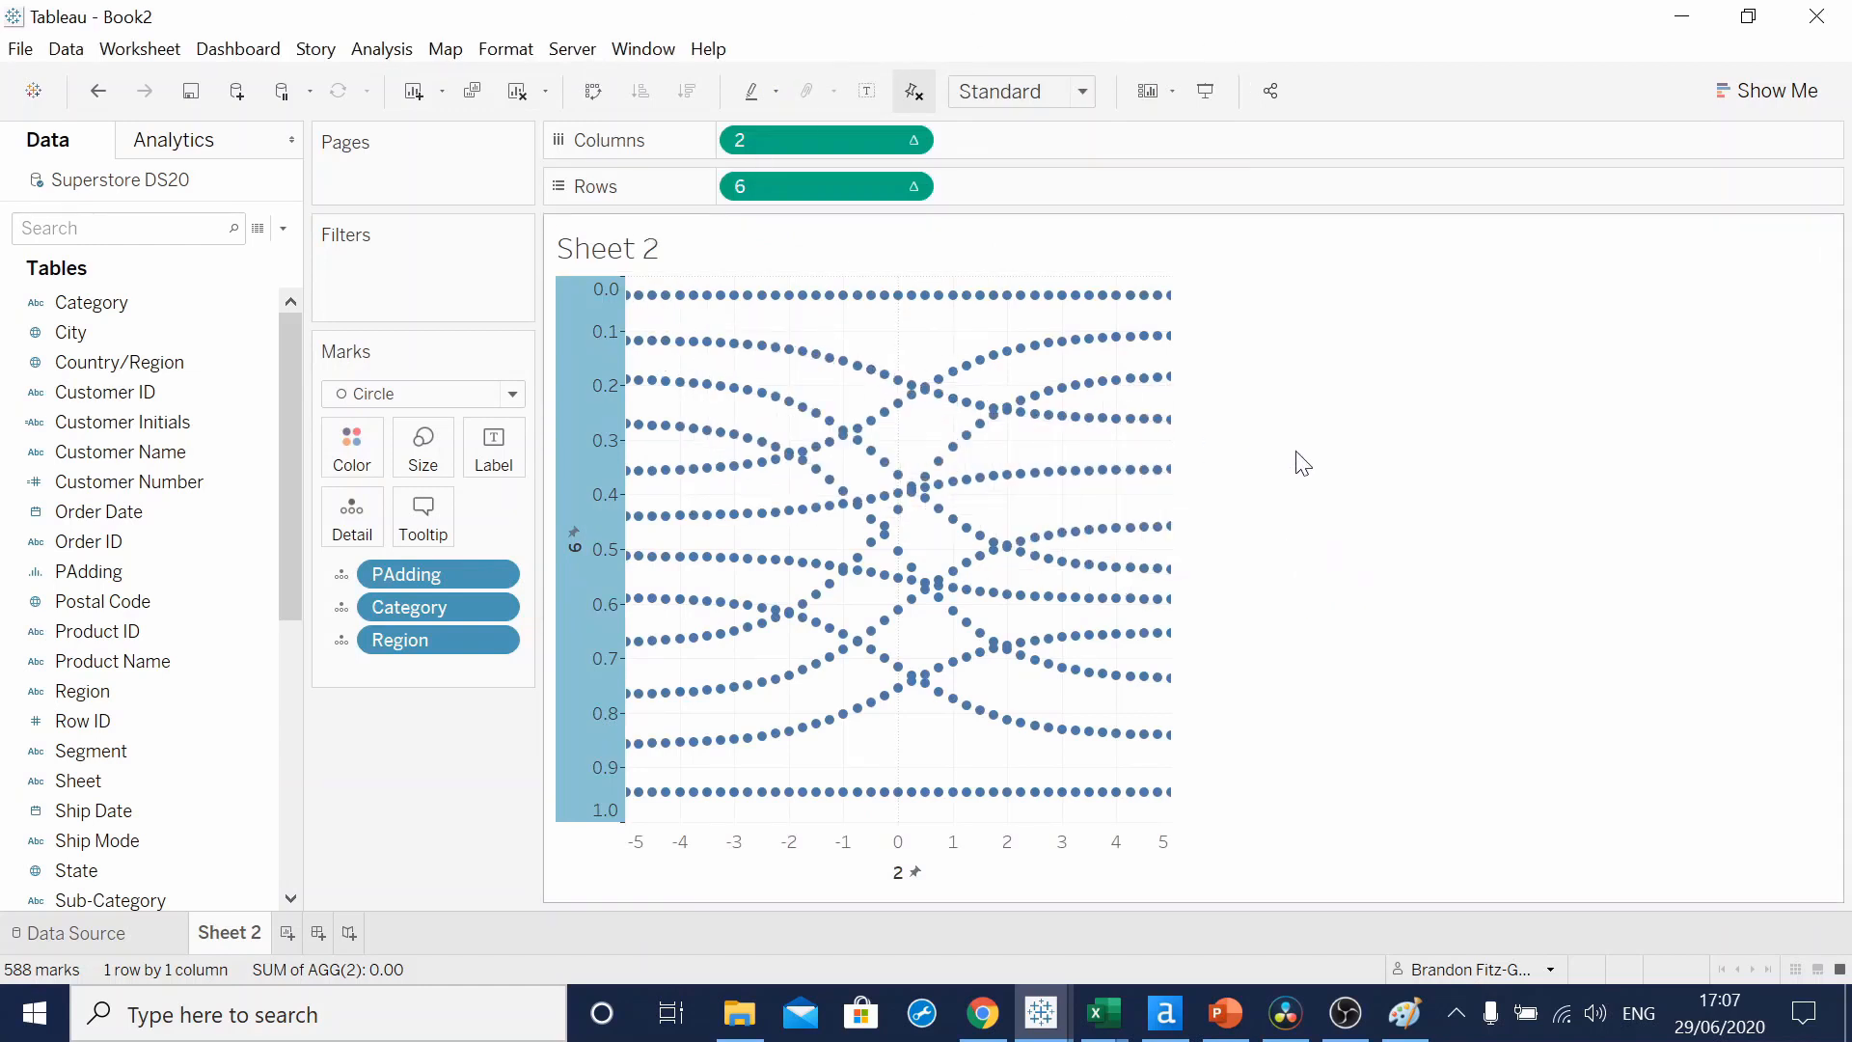
pyautogui.moveTo(1312, 450)
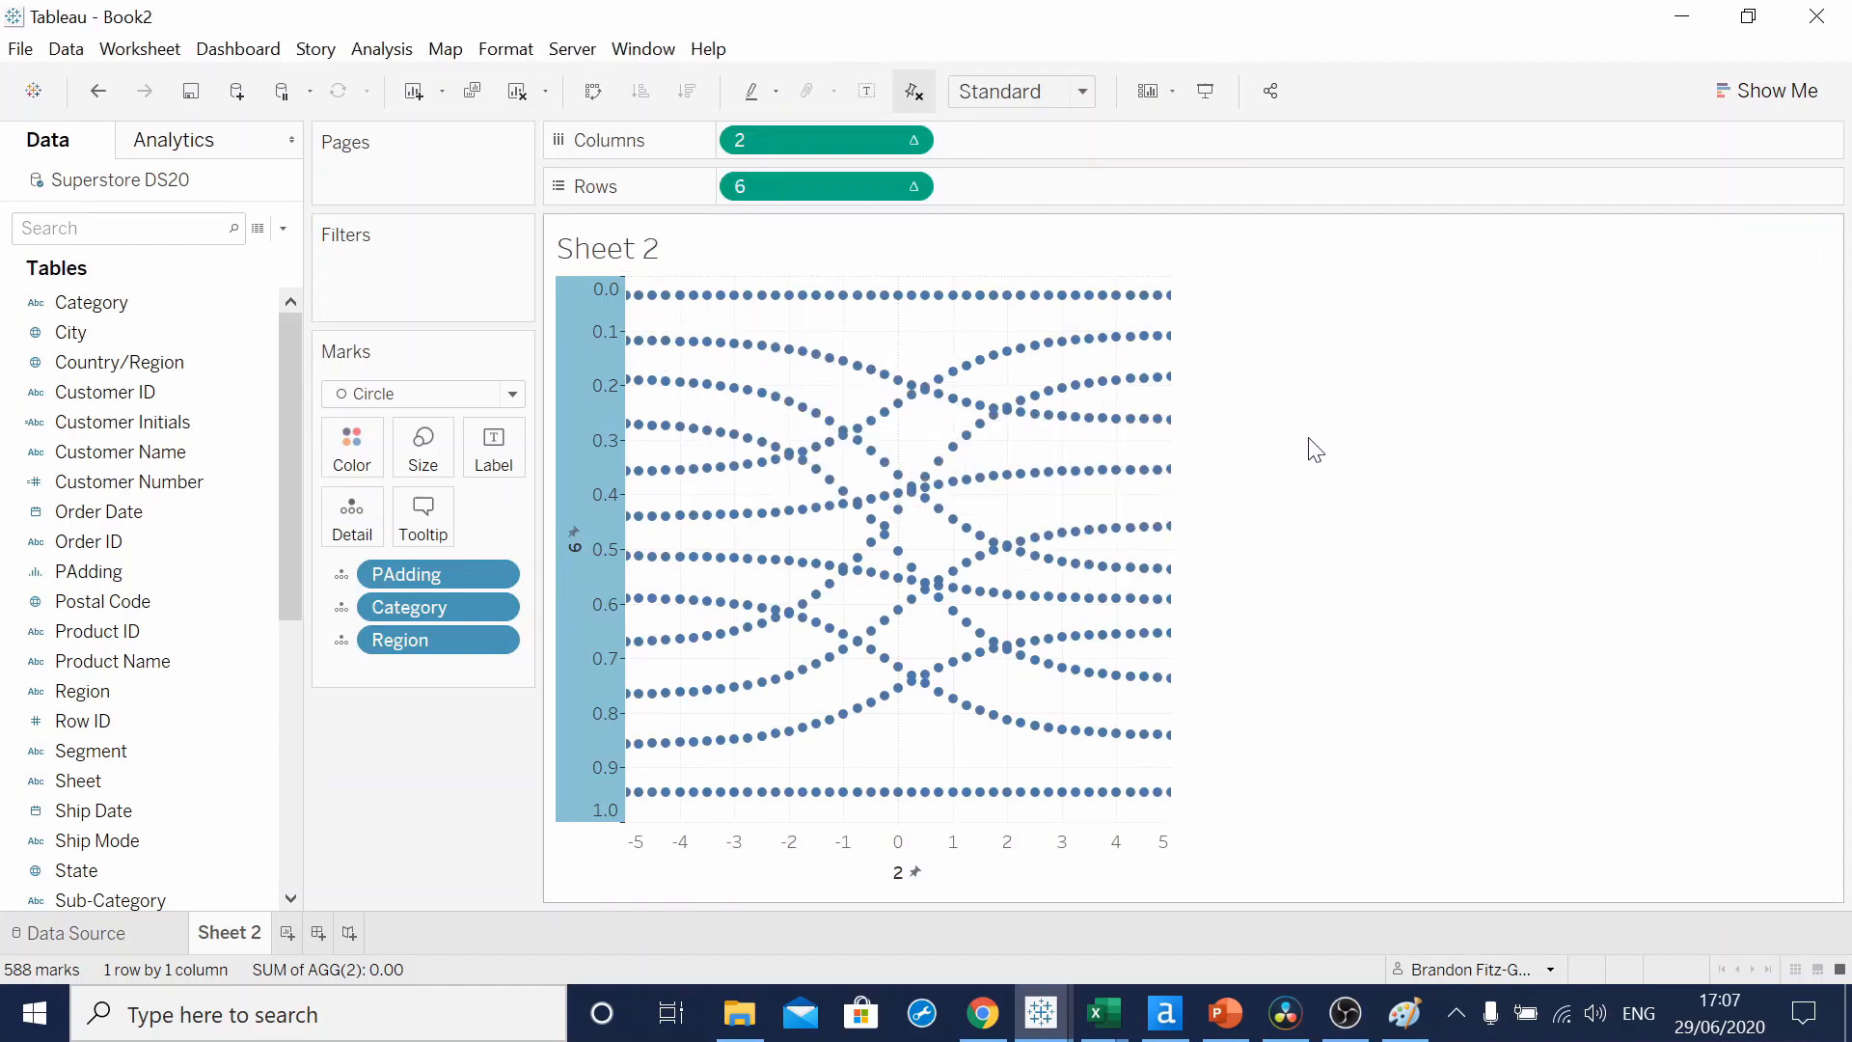
# - Switch the marks from Circle to Line with PAdding as the path for smooth curves
pyautogui.click(422, 394)
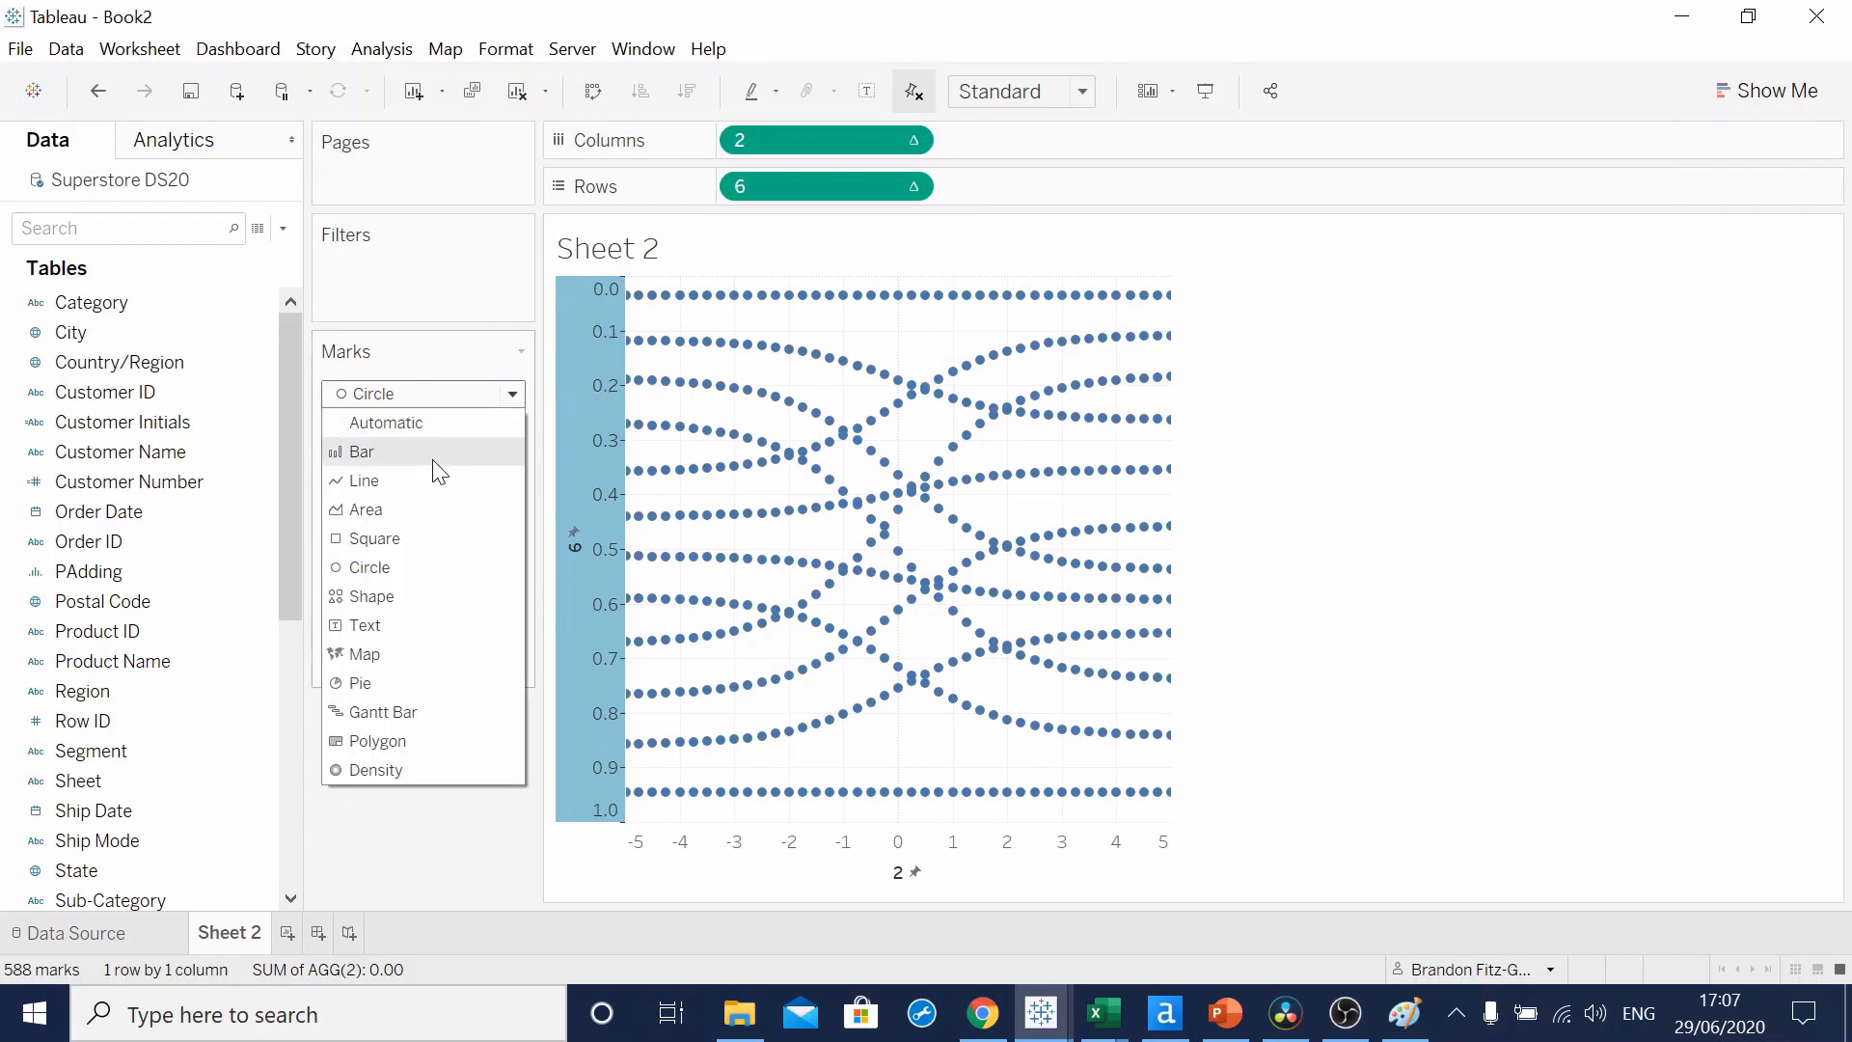
pyautogui.click(363, 480)
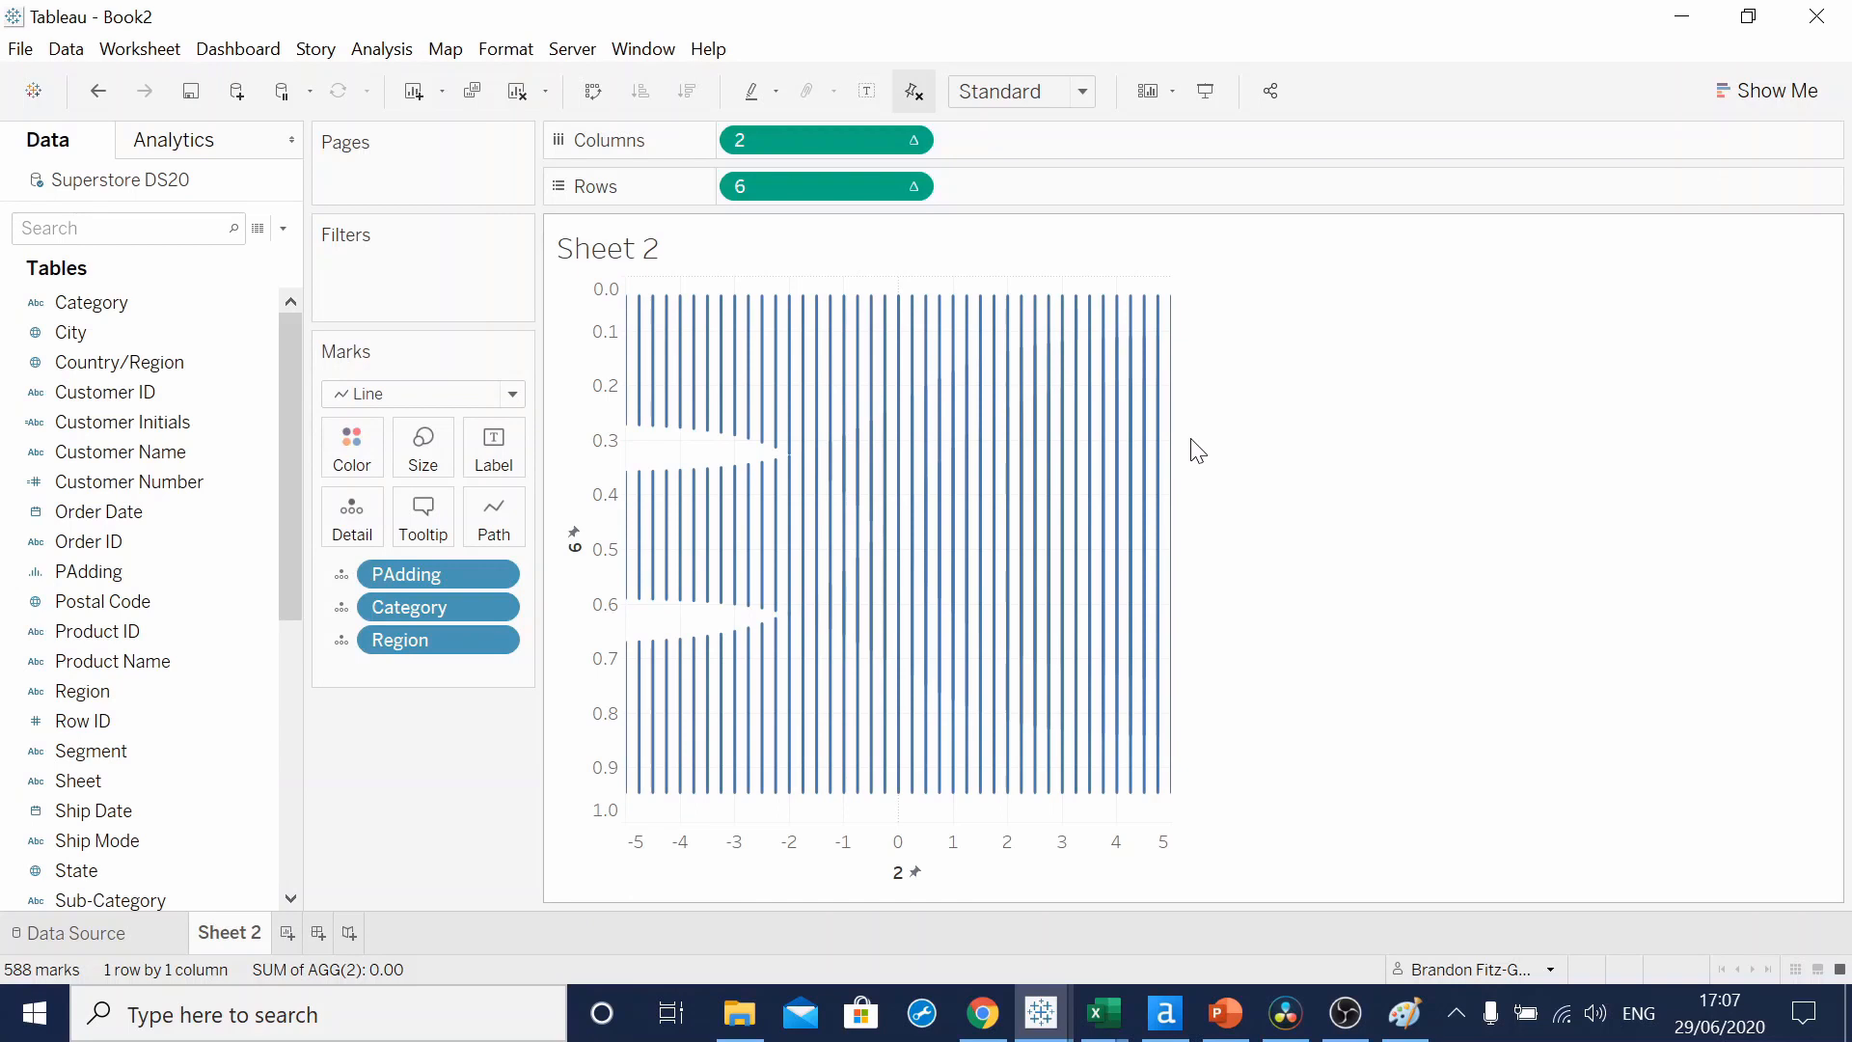
pyautogui.moveTo(910, 443)
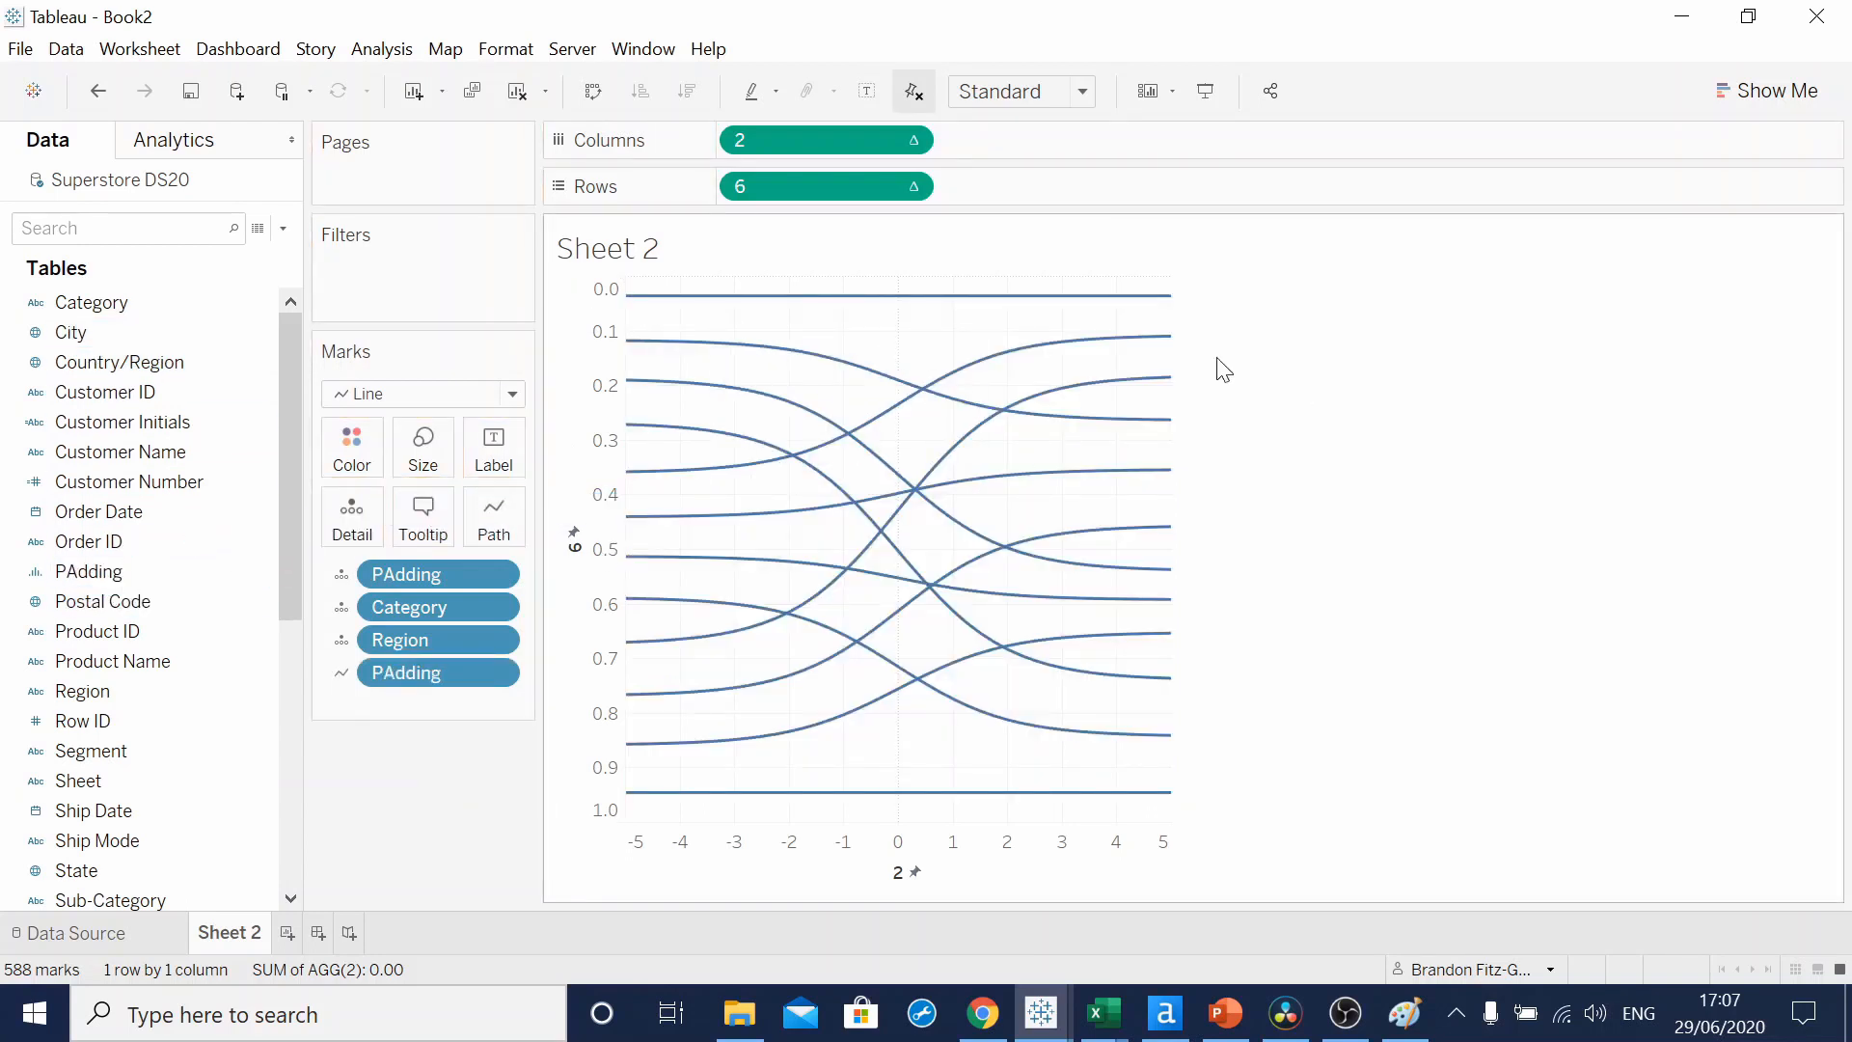
pyautogui.moveTo(1009, 399)
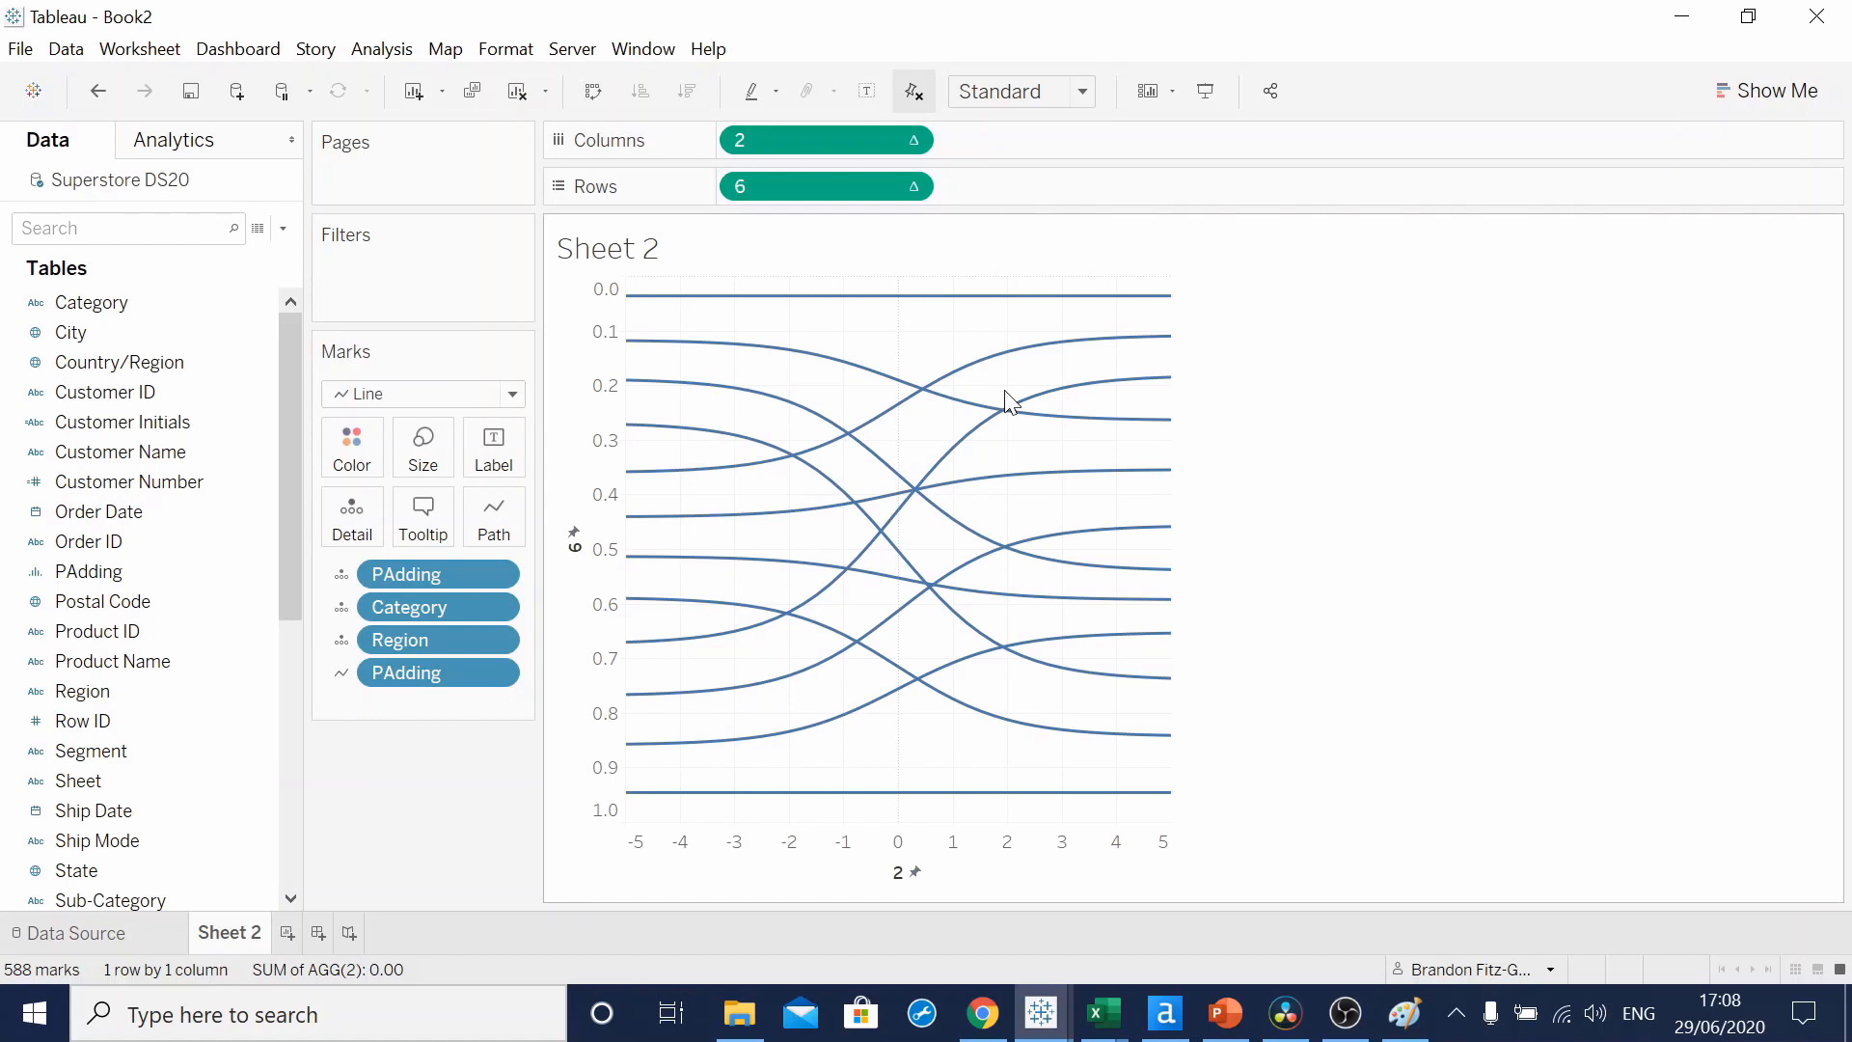
pyautogui.click(405, 672)
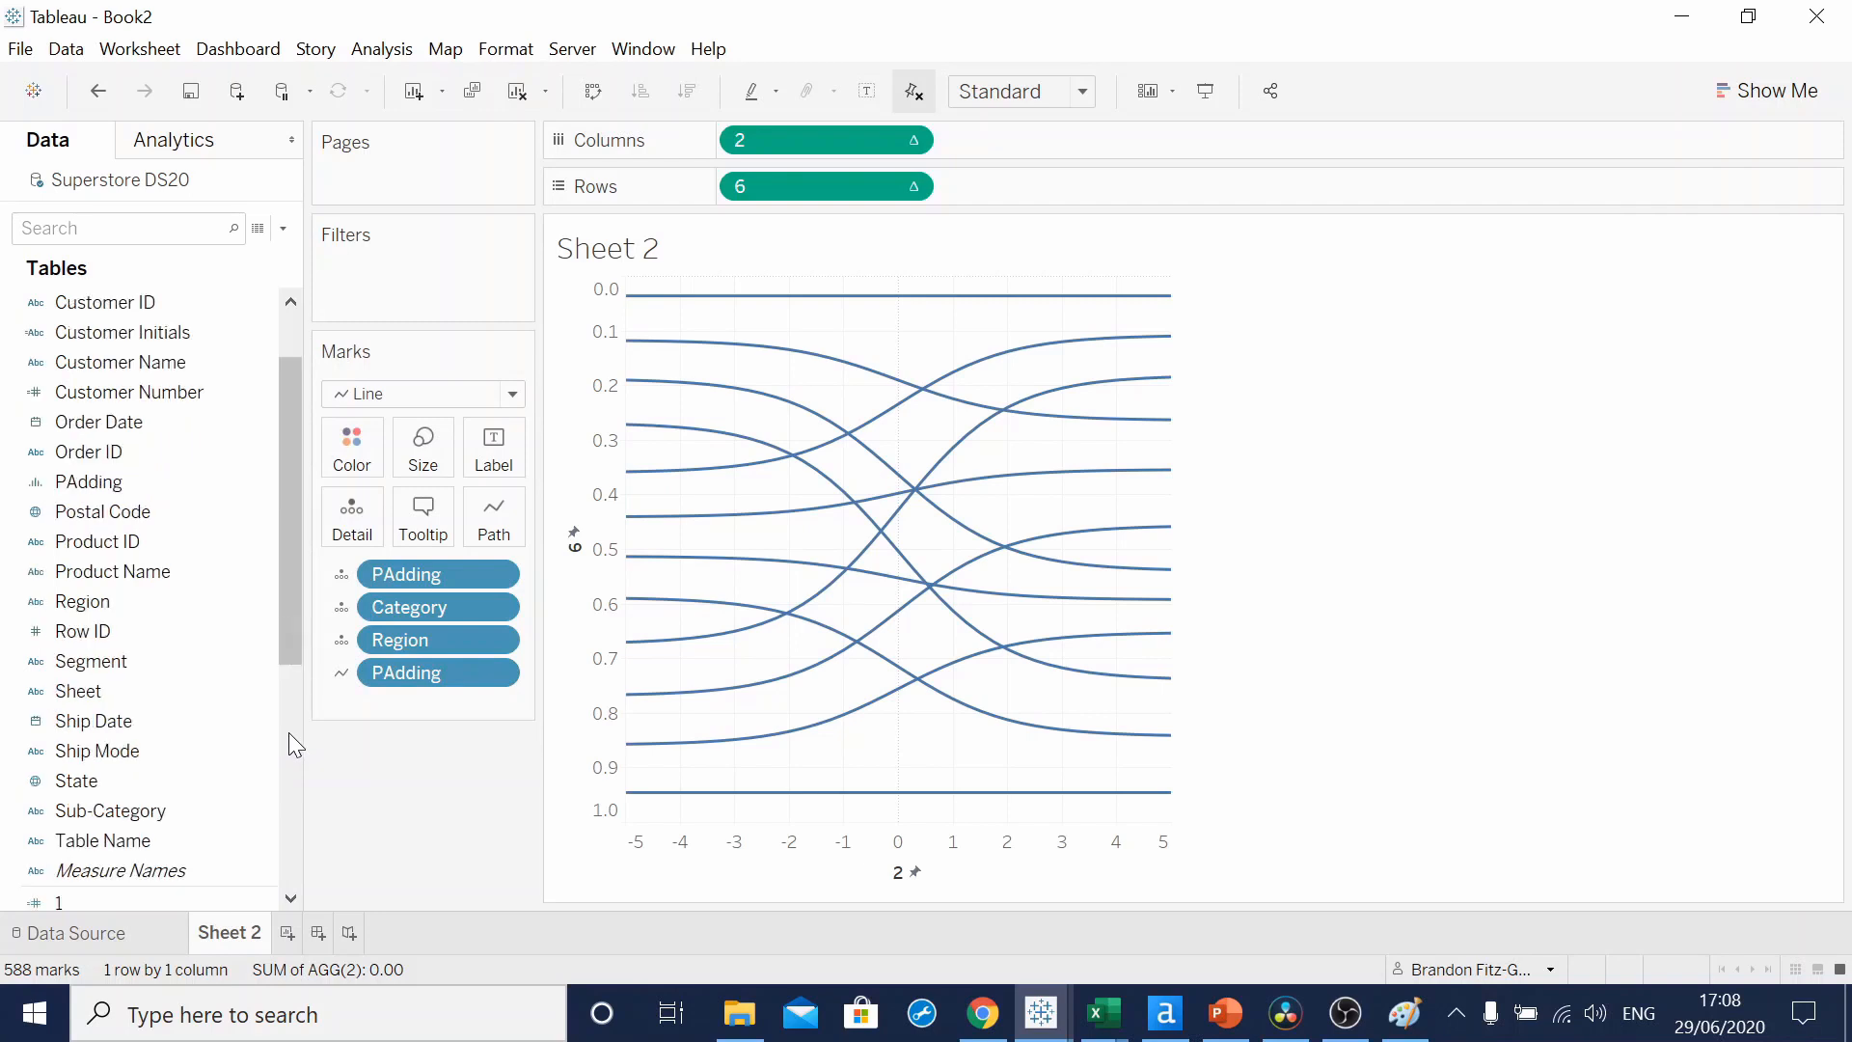
# - Set field 7 to WINDOW_AVG(SUM([Sales])) for sizing the lines
pyautogui.scroll(-3)
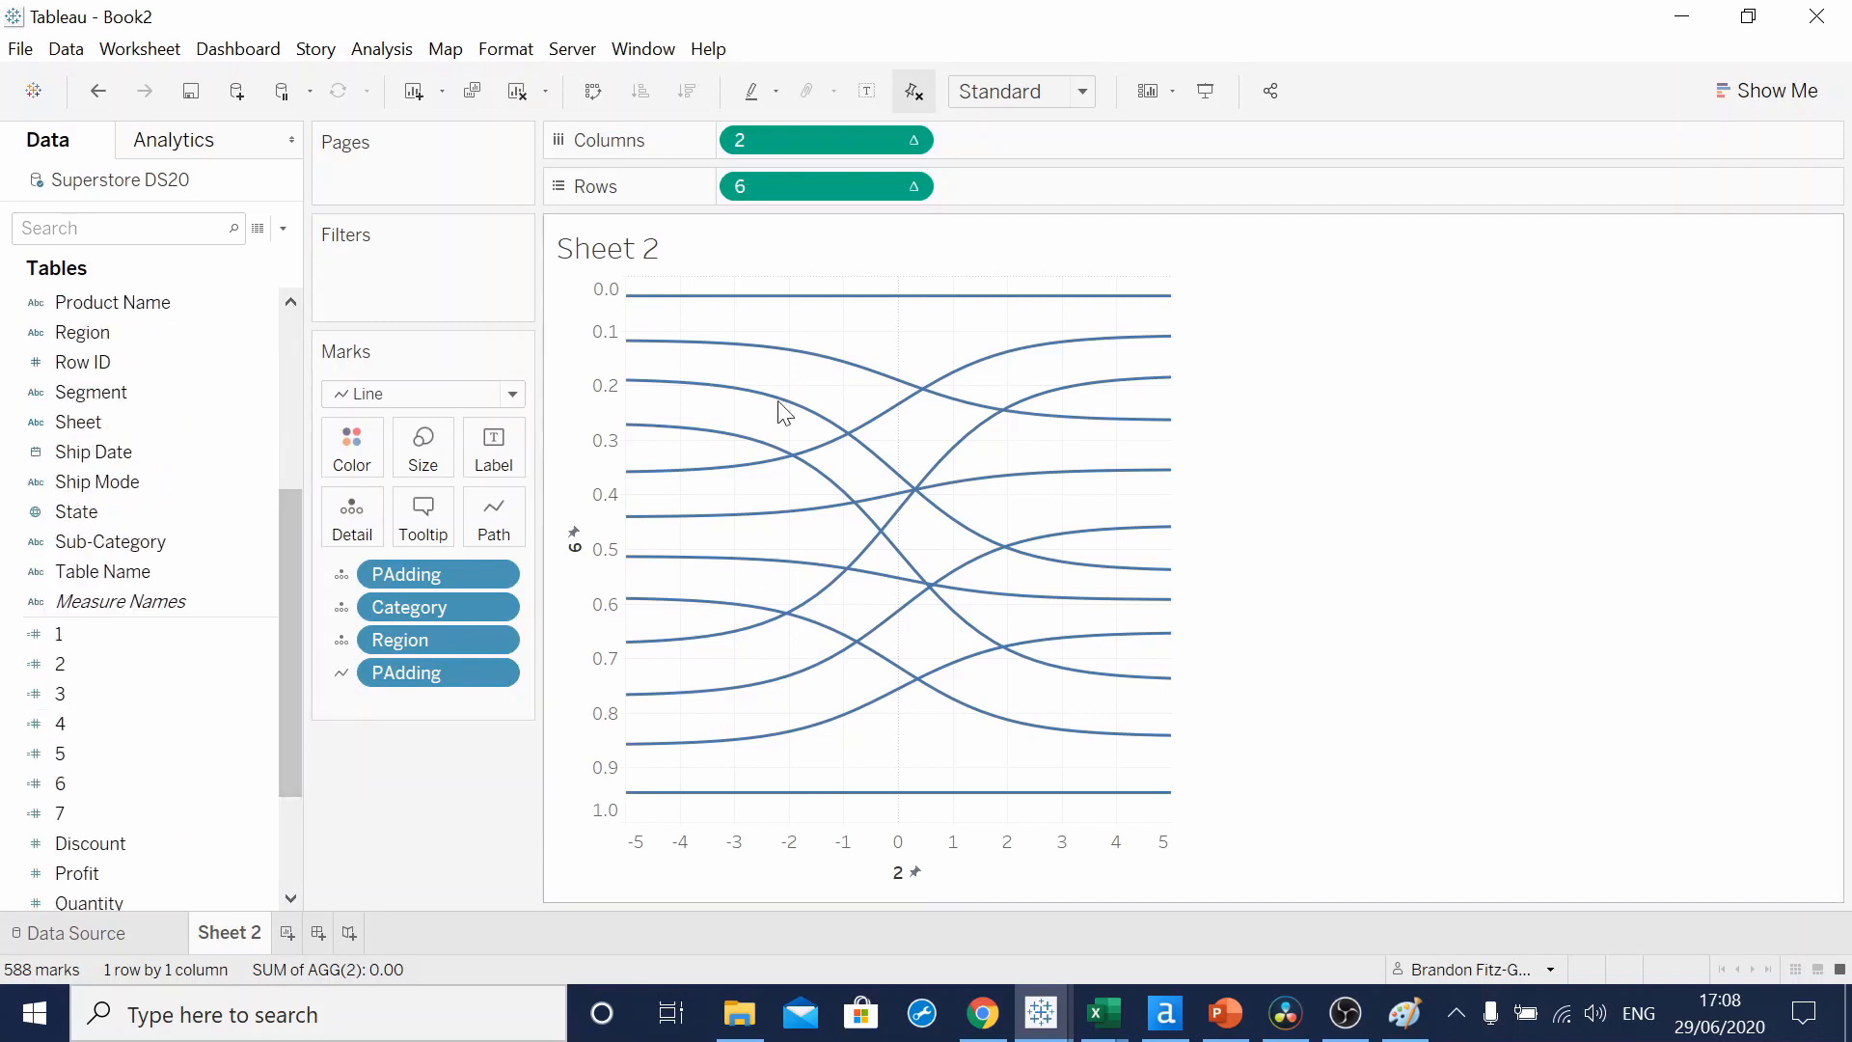
pyautogui.click(60, 813)
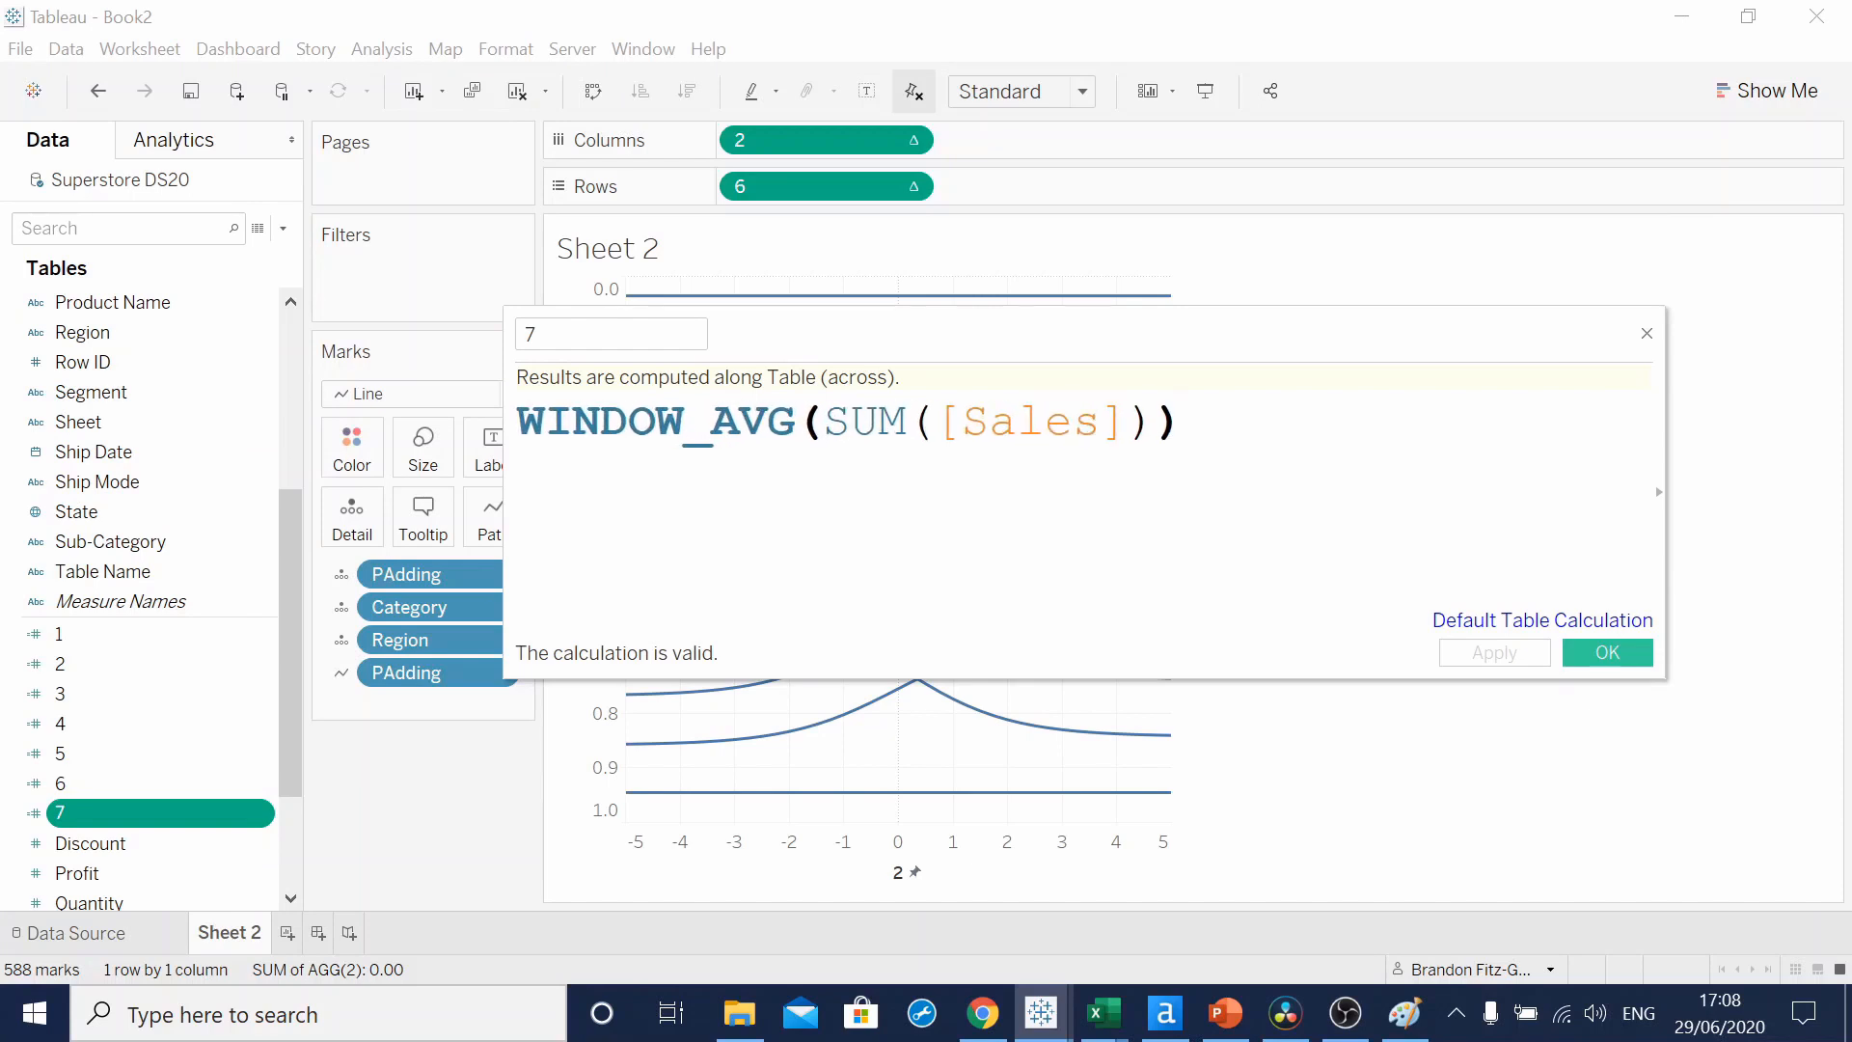
pyautogui.click(1605, 652)
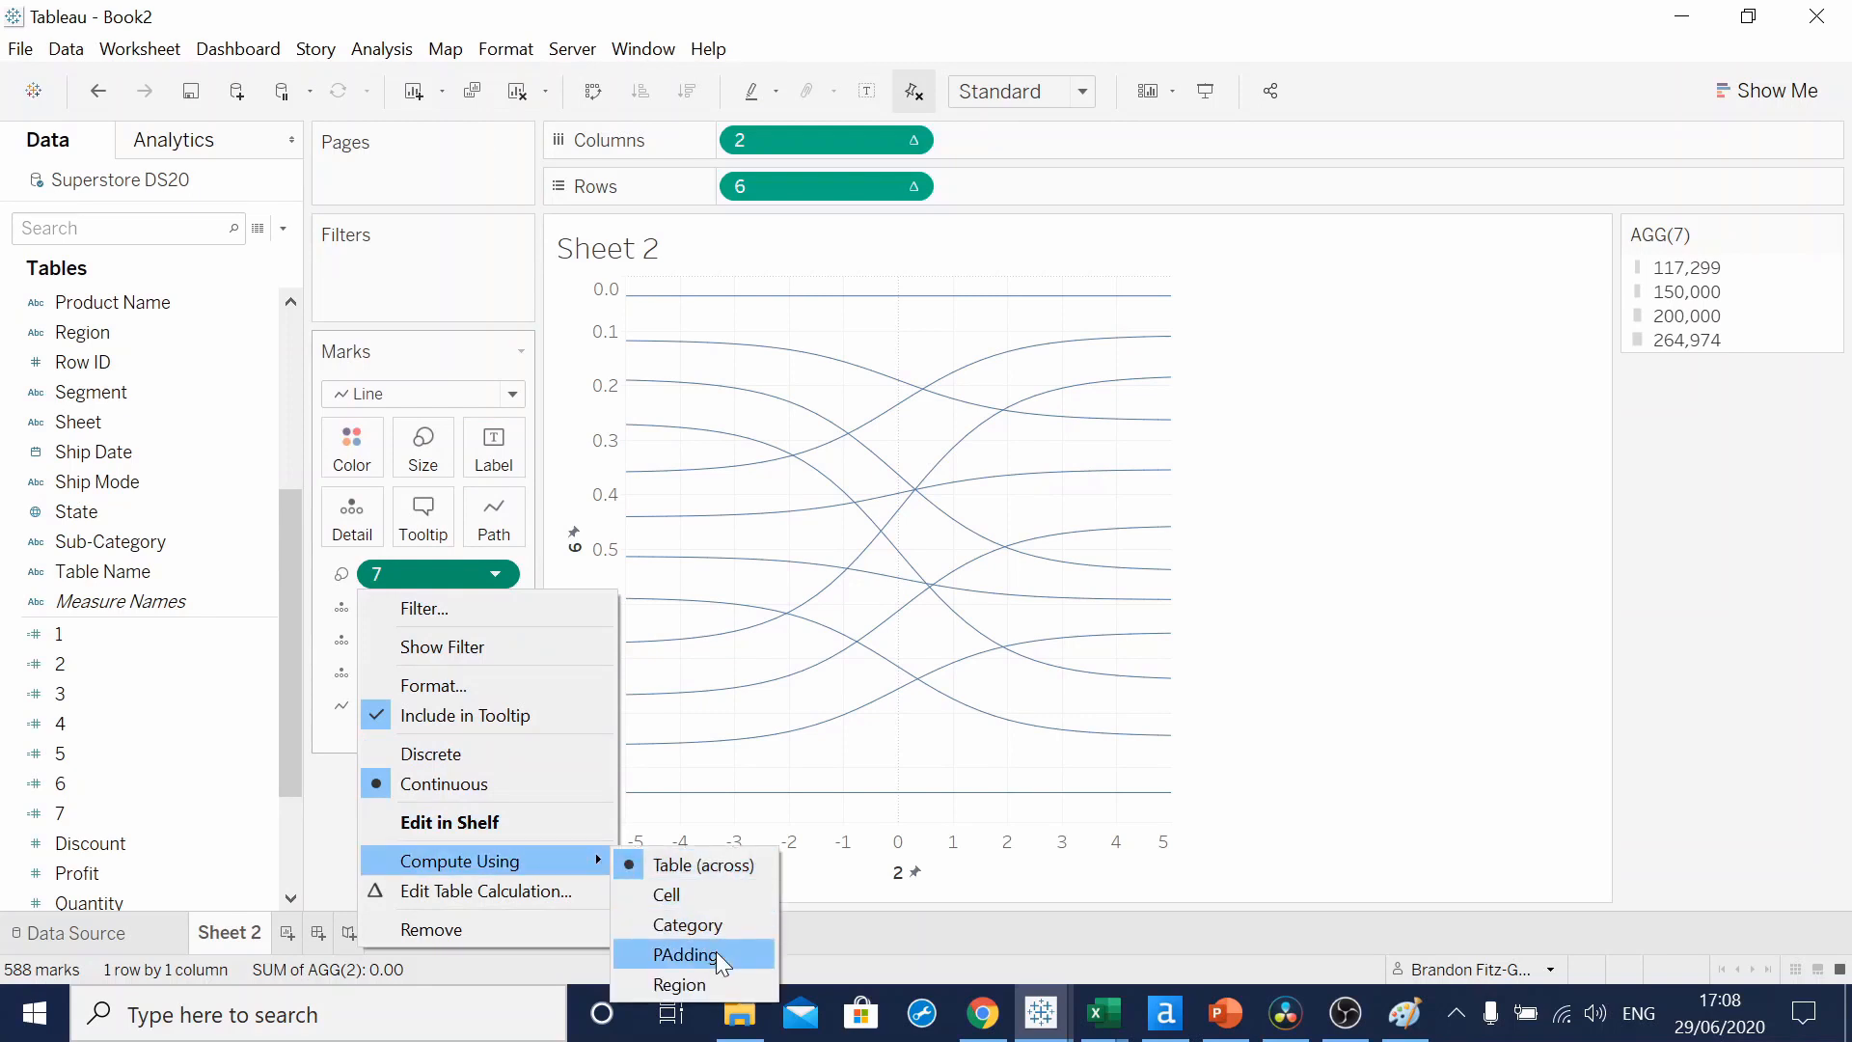
# - Compute the sales sizing along PAdding and drag Size right to thicken the curves into wide bands
pyautogui.click(688, 955)
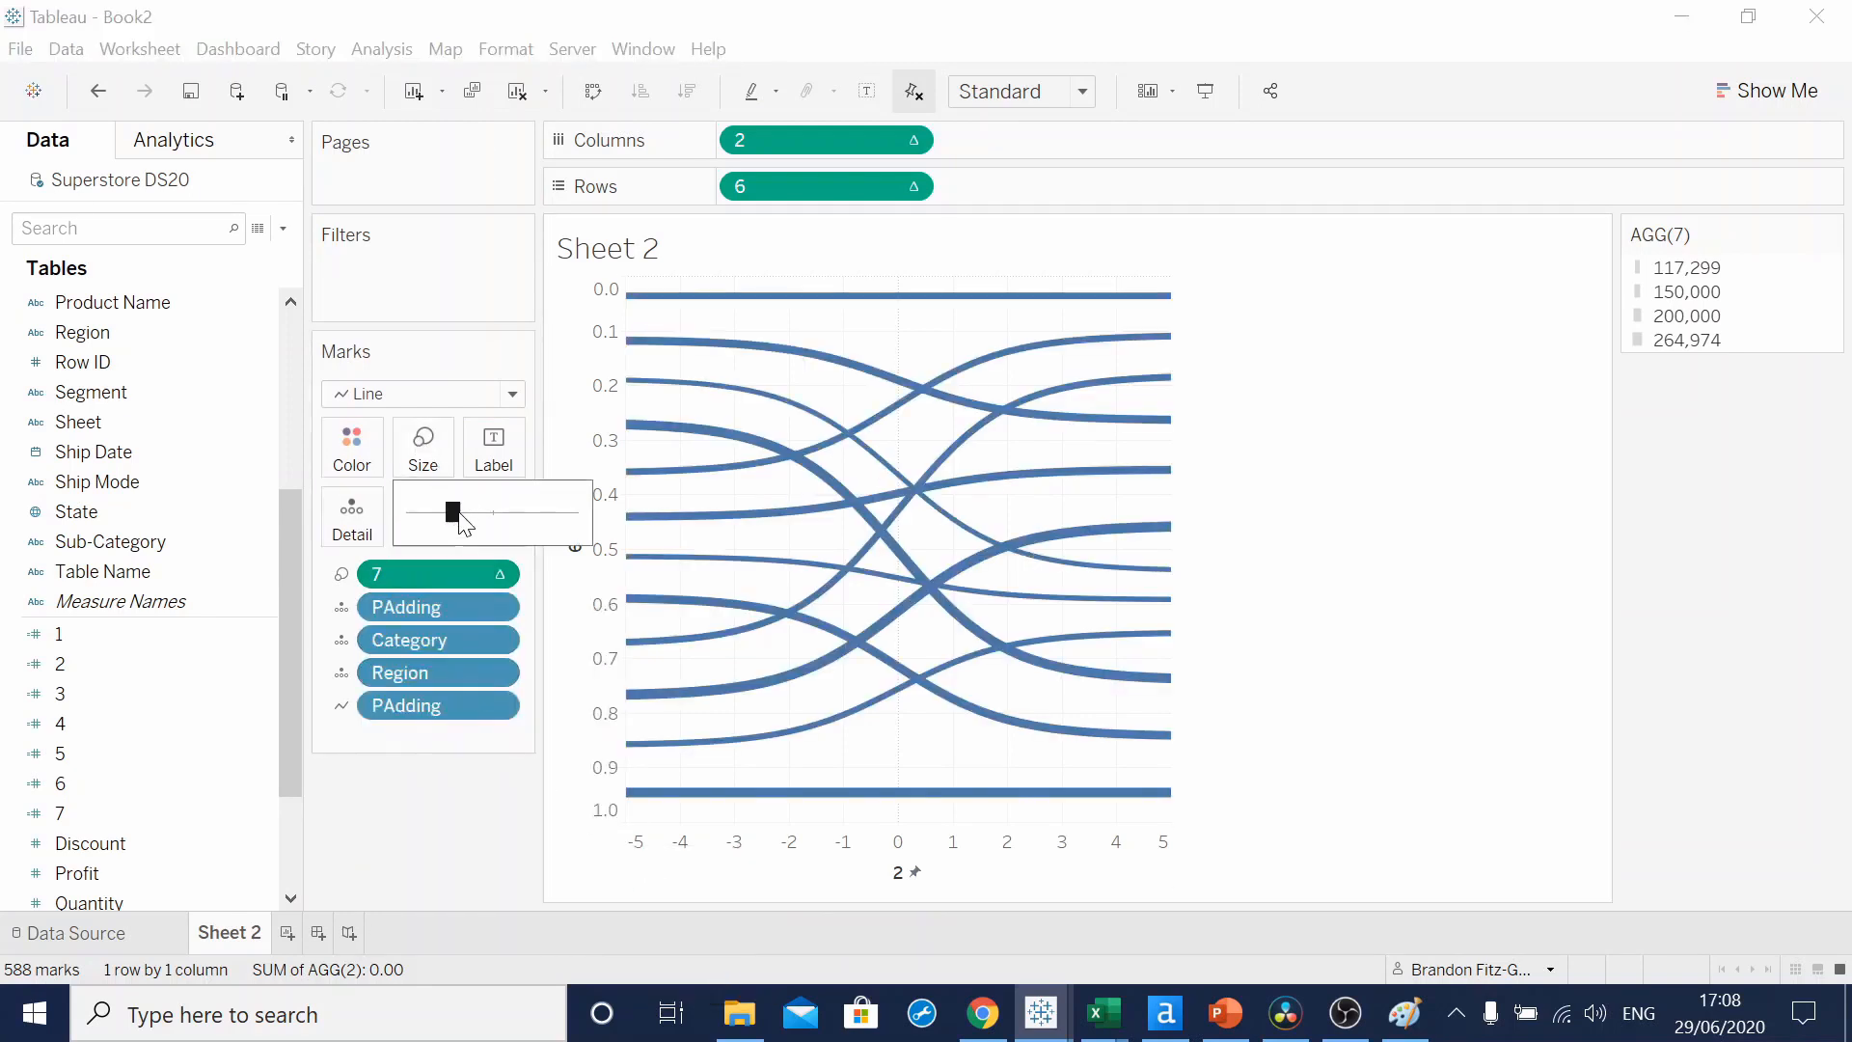
pyautogui.moveTo(455, 513); pyautogui.dragTo(513, 513)
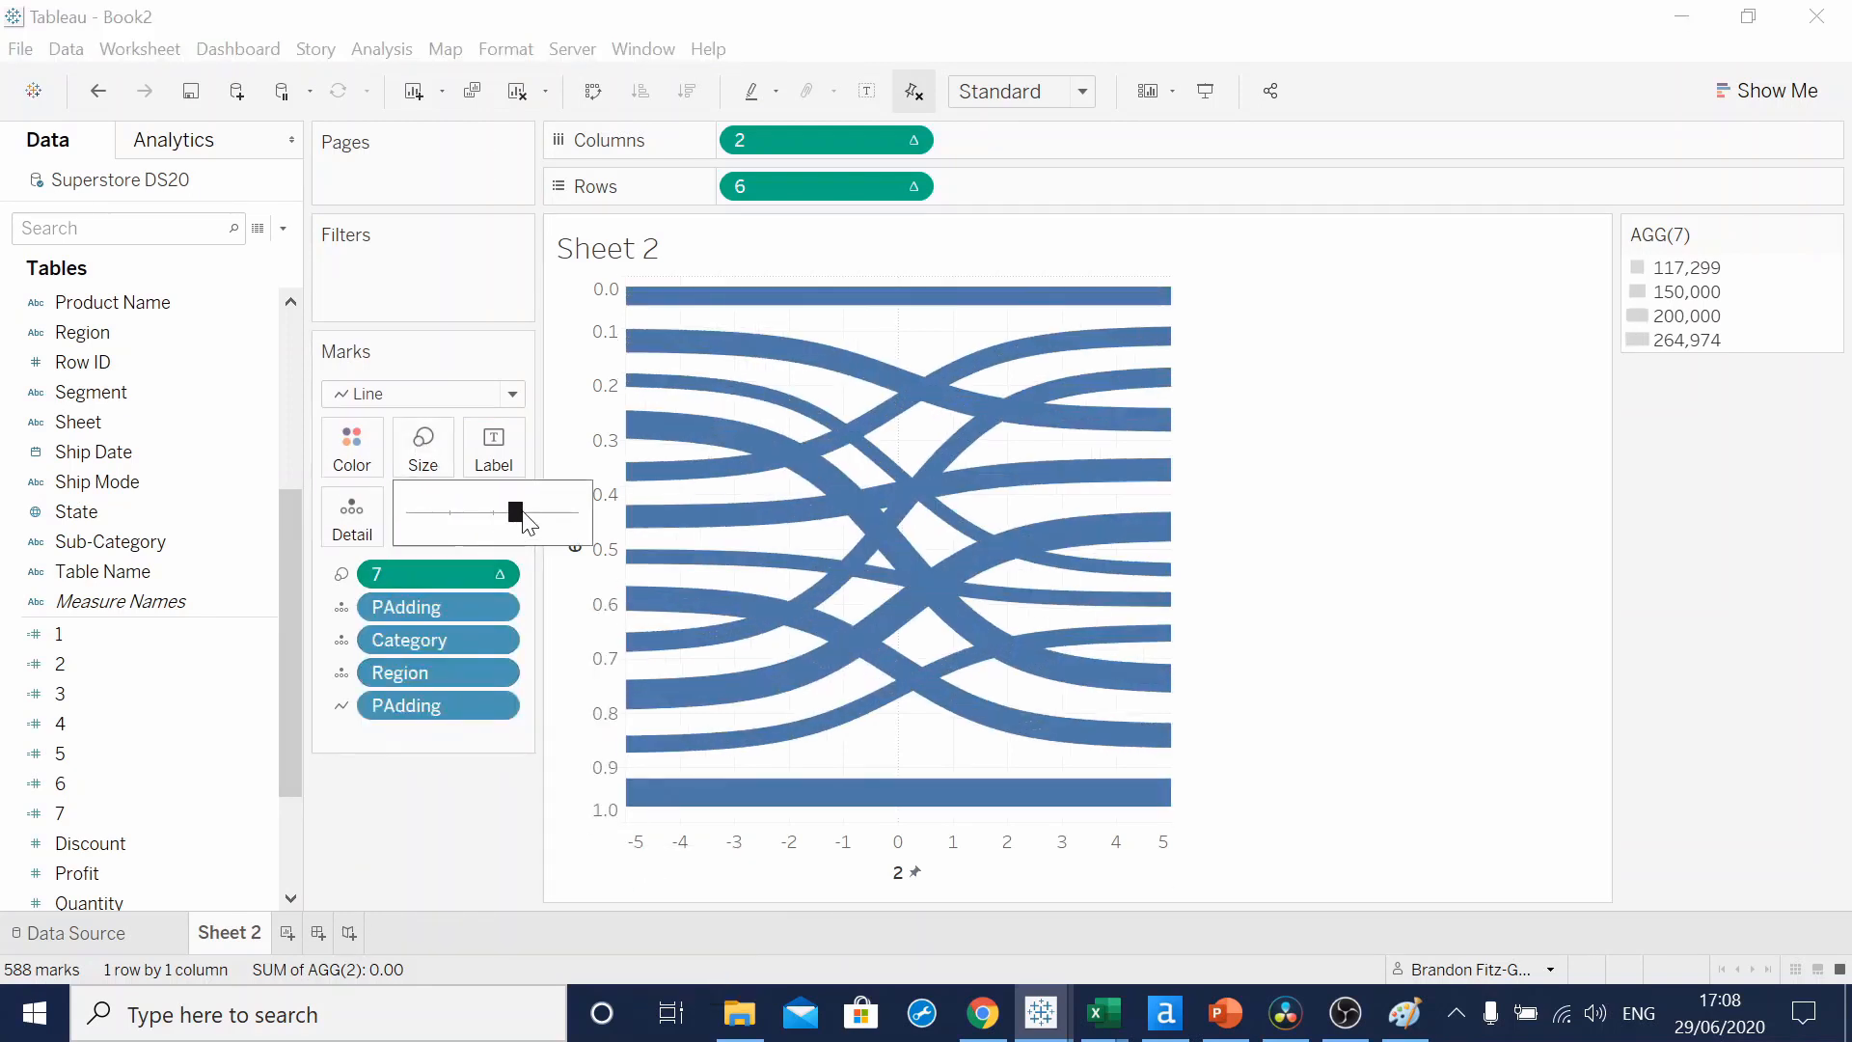
pyautogui.moveTo(511, 511); pyautogui.dragTo(522, 511)
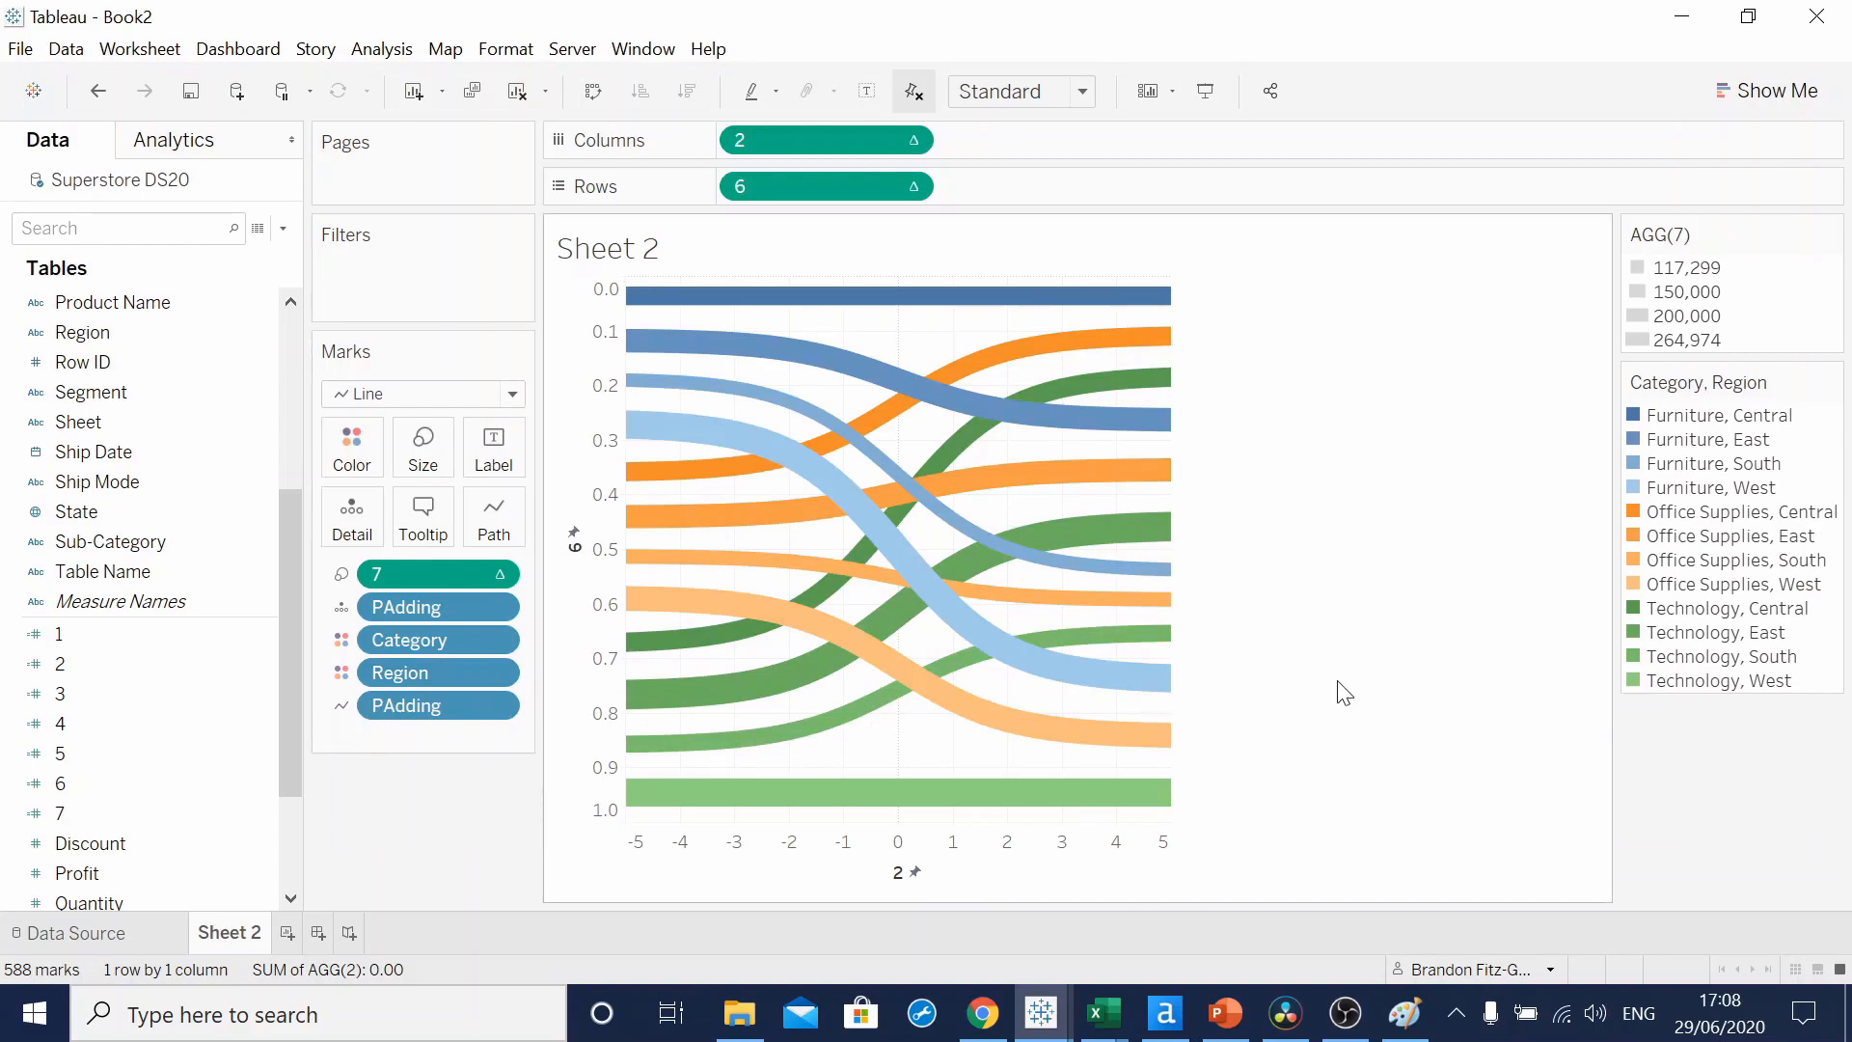
pyautogui.moveTo(1251, 683)
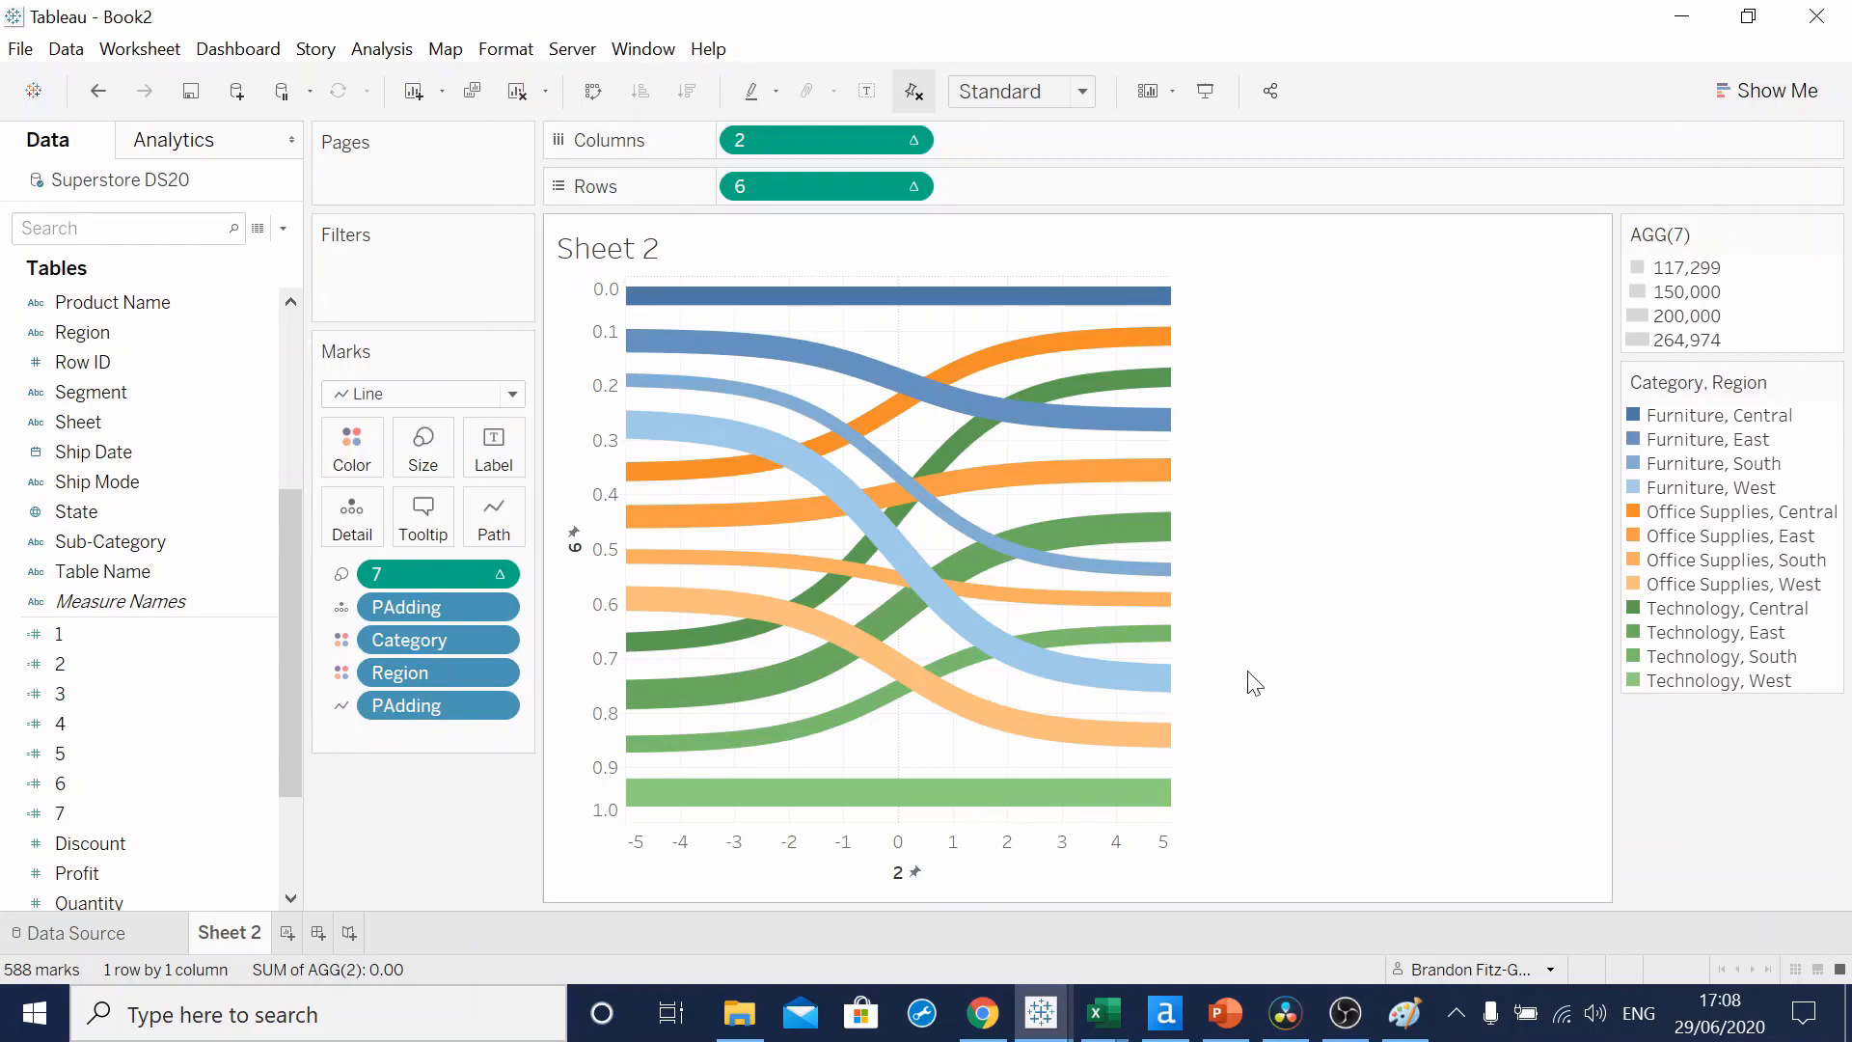